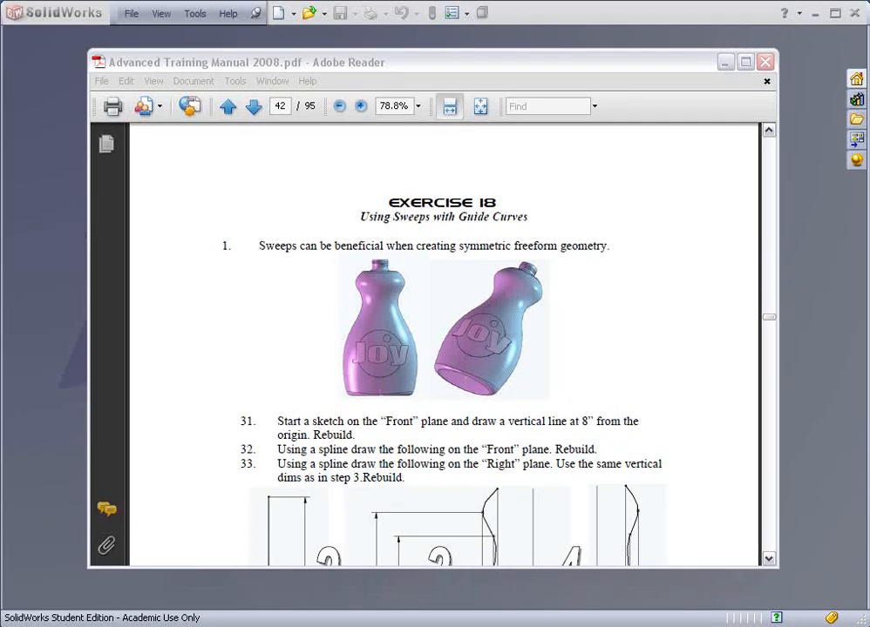
mouse_move(650, 449)
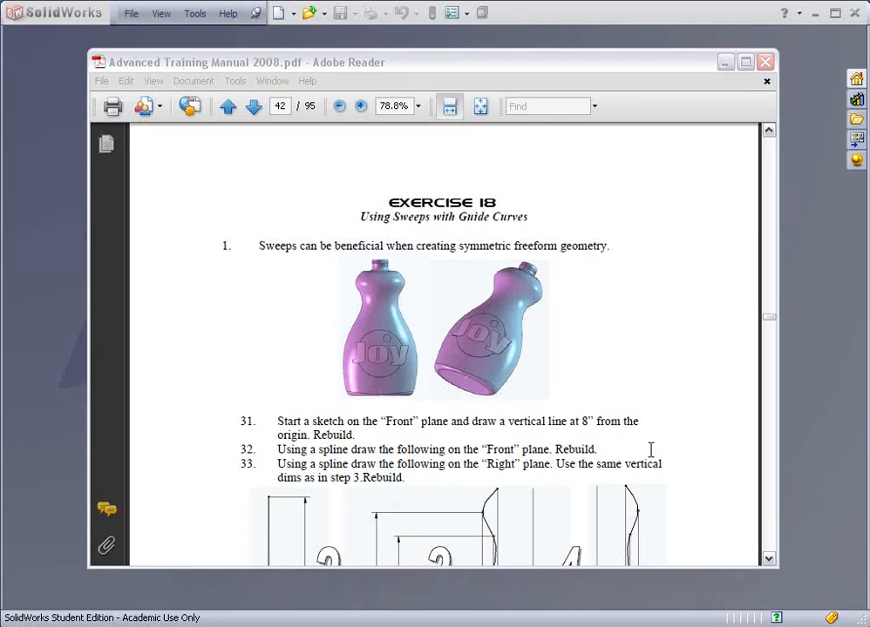
mouse_move(624, 399)
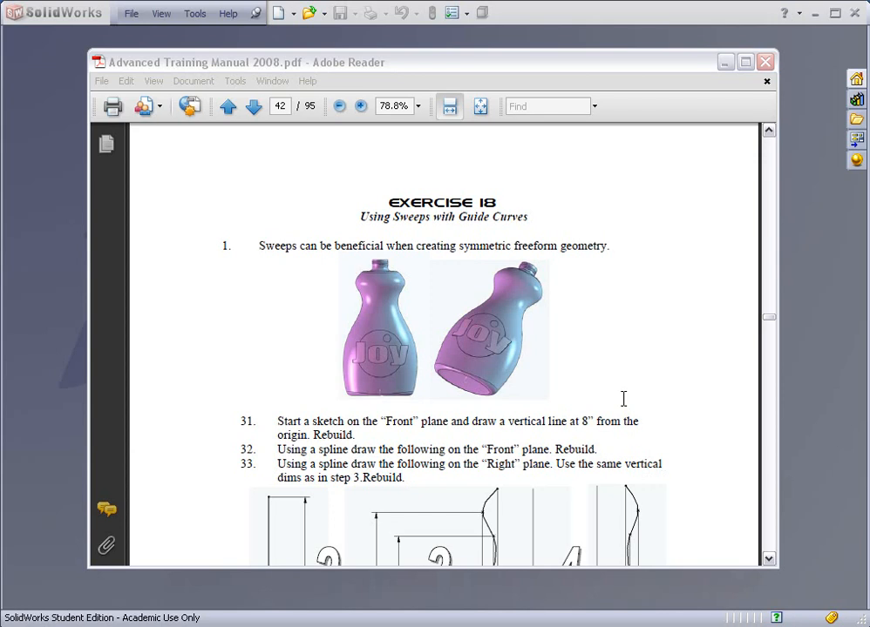
mouse_move(591, 383)
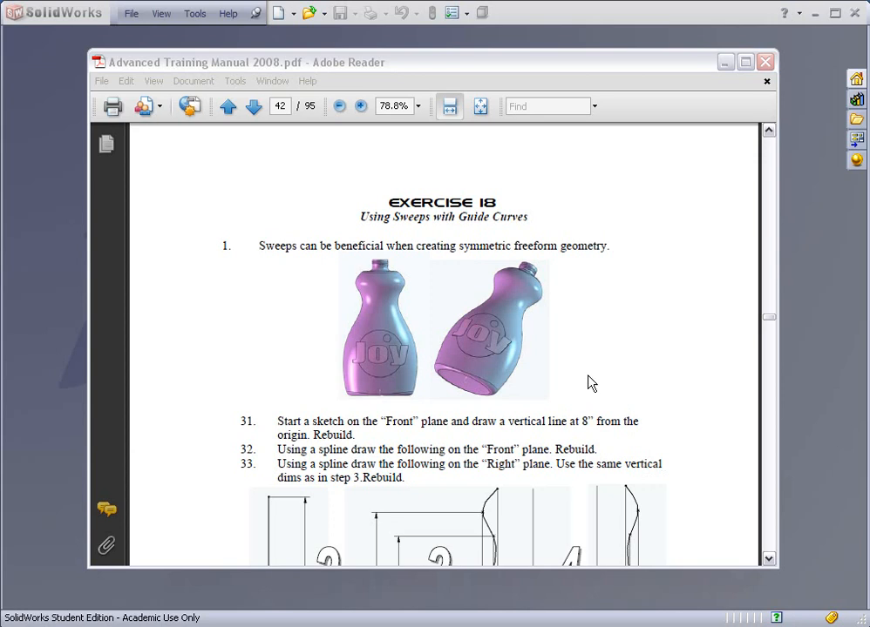
Step: Page through the exercise manual to review the bottle instructions
scroll("down", 3)
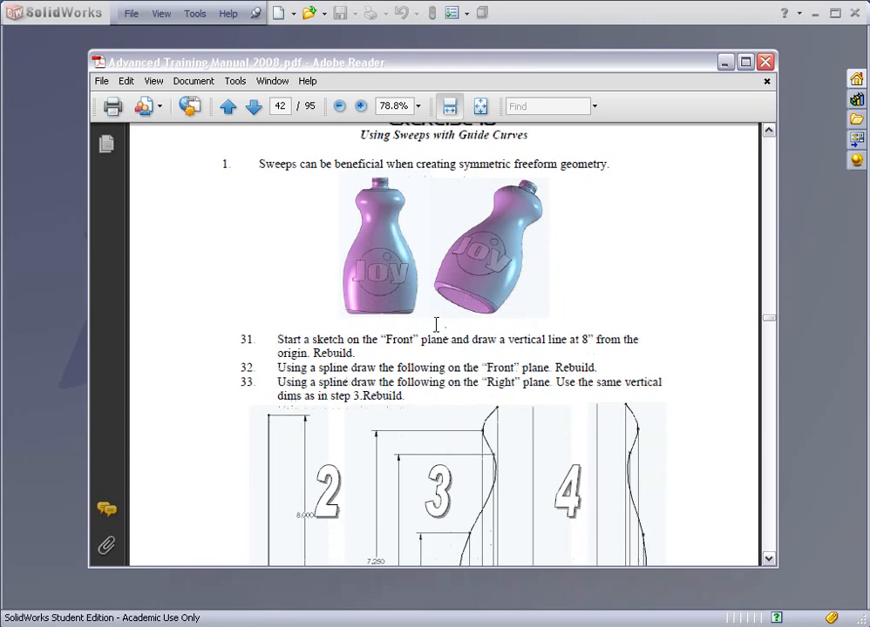
mouse_move(335, 314)
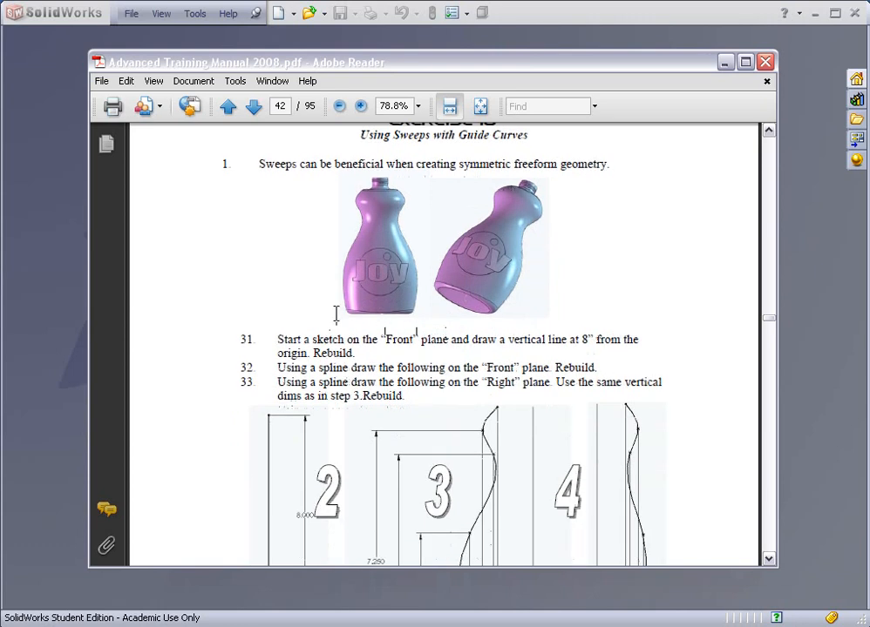
scroll("down", 3)
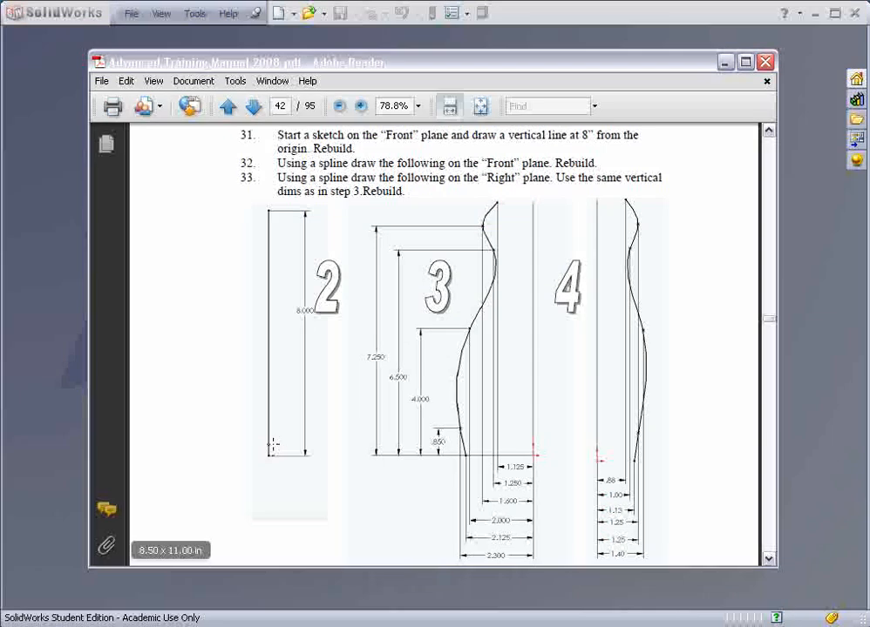
mouse_move(279, 349)
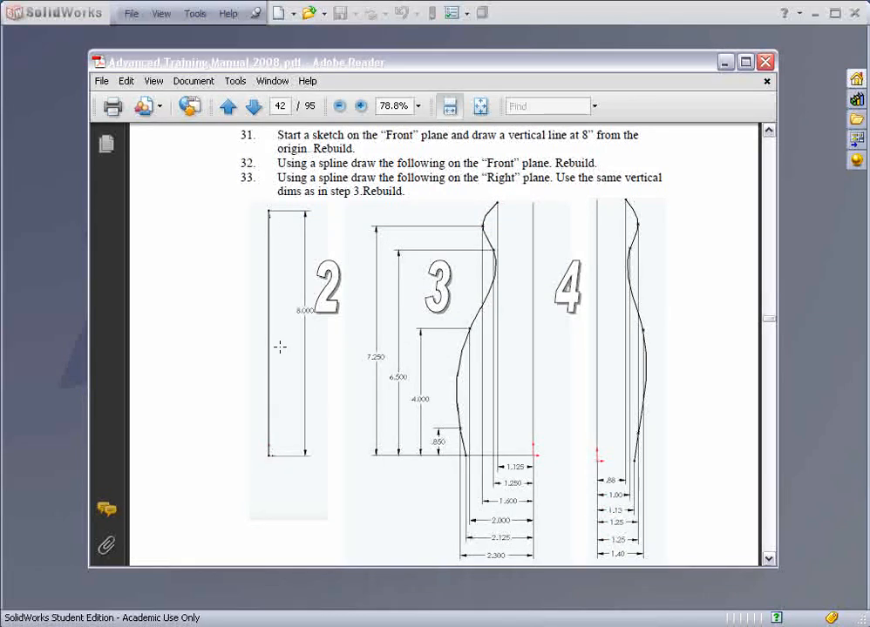
scroll("up", 3)
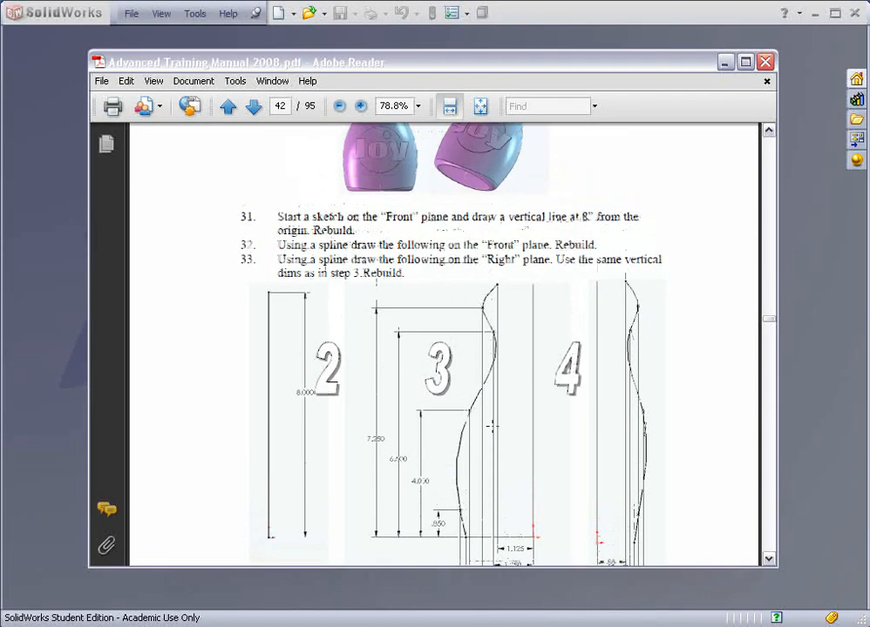
scroll("down", 3)
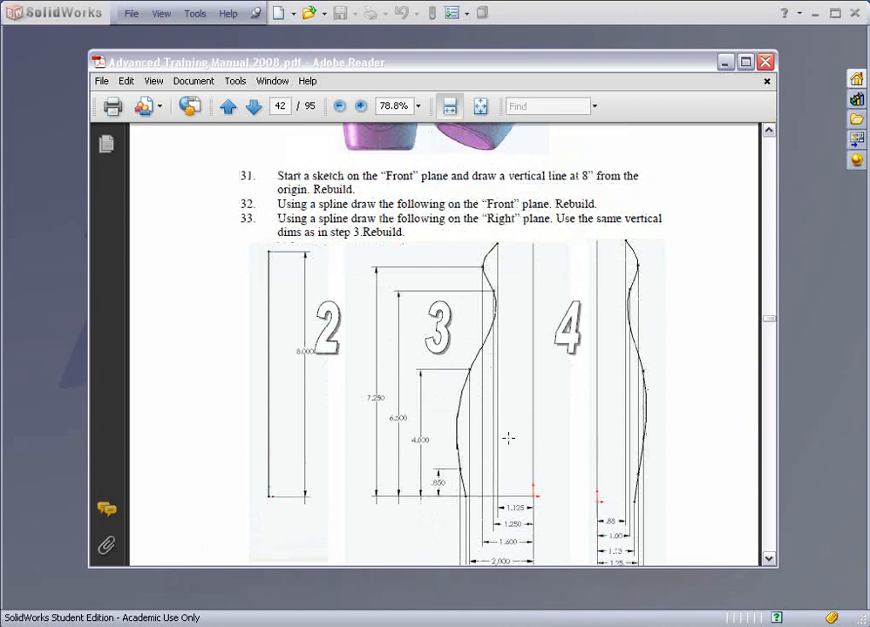
scroll("down", 3)
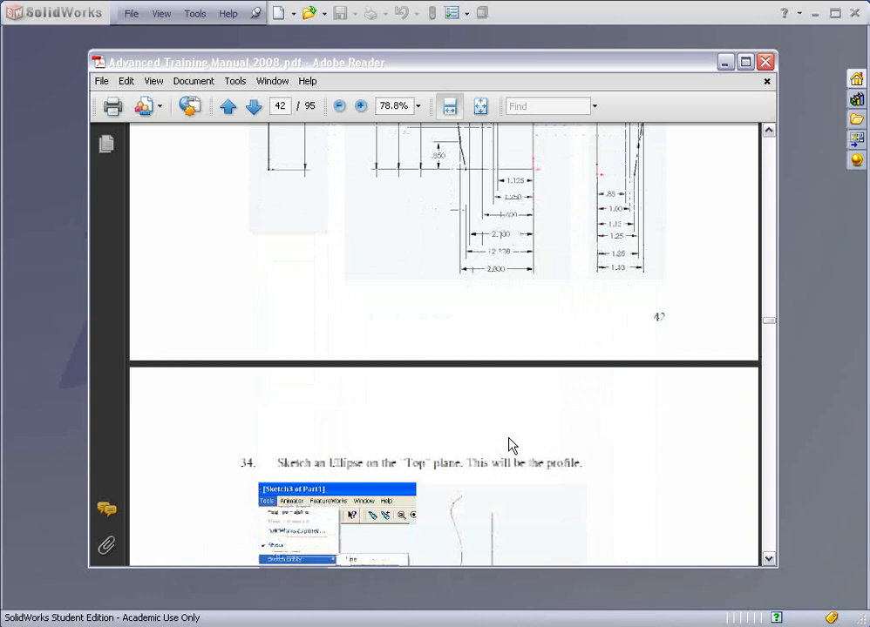
scroll("down", 3)
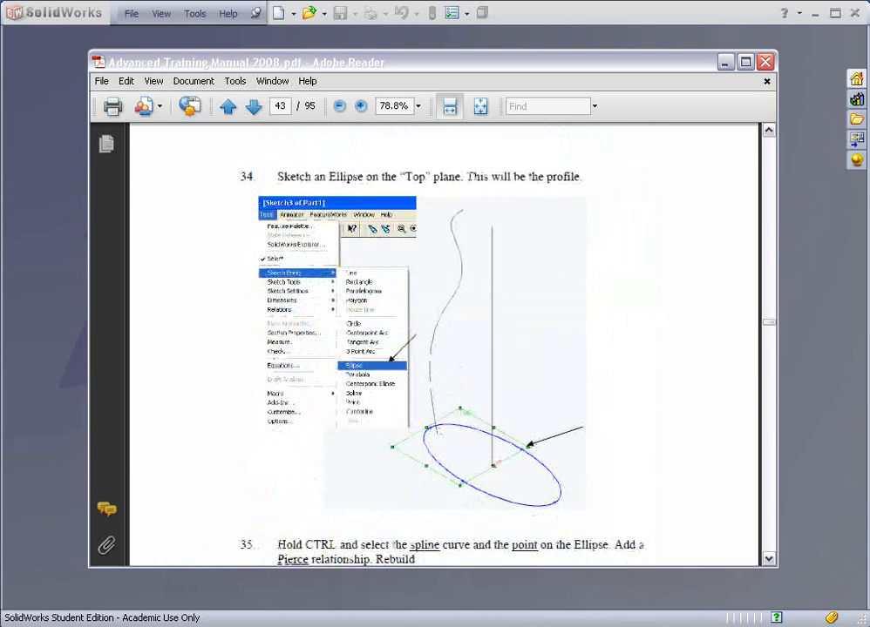
left_click(253, 106)
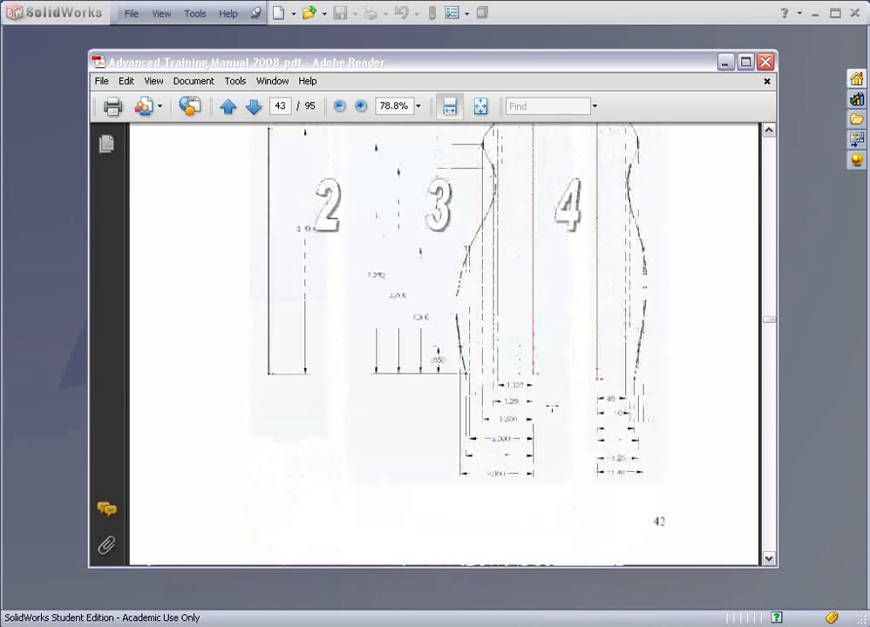
left_click(226, 106)
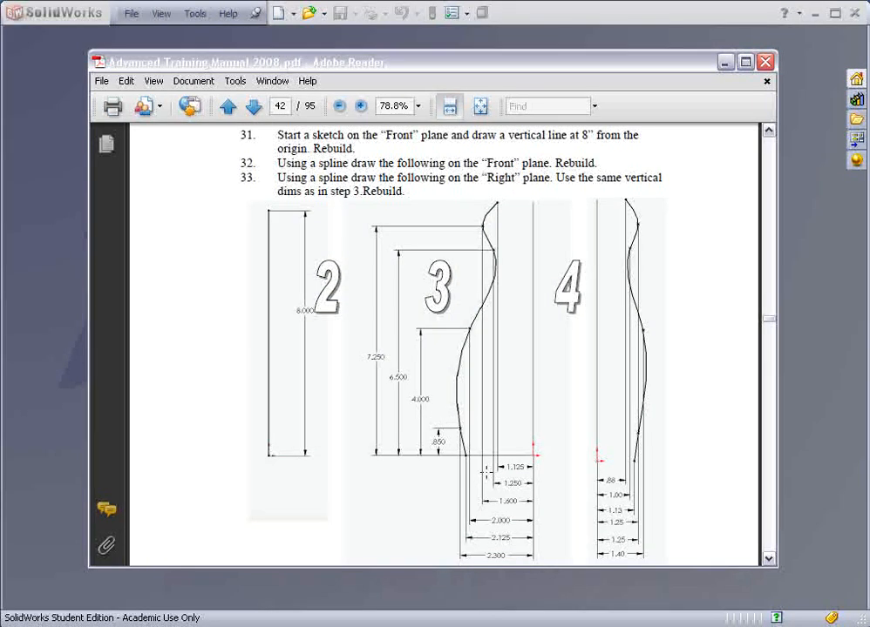
mouse_move(502, 436)
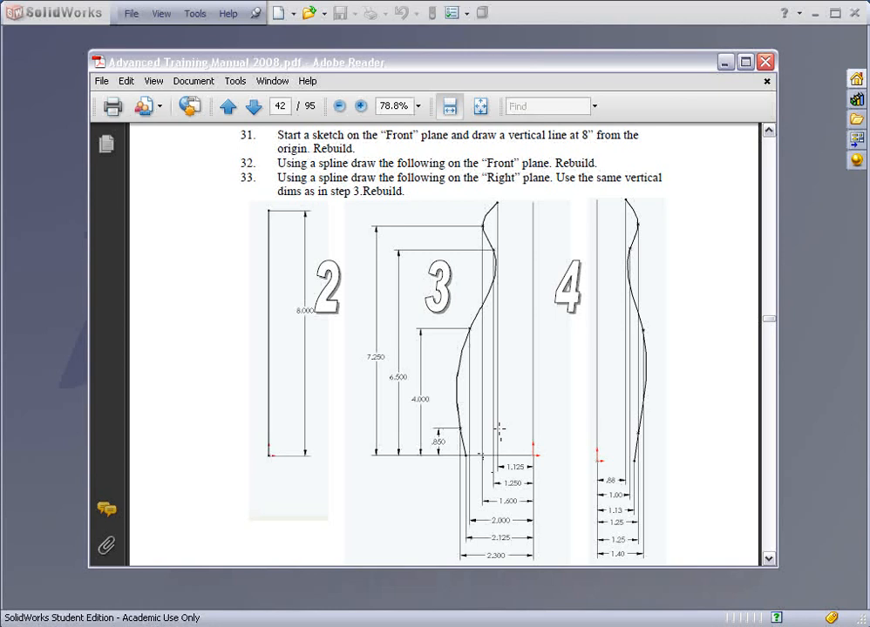
mouse_move(480, 356)
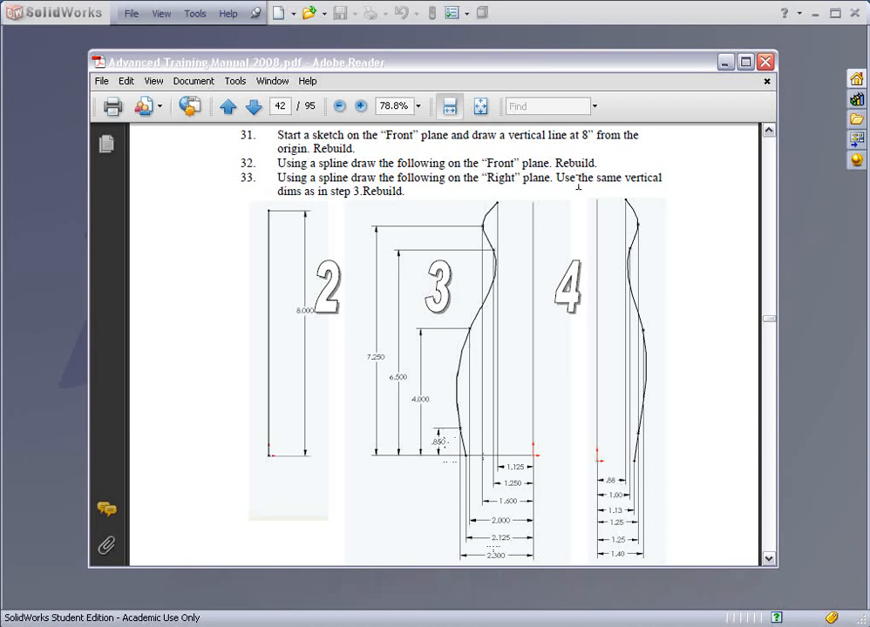
scroll("up", 3)
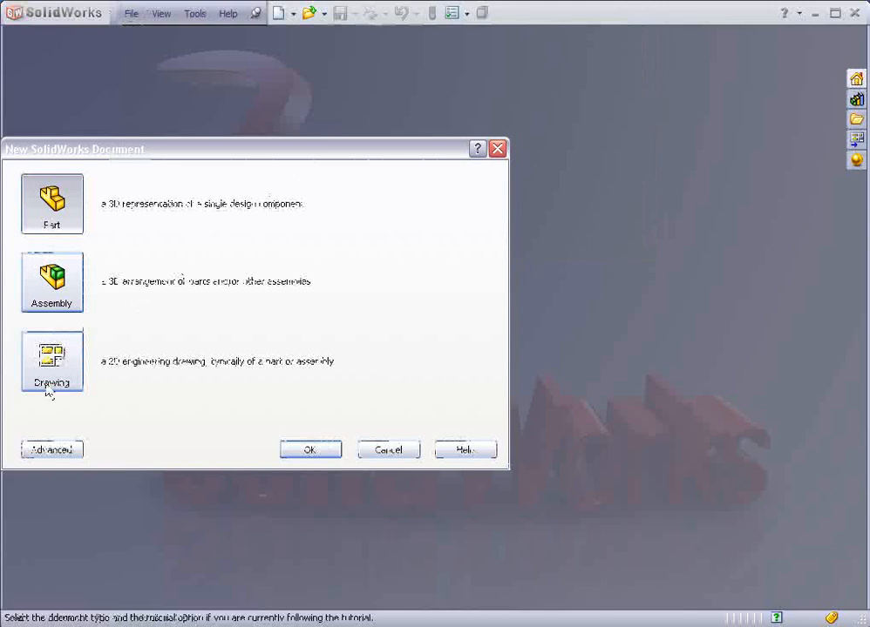
Step: Create a new part with an 8.000 vertical line from the origin on the front plane, renamed Path
left_click(52, 449)
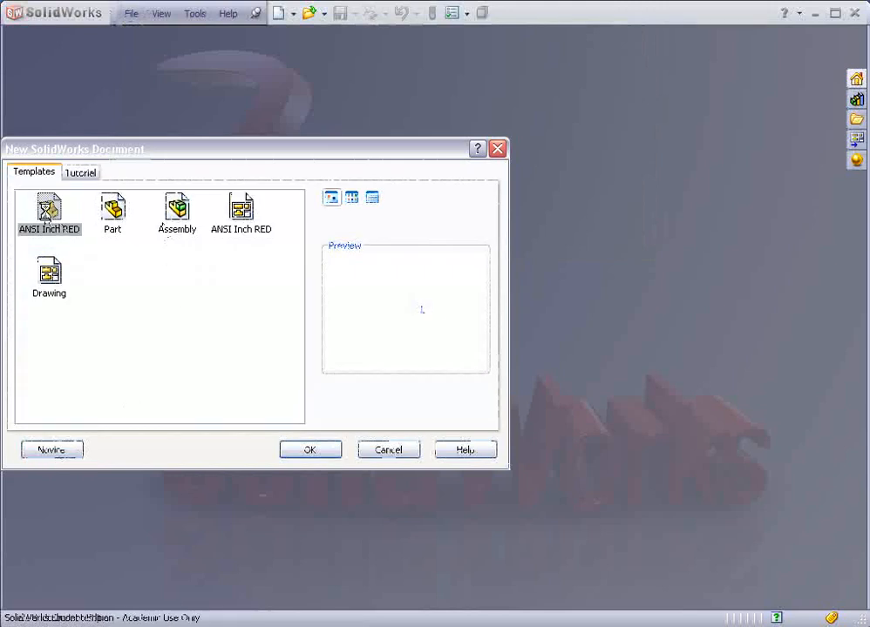
left_click(310, 450)
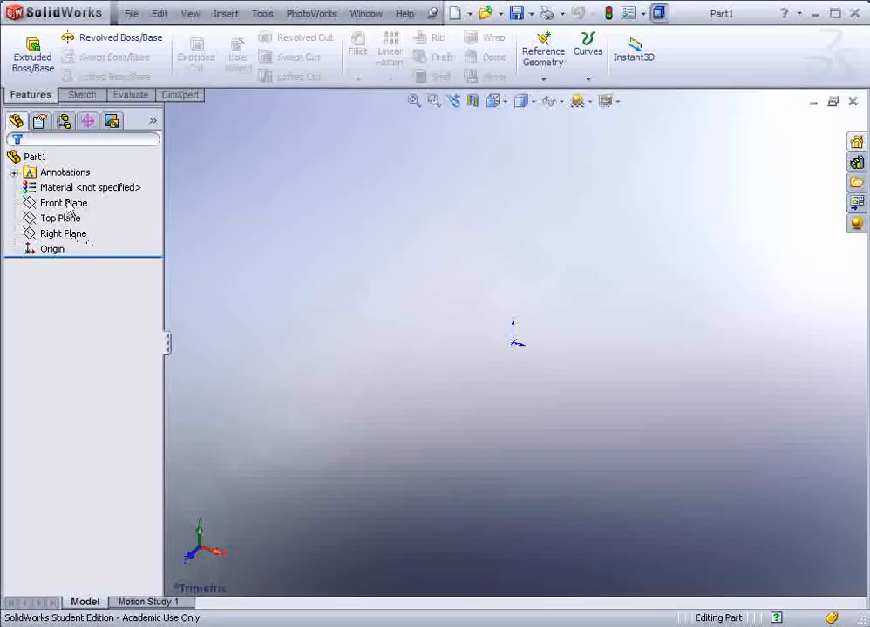
left_click(63, 202)
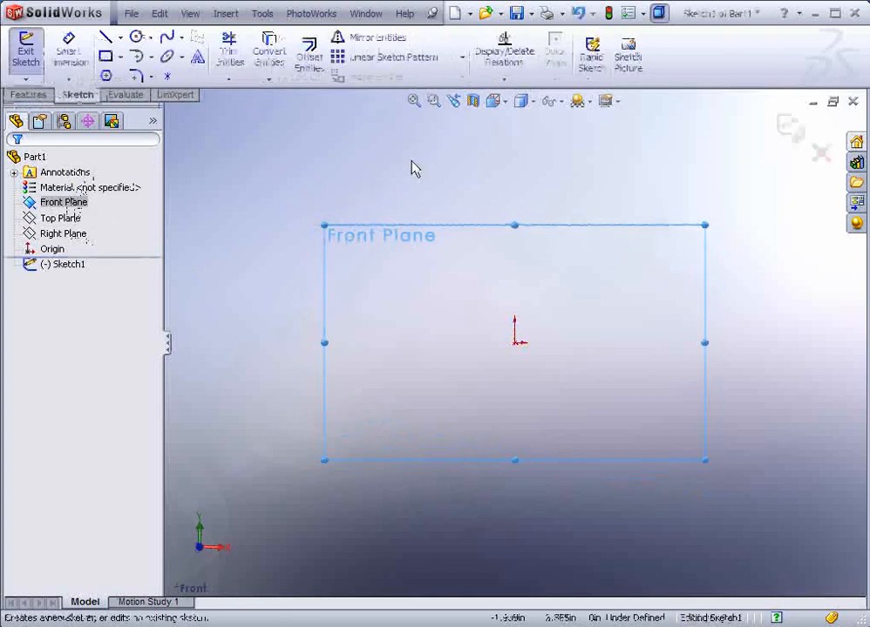
left_click(108, 36)
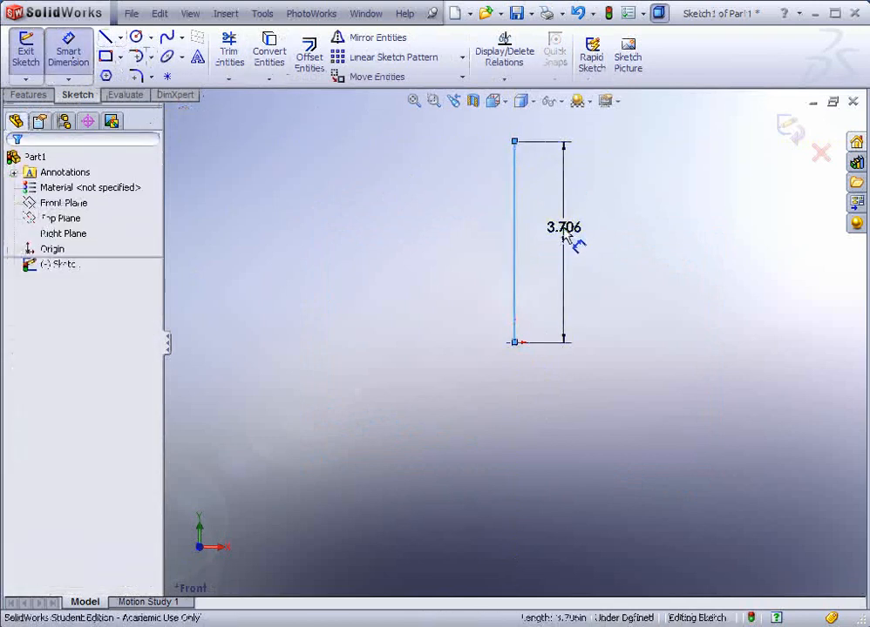
left_click(540, 244)
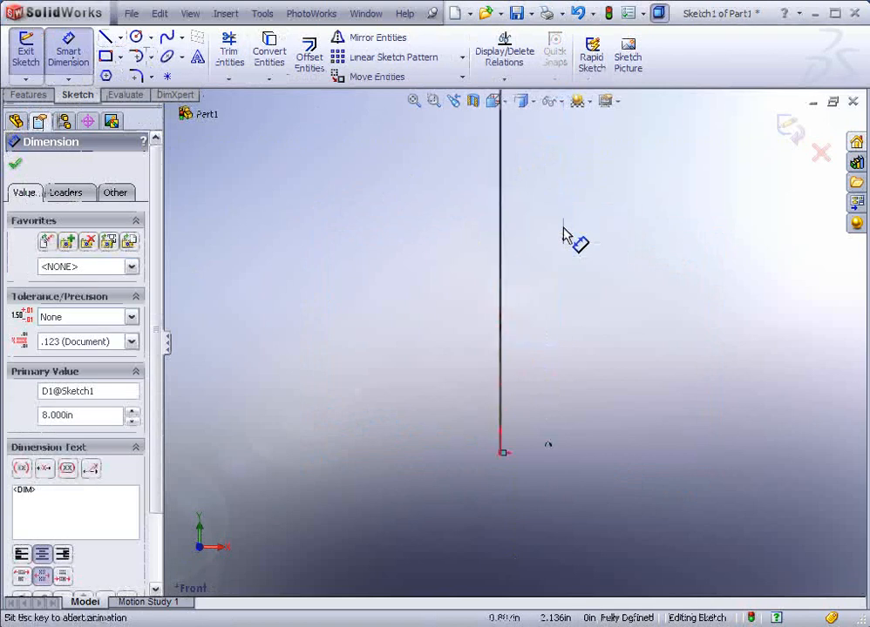
left_click(14, 164)
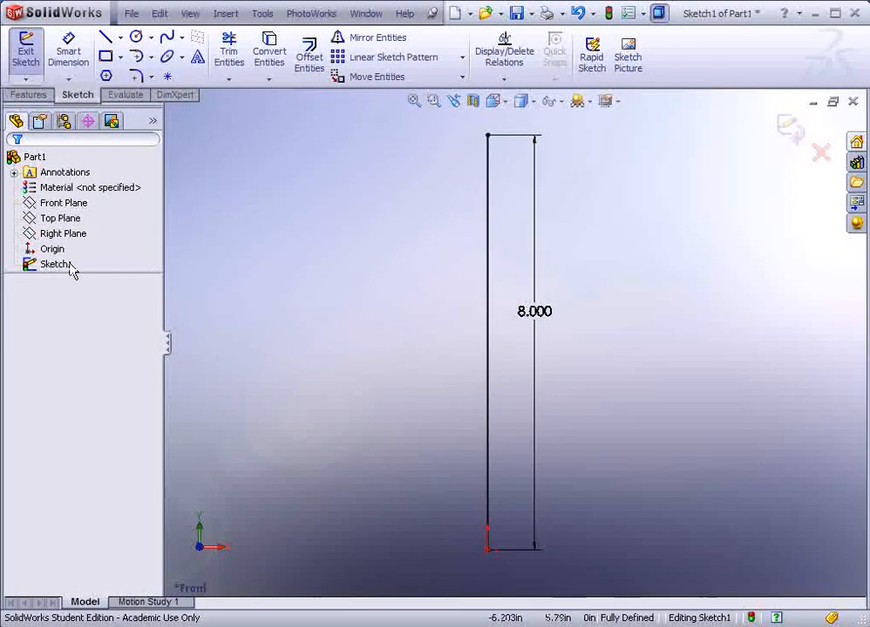
mouse_move(608, 12)
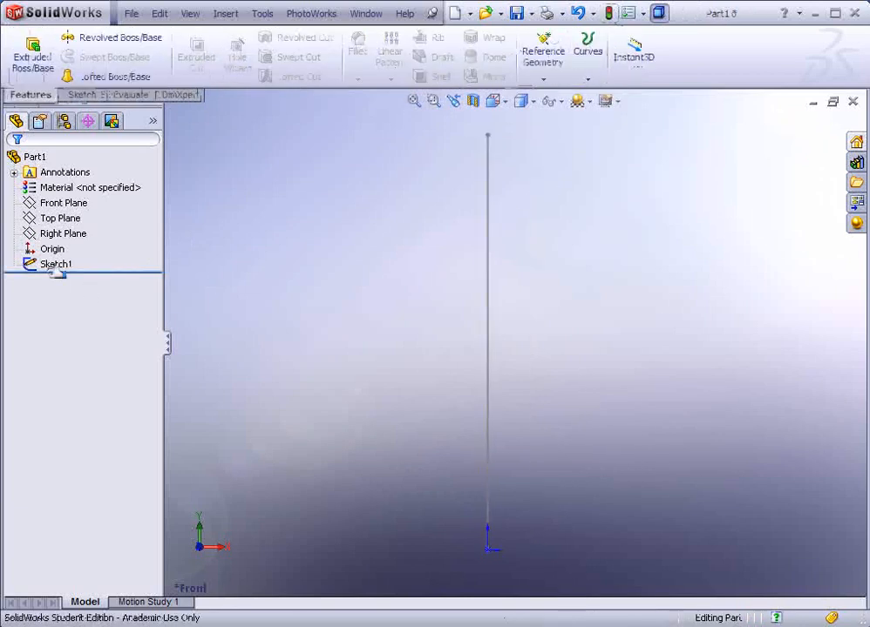
left_click(56, 265)
type("Path")
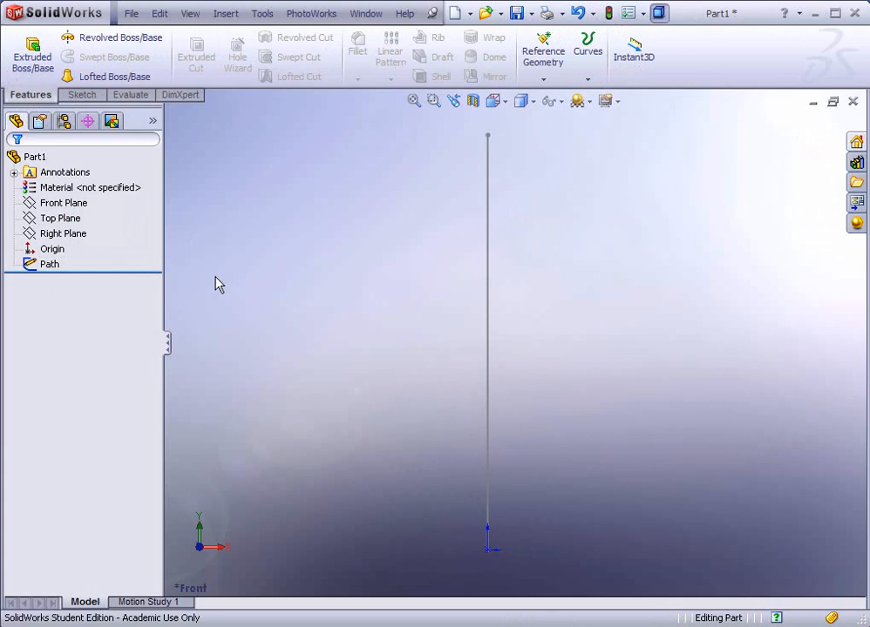
mouse_move(218, 250)
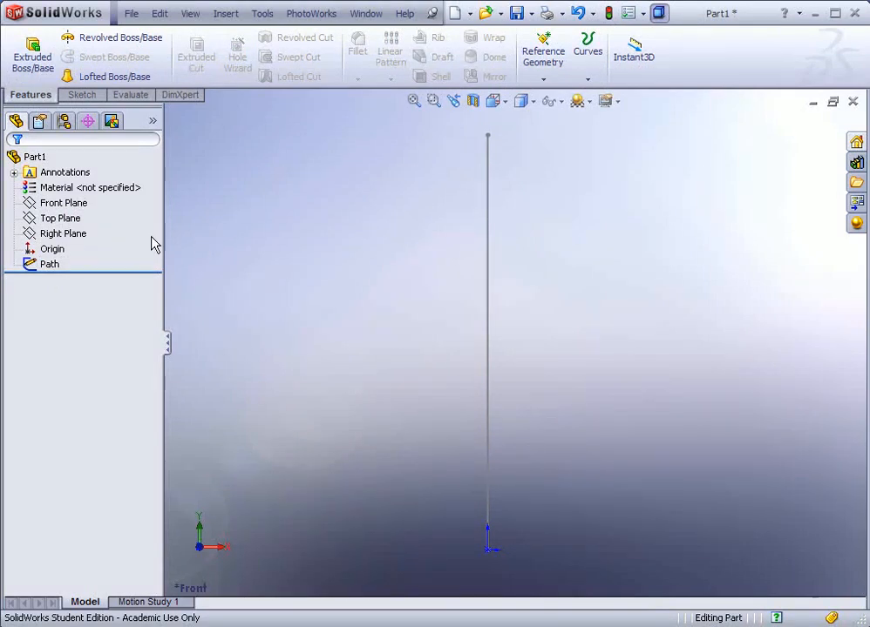
Step: Sketch a wavy spline beside the path line on the front plane and finish the sketch
left_click(63, 202)
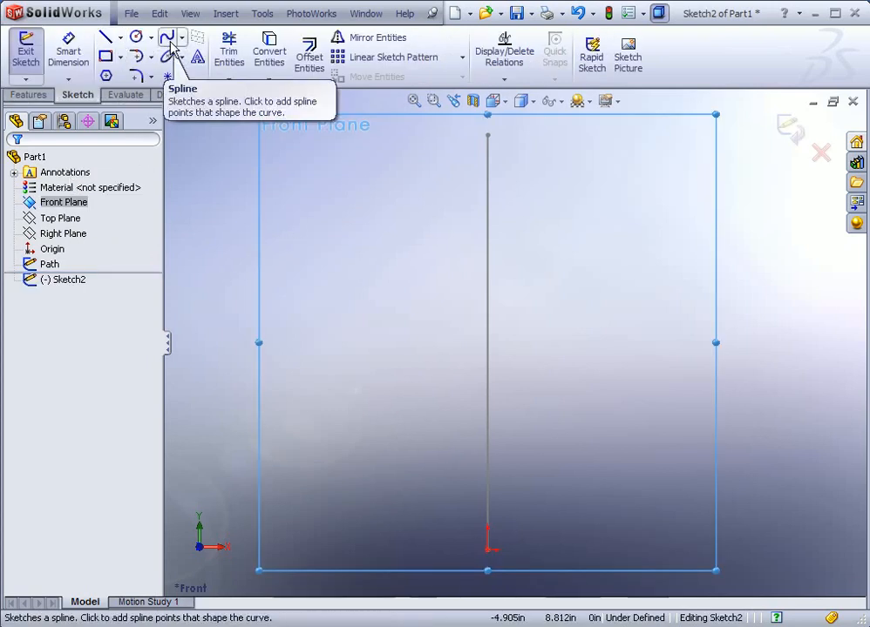
mouse_move(486, 557)
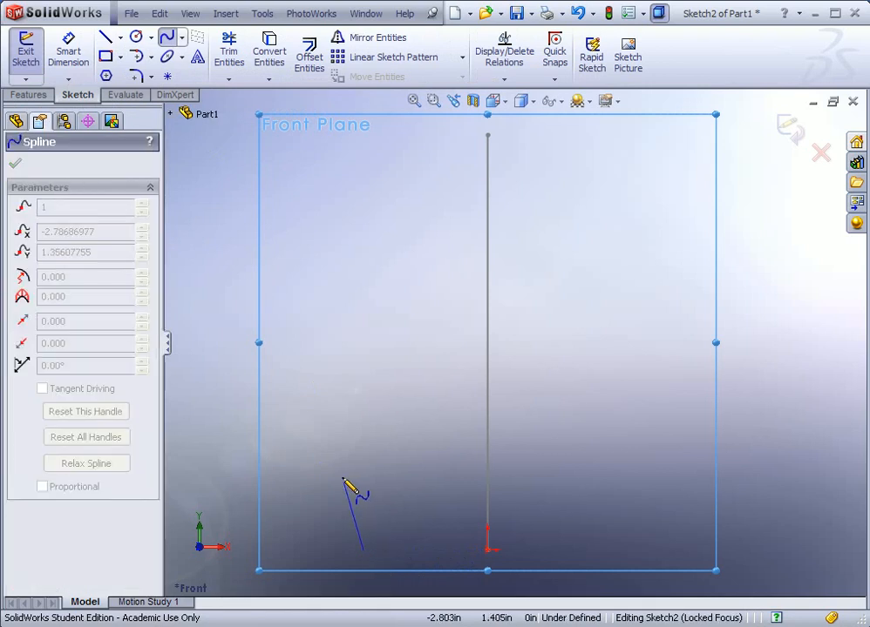
left_click(375, 348)
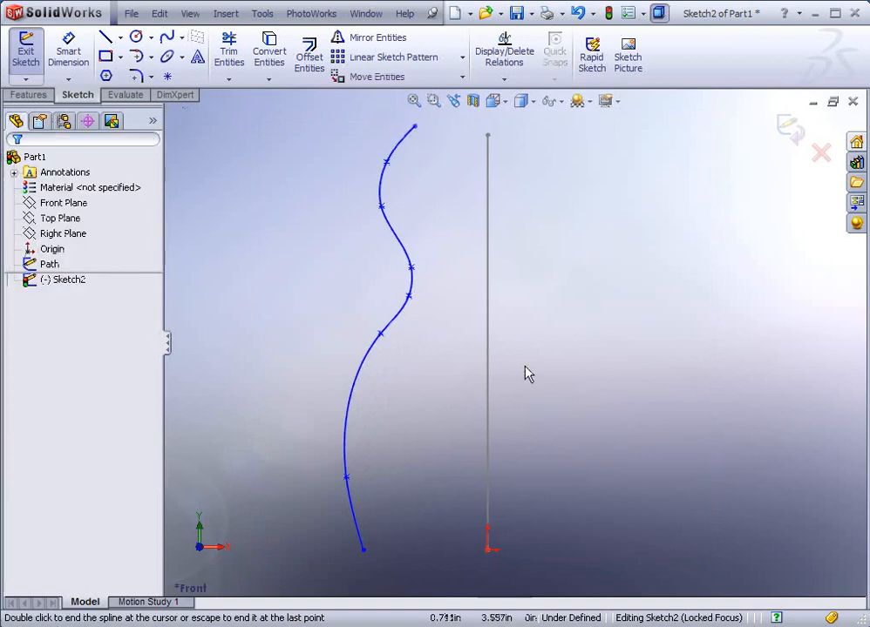
mouse_move(392, 505)
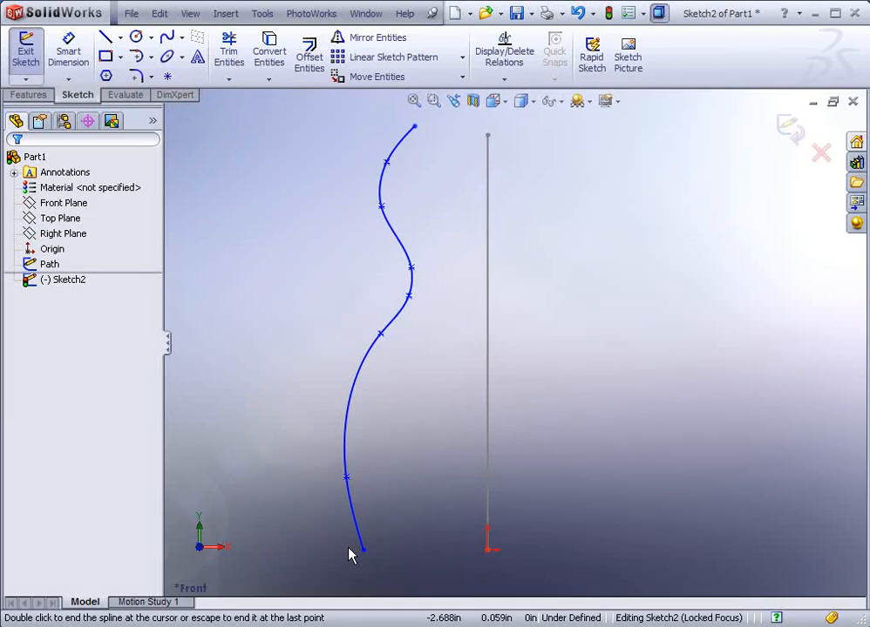
mouse_move(352, 558)
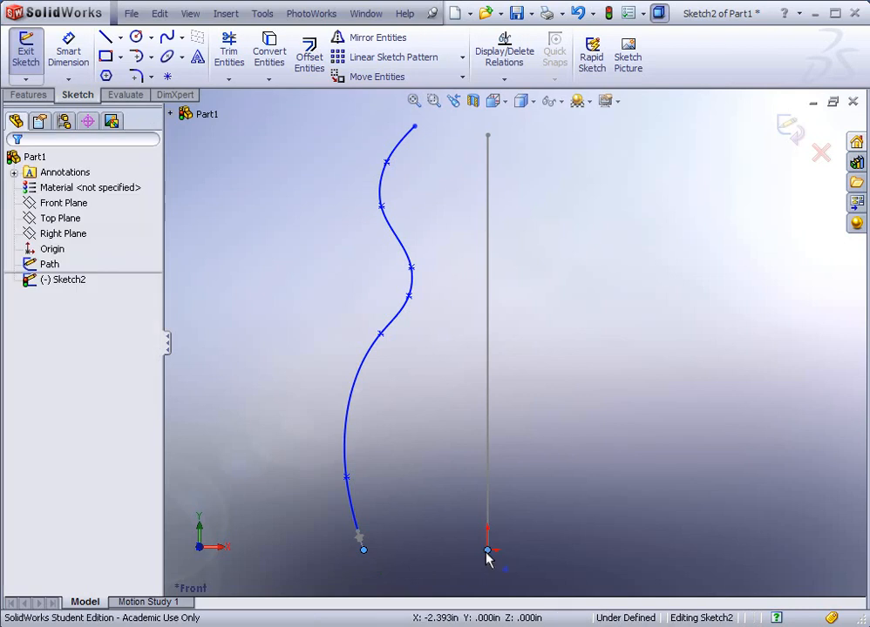
left_click(488, 550)
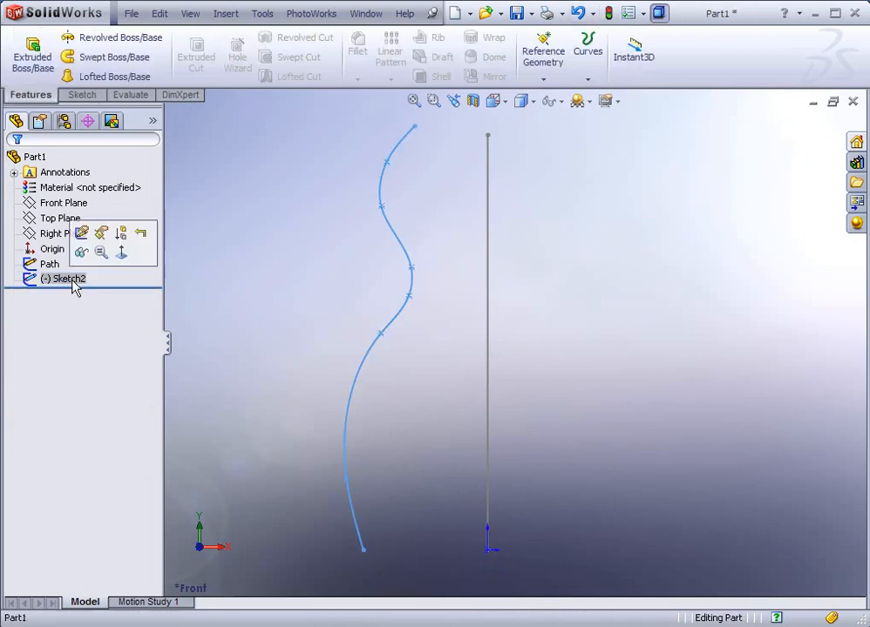
Step: Rename the spline sketch to Guide Curve Front view
double_click(68, 279)
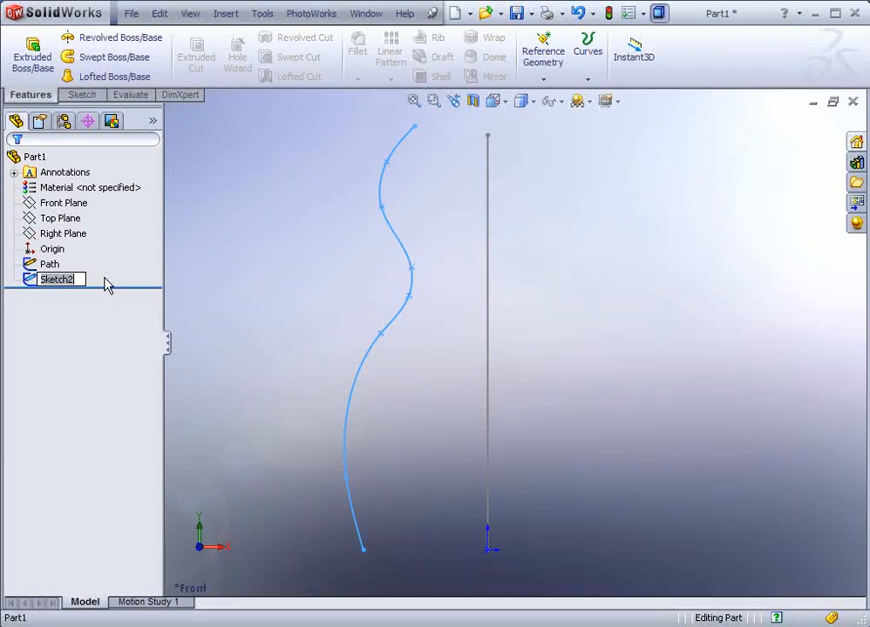
type("Guide Curve")
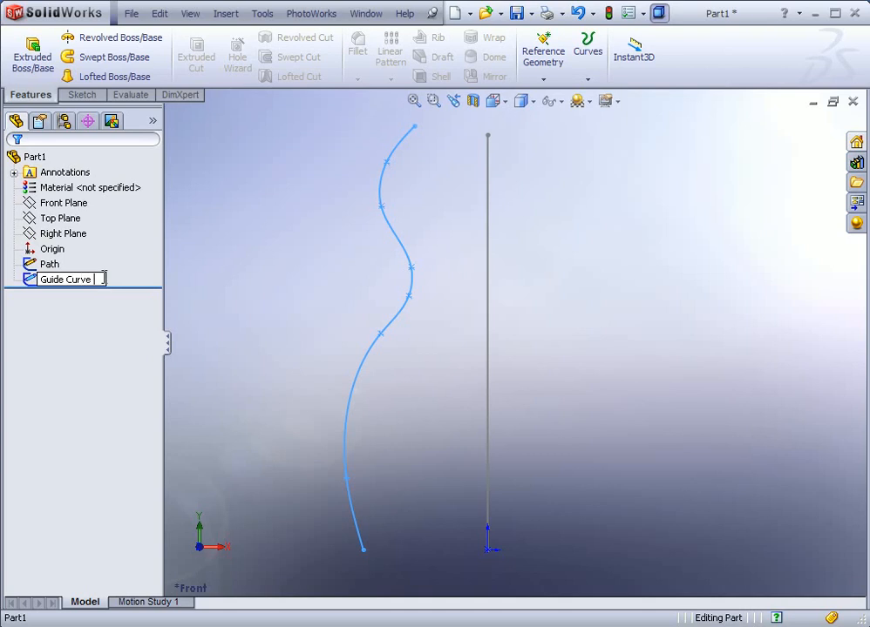
type("Front view")
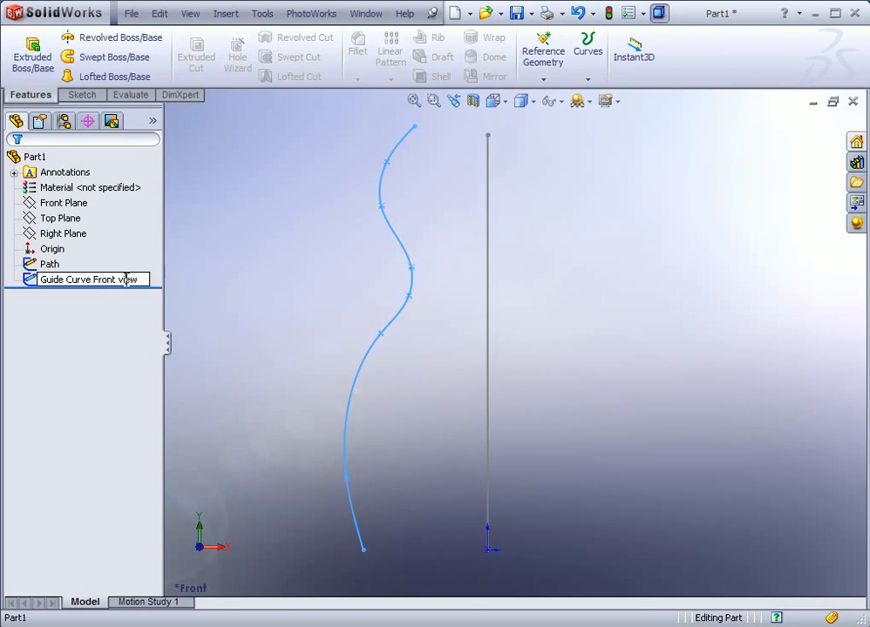
left_click(222, 423)
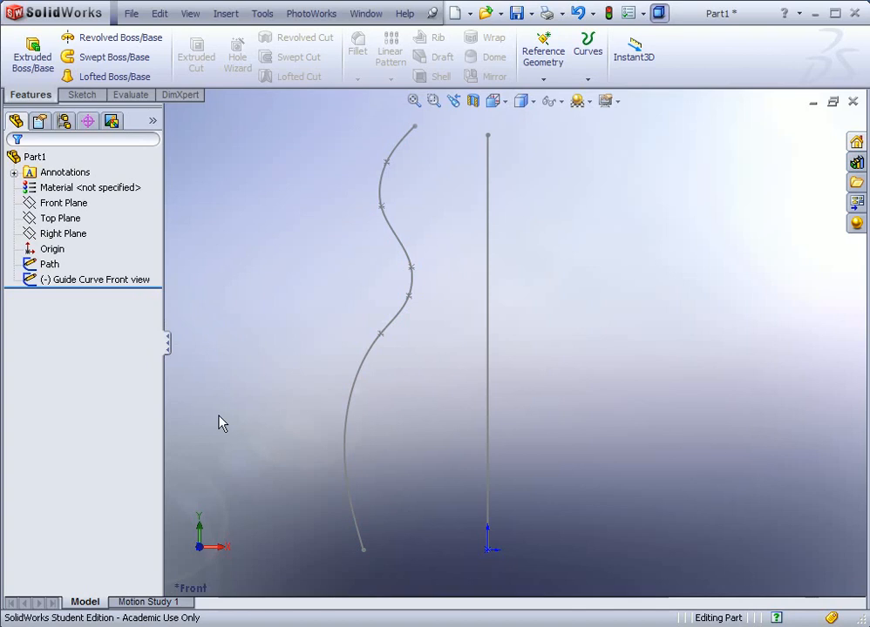
mouse_move(356, 219)
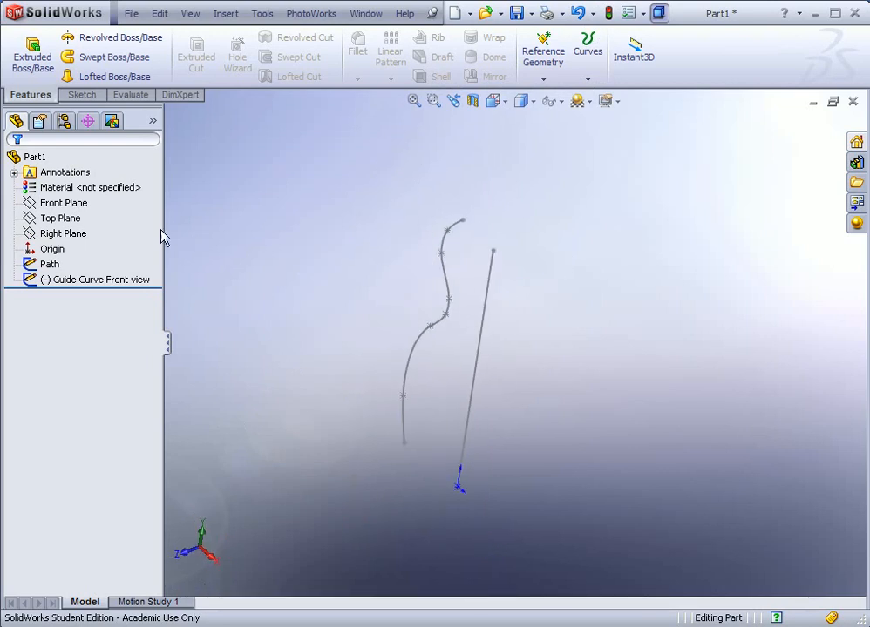
Step: Sketch a second guide spline on the right plane
left_click(63, 234)
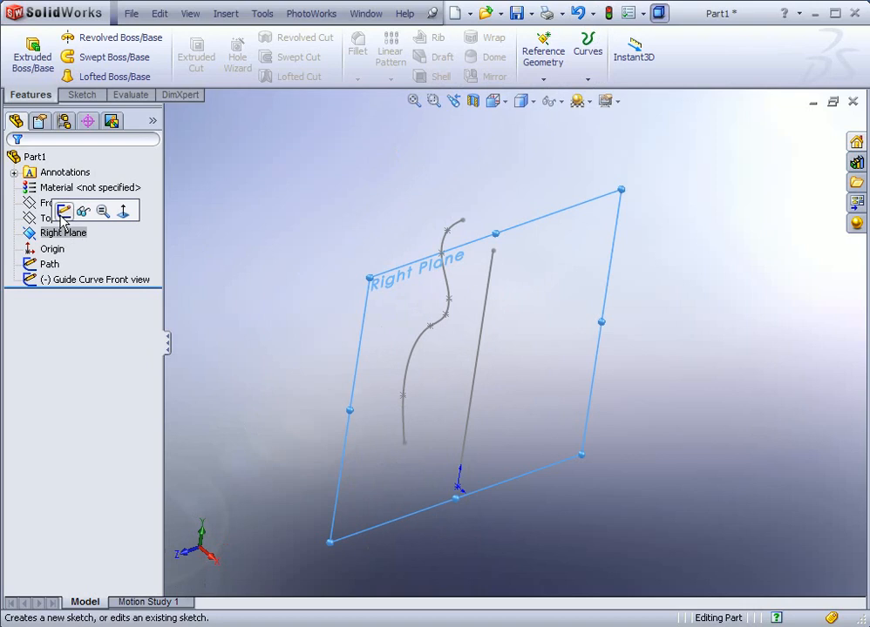
left_click(65, 211)
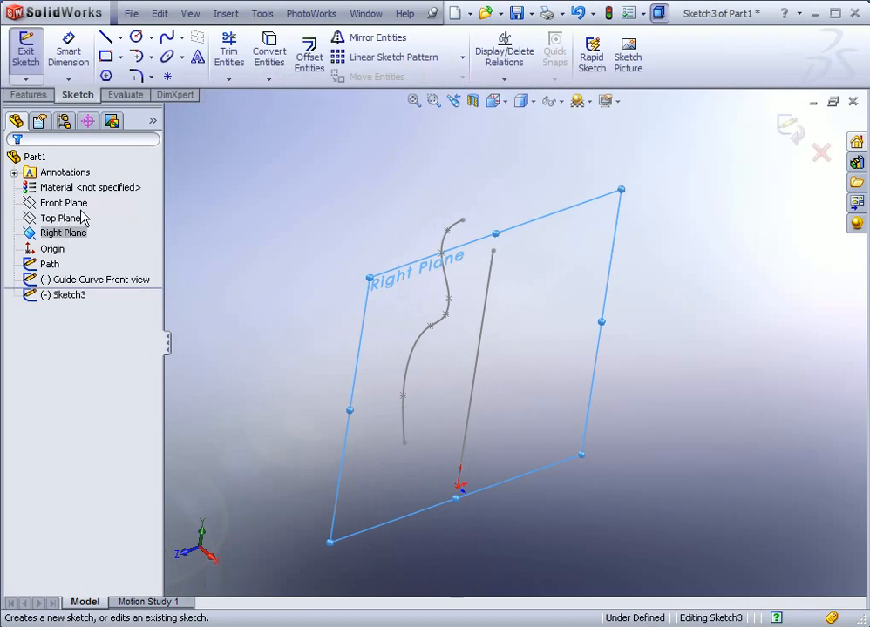
left_click(504, 101)
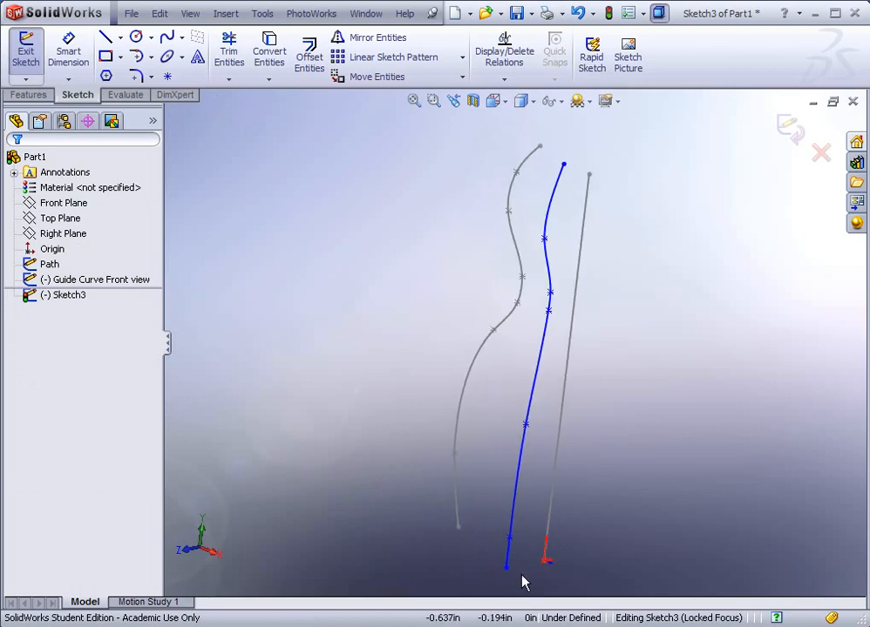
Step: Make the spline's lower end horizontal with the origin and finish the sketch as Sketch3
left_click(506, 566)
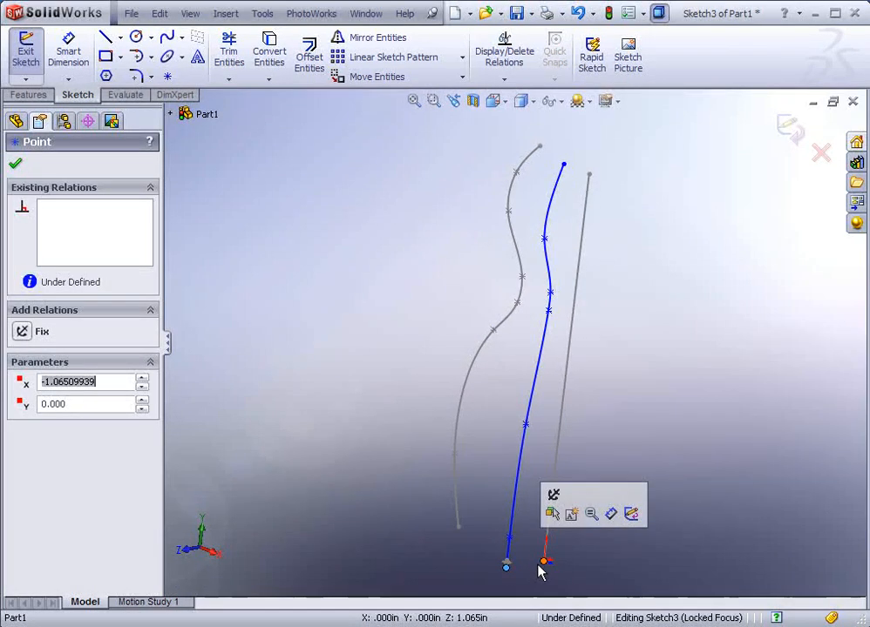
left_click(547, 558)
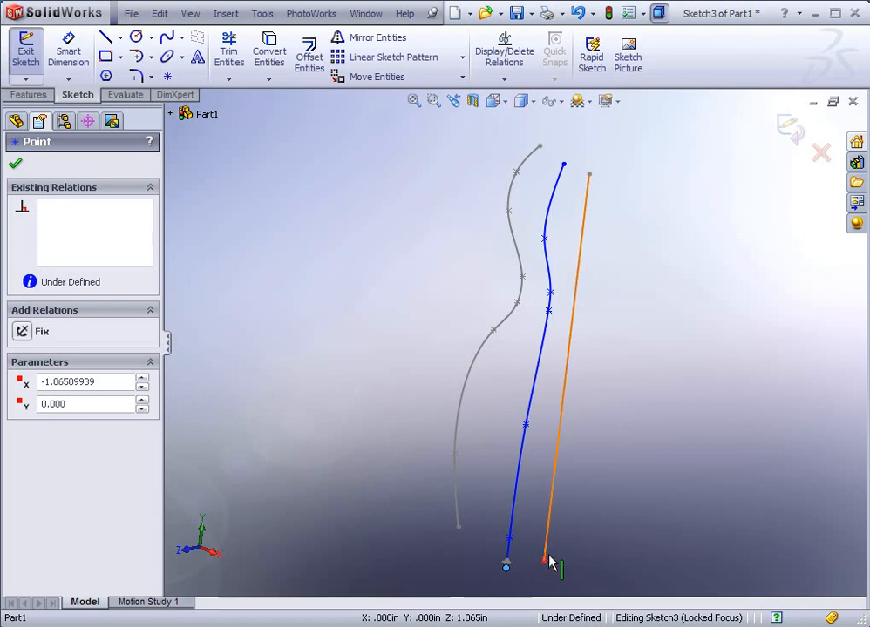
left_click(547, 561)
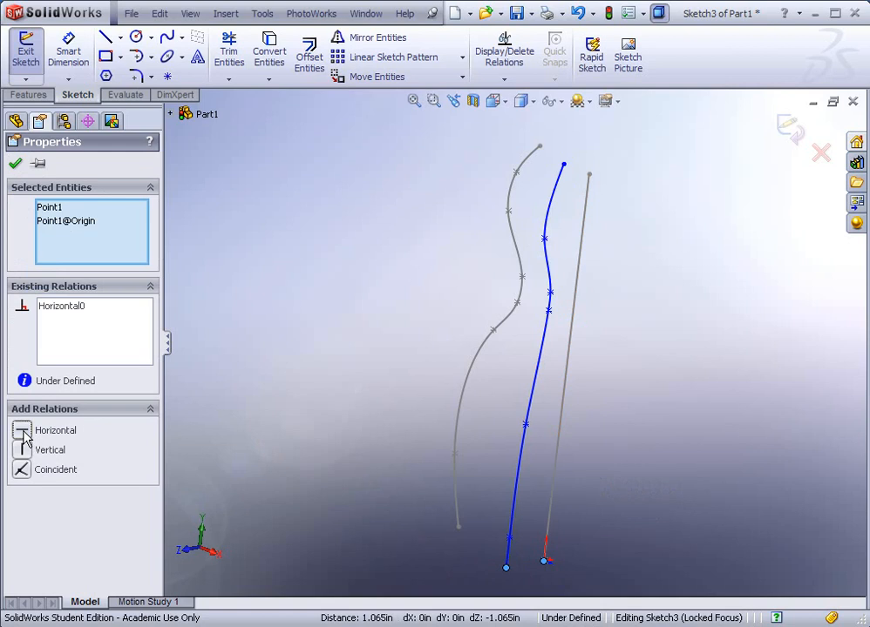
left_click(14, 164)
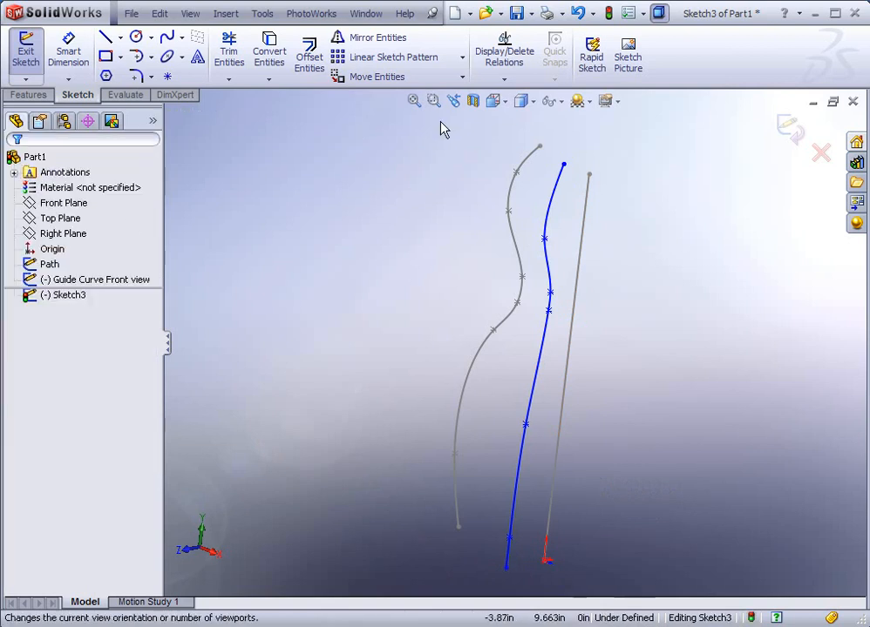
left_click(25, 52)
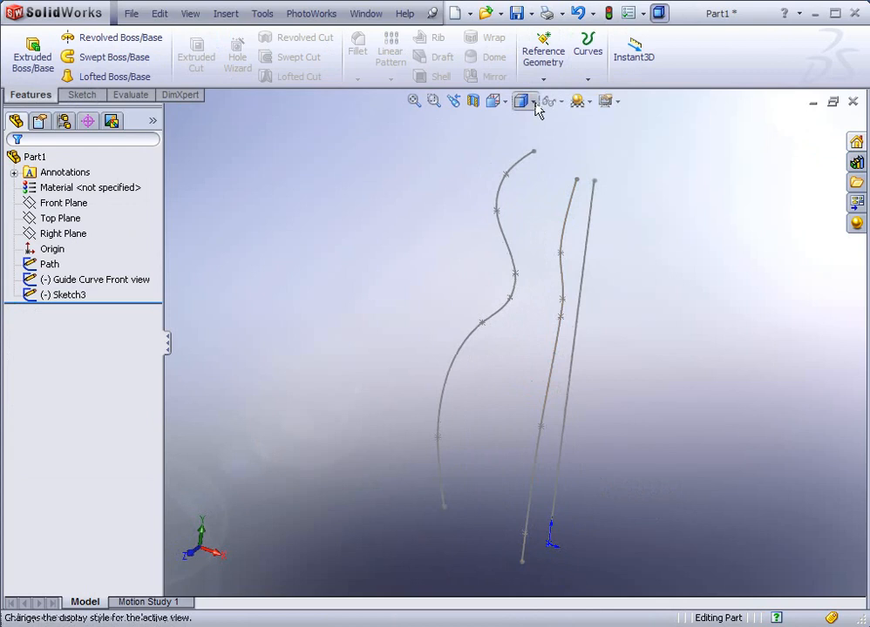
Step: Switch to an isometric view of the path and both guide curves
left_click(520, 101)
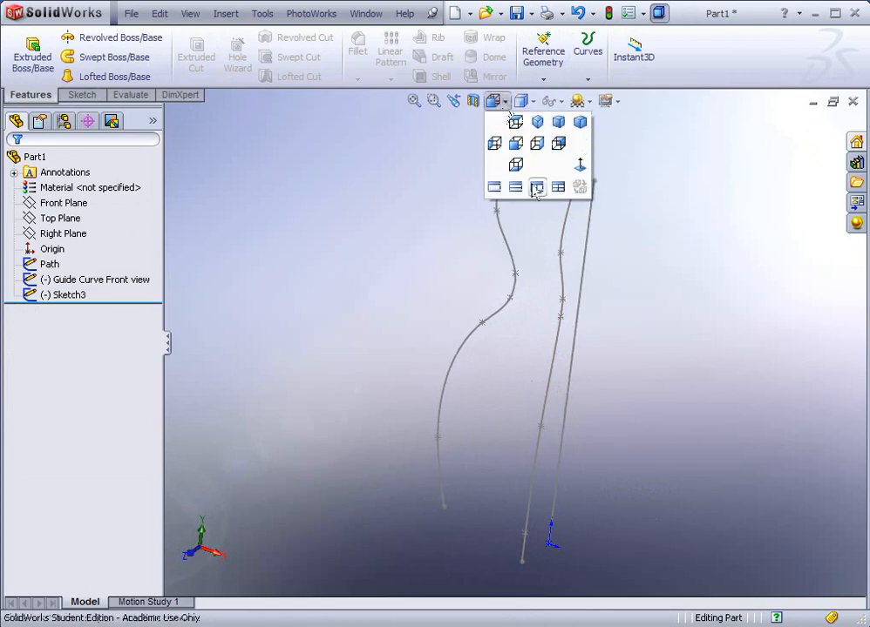
left_click(537, 122)
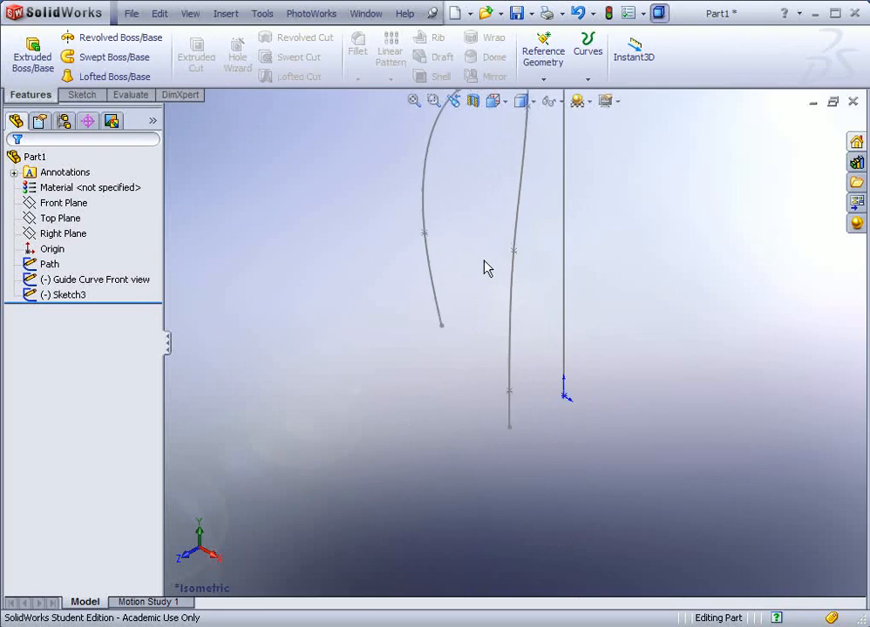
mouse_move(329, 293)
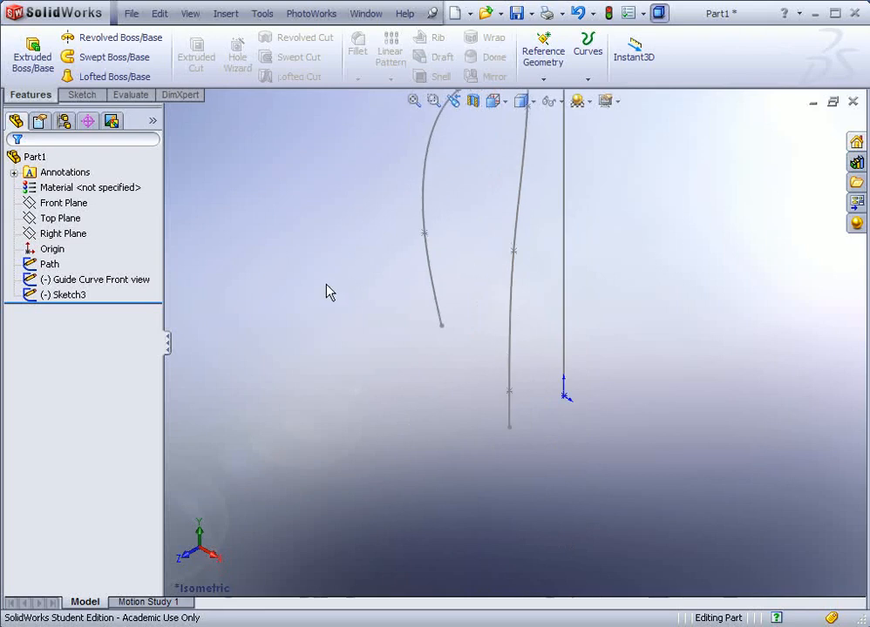
Step: Rename Sketch3 to Guide Curve Right View and clear the selection
left_click(68, 293)
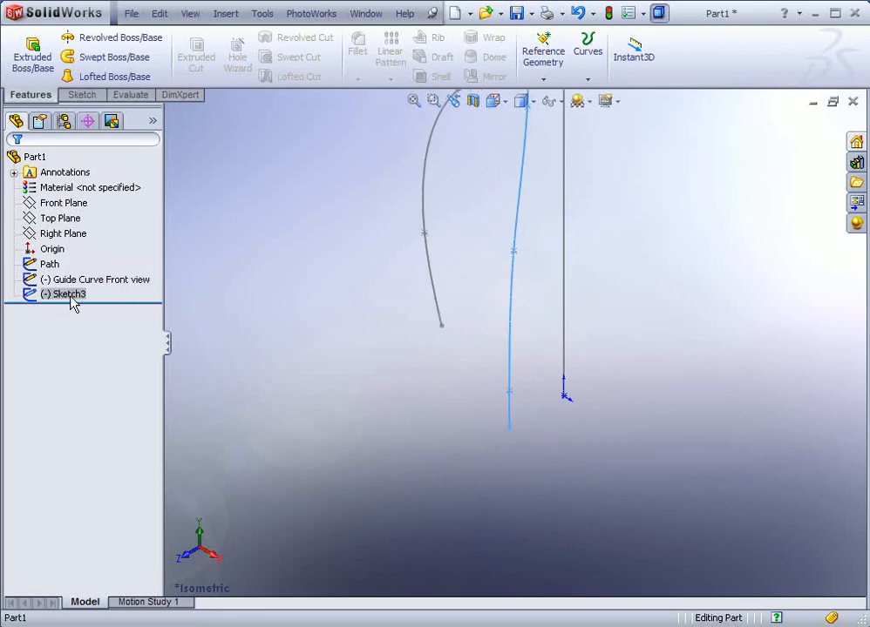
double_click(68, 293)
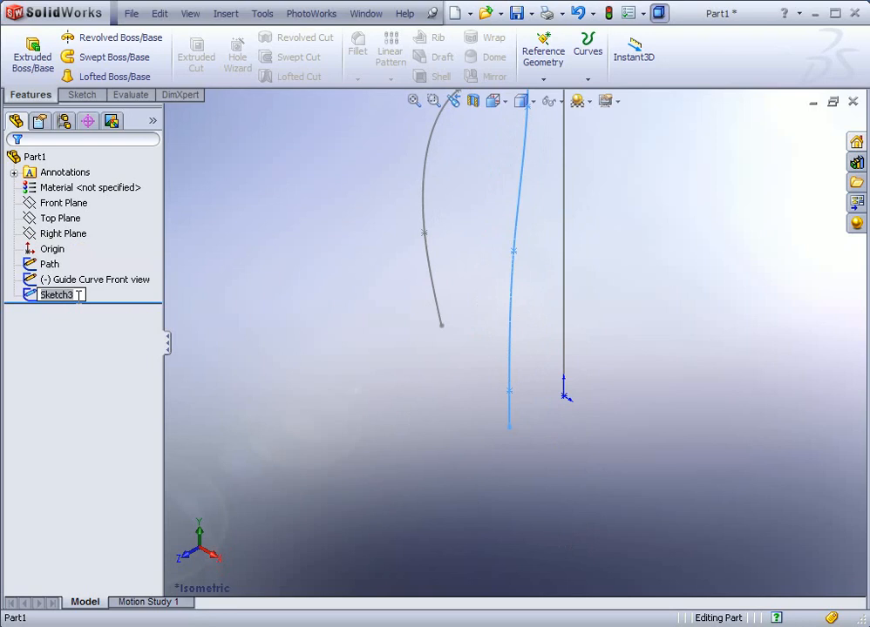
type("Guide Curv")
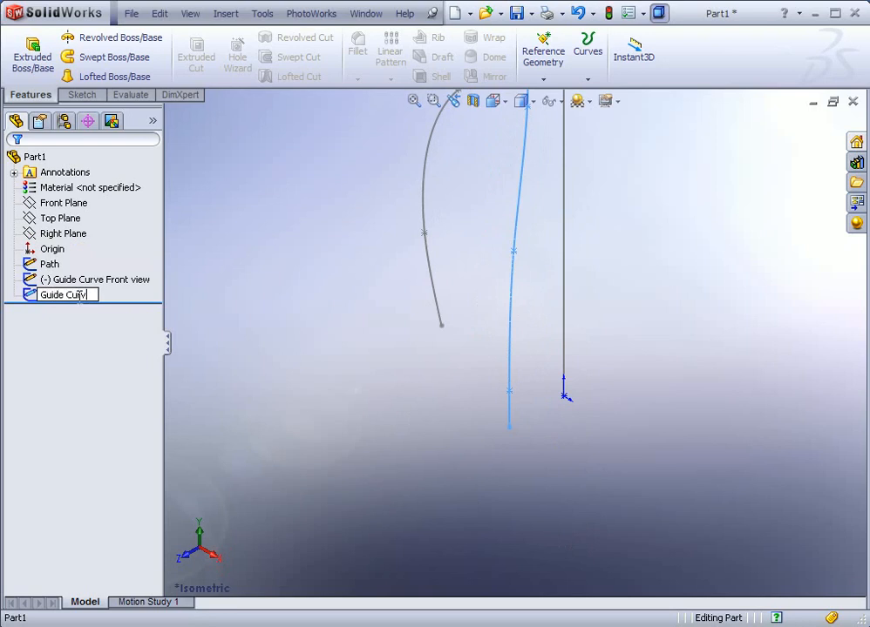
type("Right V")
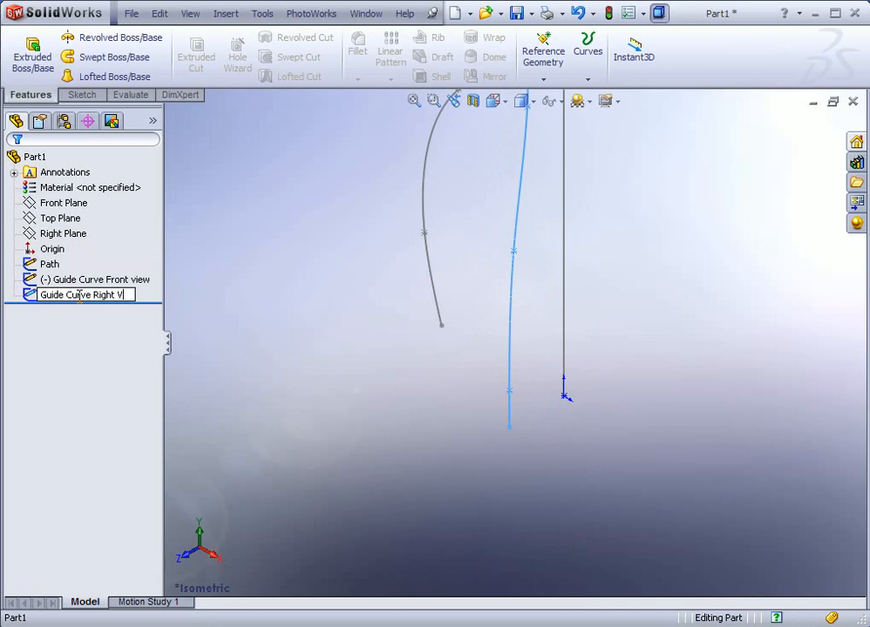
key("Return")
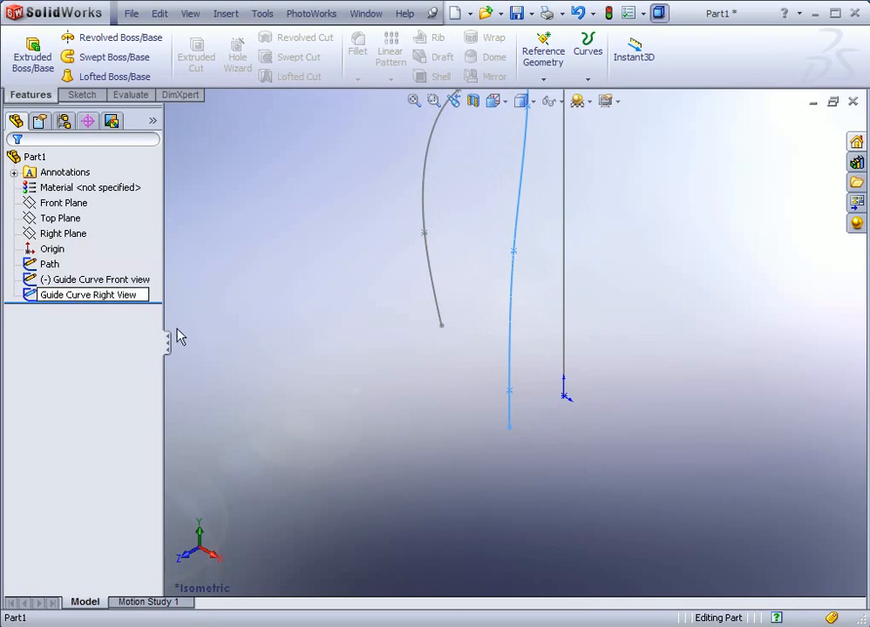
left_click(206, 333)
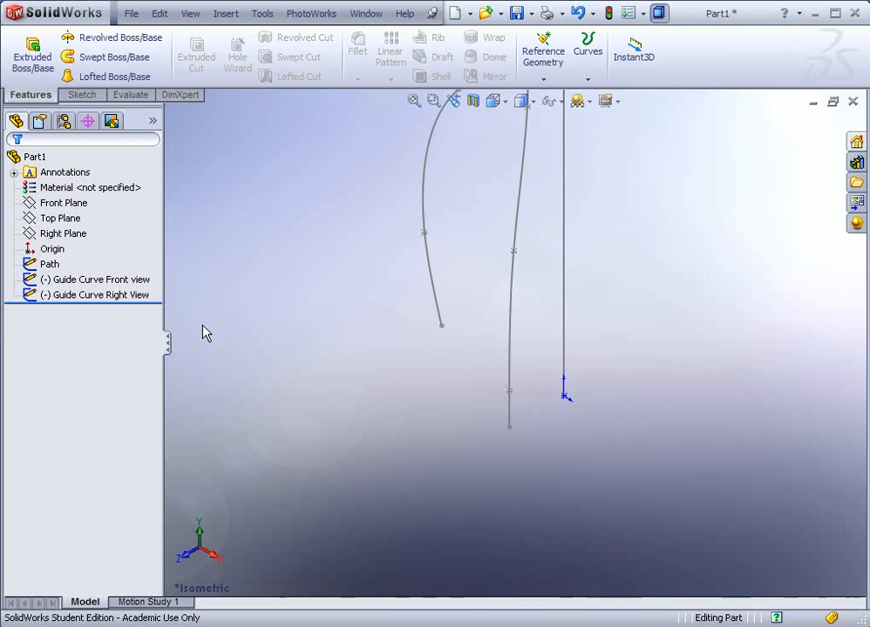
mouse_move(256, 335)
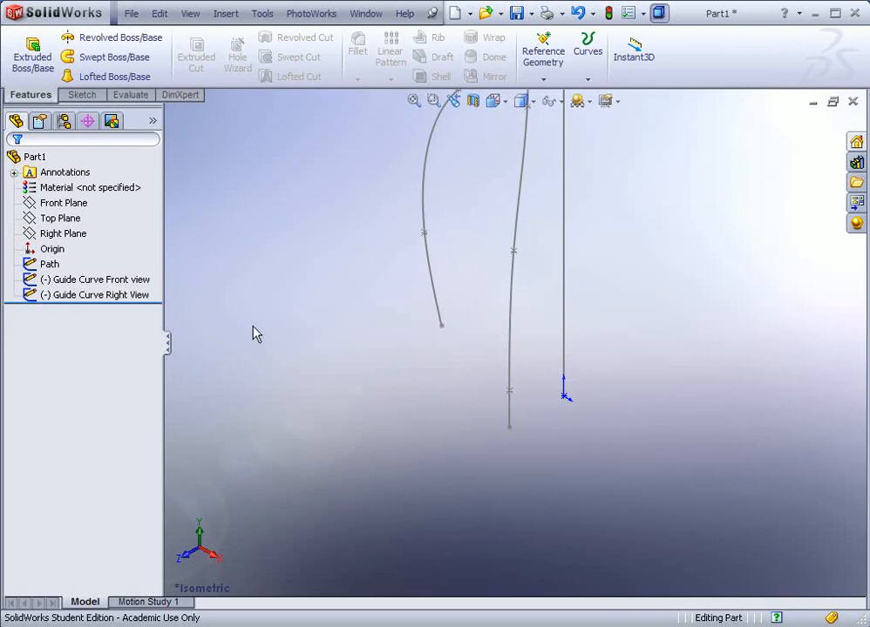
Step: Sketch an ellipse centred on the origin on the top plane for the bottle base
left_click(59, 216)
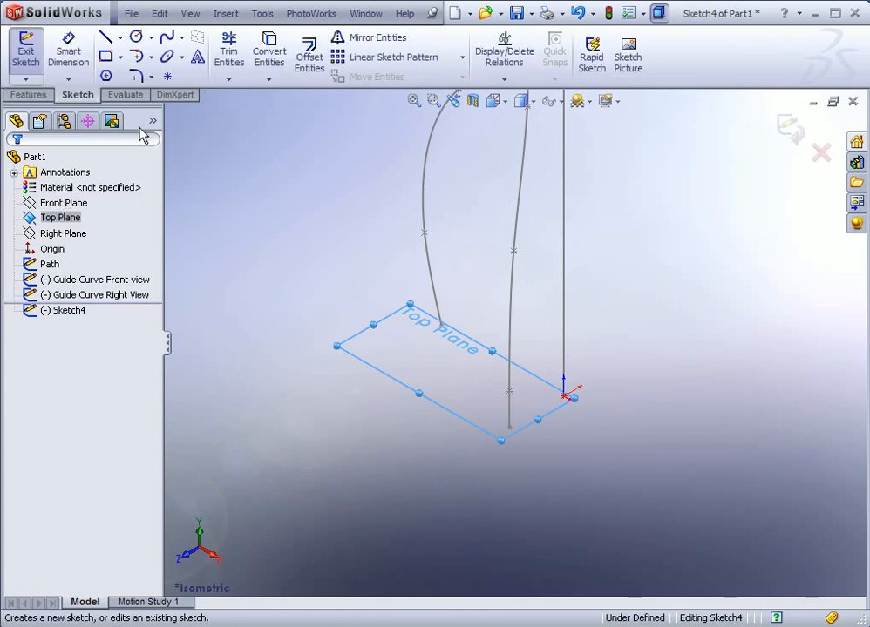
mouse_move(167, 57)
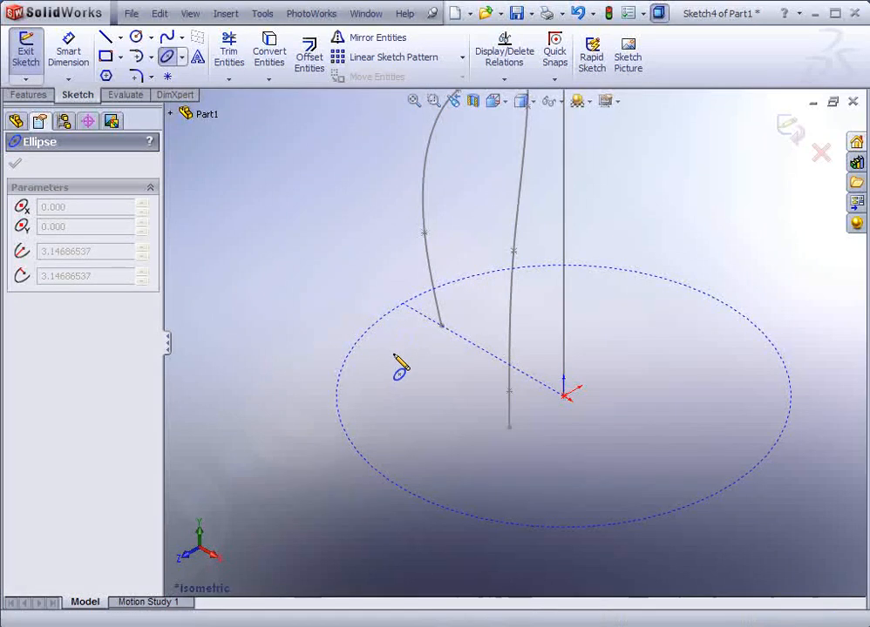
mouse_move(408, 499)
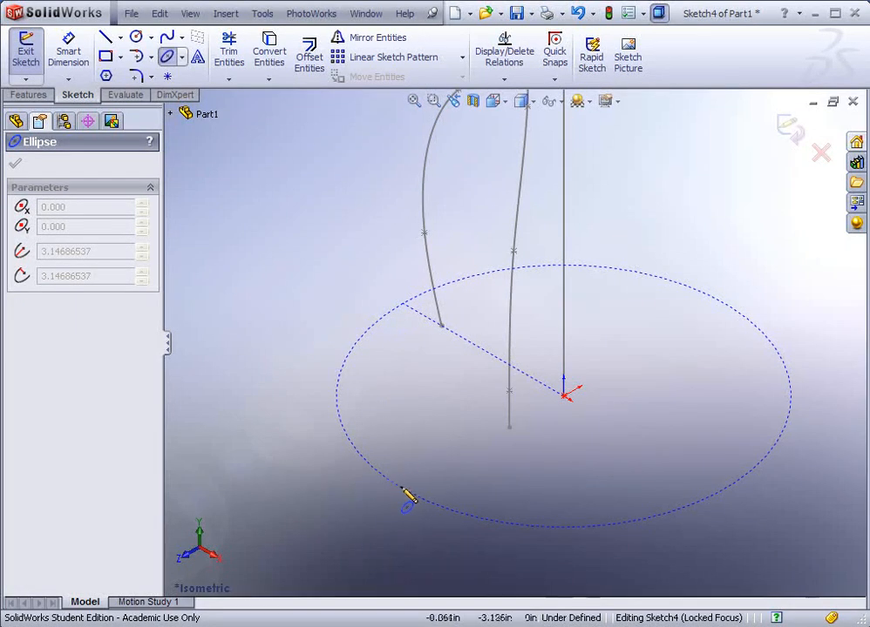
left_click_drag(408, 496, 470, 460)
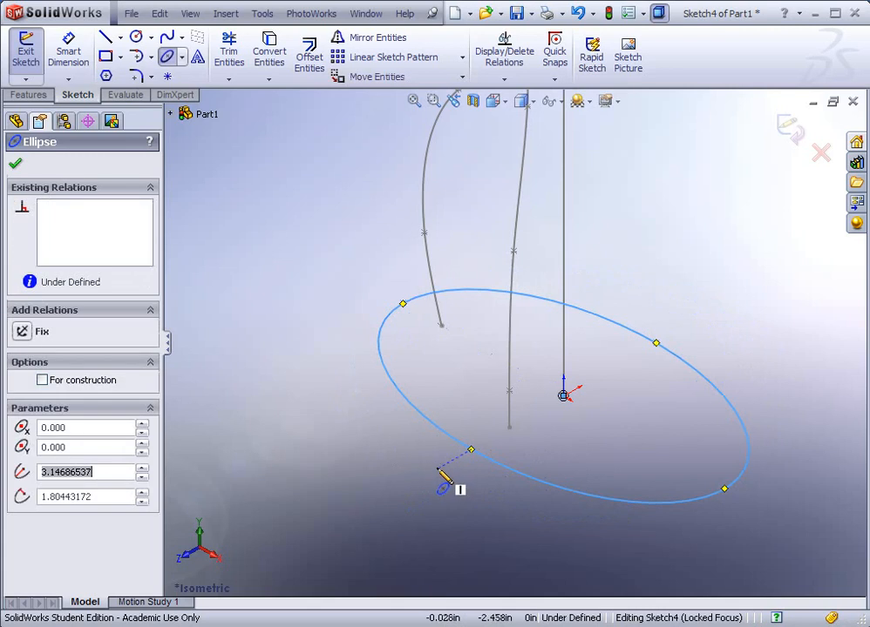
left_click(16, 164)
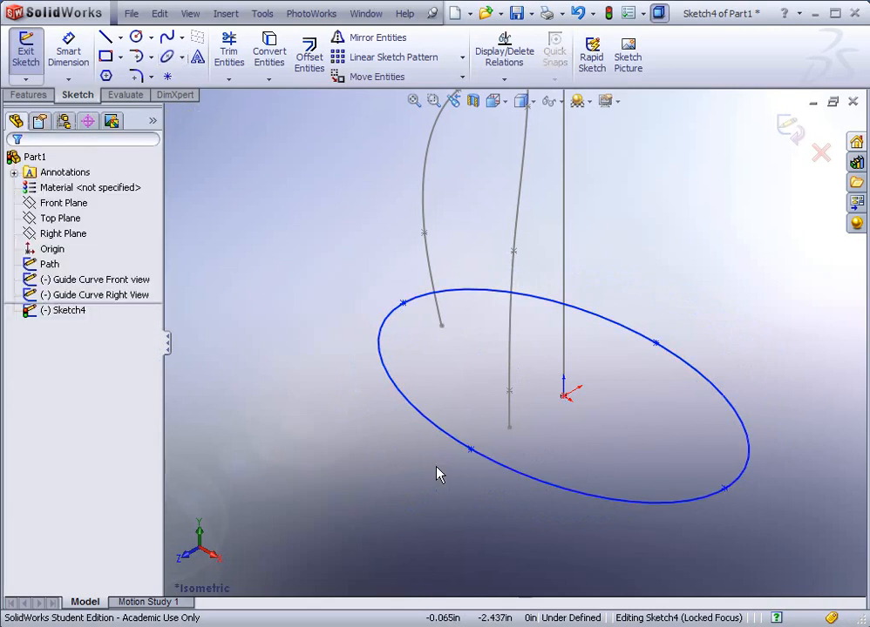
mouse_move(394, 366)
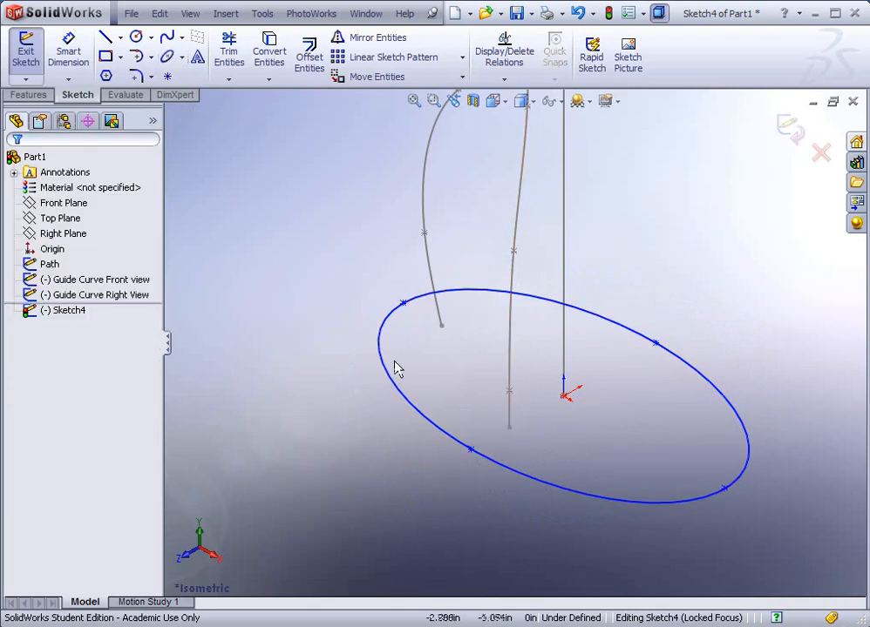
mouse_move(492, 376)
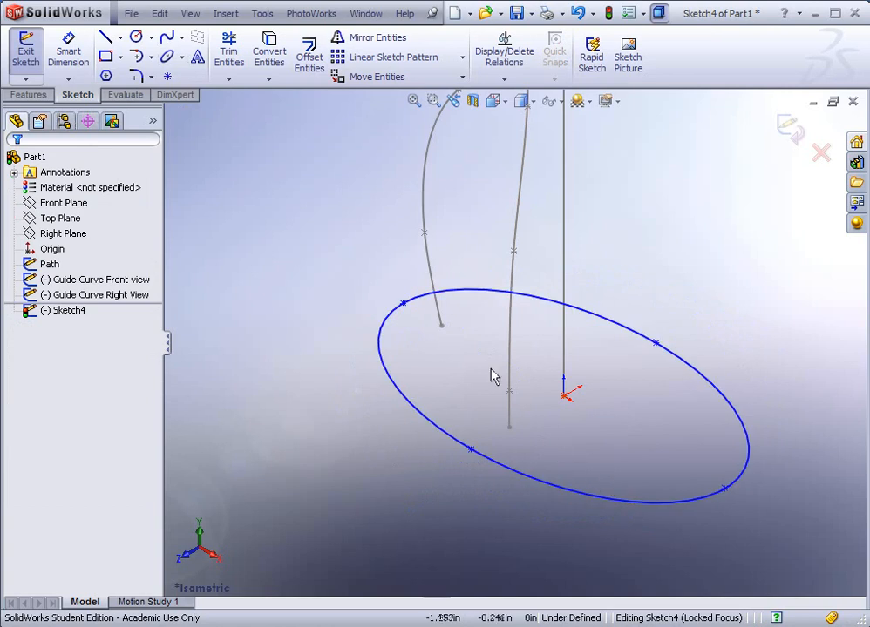
mouse_move(808, 523)
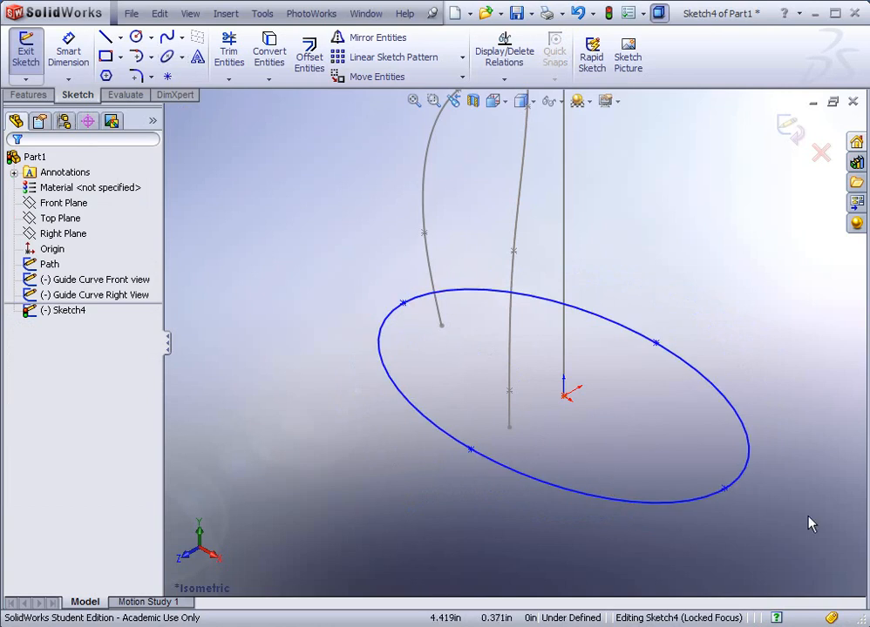
mouse_move(460, 423)
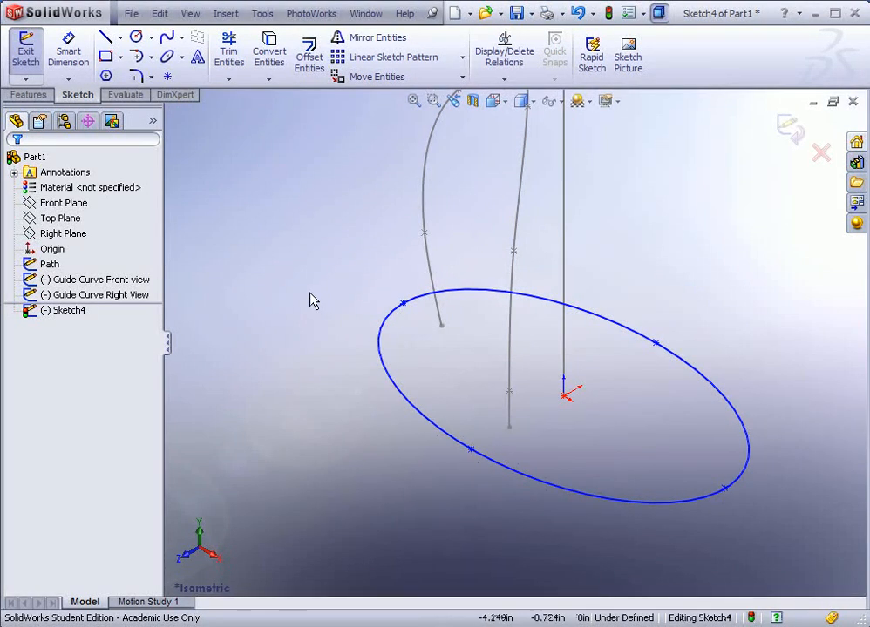
mouse_move(322, 289)
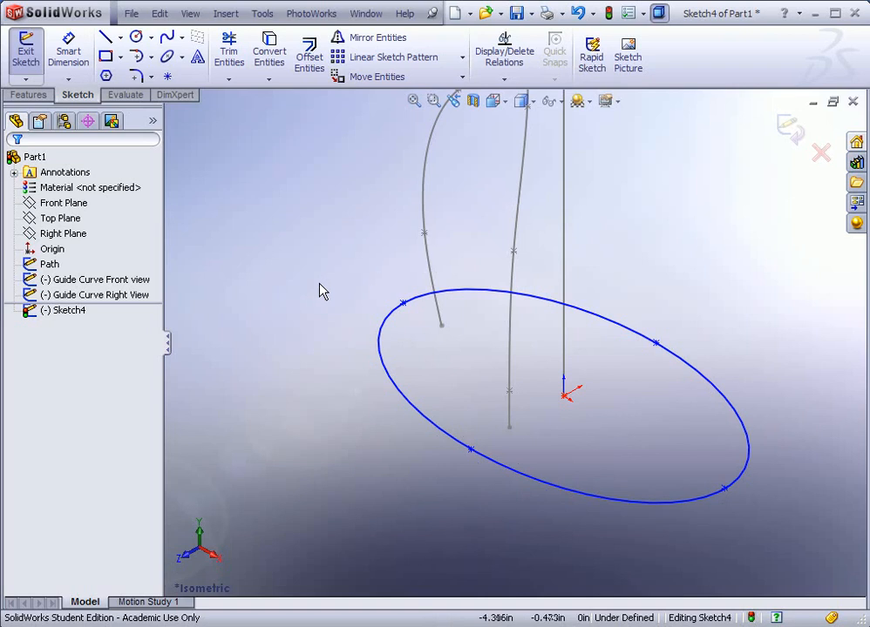
mouse_move(310, 277)
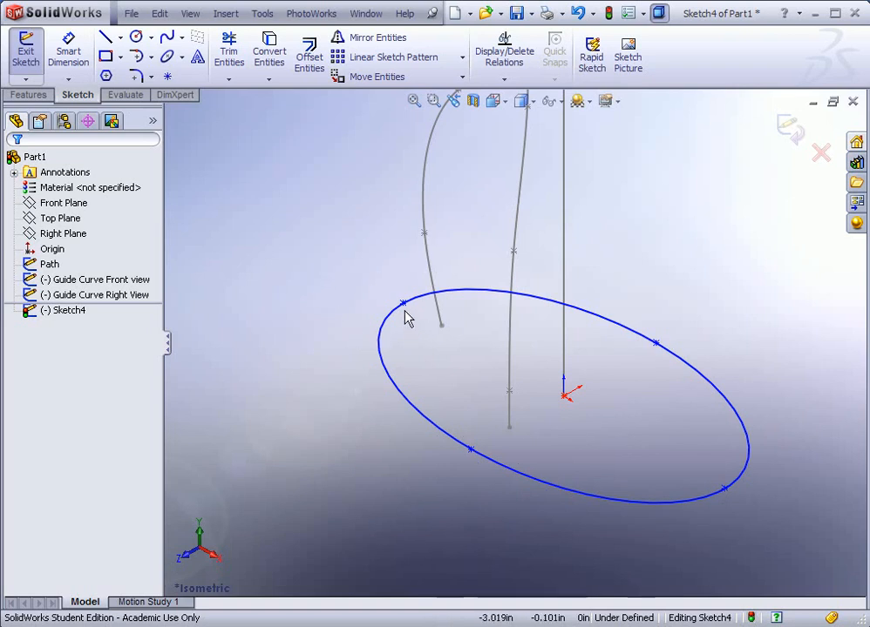
Step: Add Pierce relations from the ellipse's left and lower axis points to the front and right guide curves
left_click(403, 305)
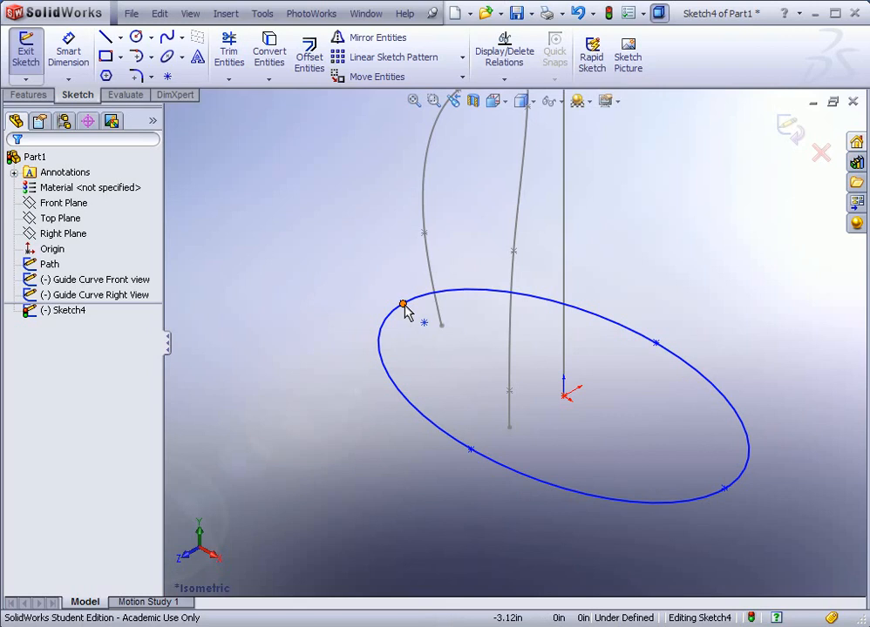
left_click(402, 307)
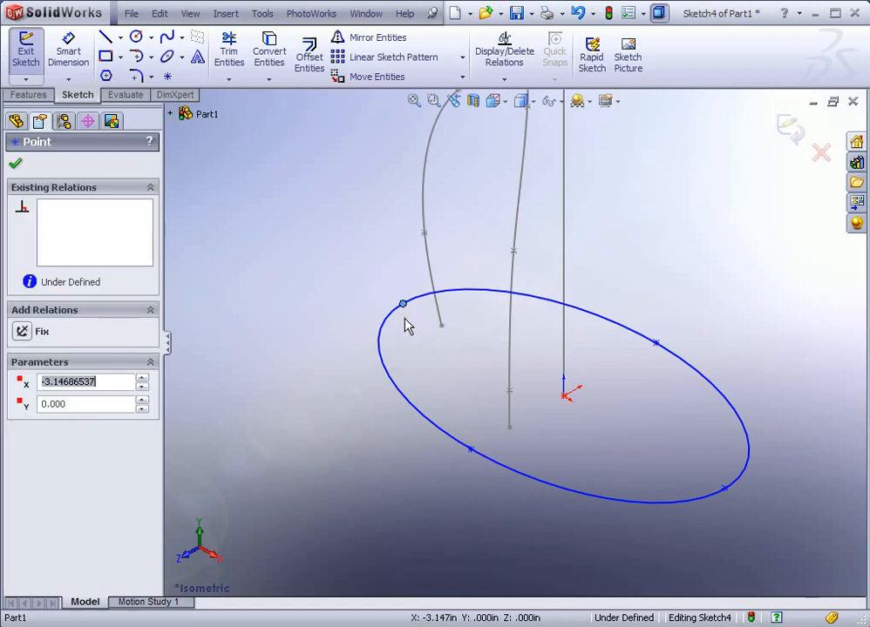
mouse_move(416, 324)
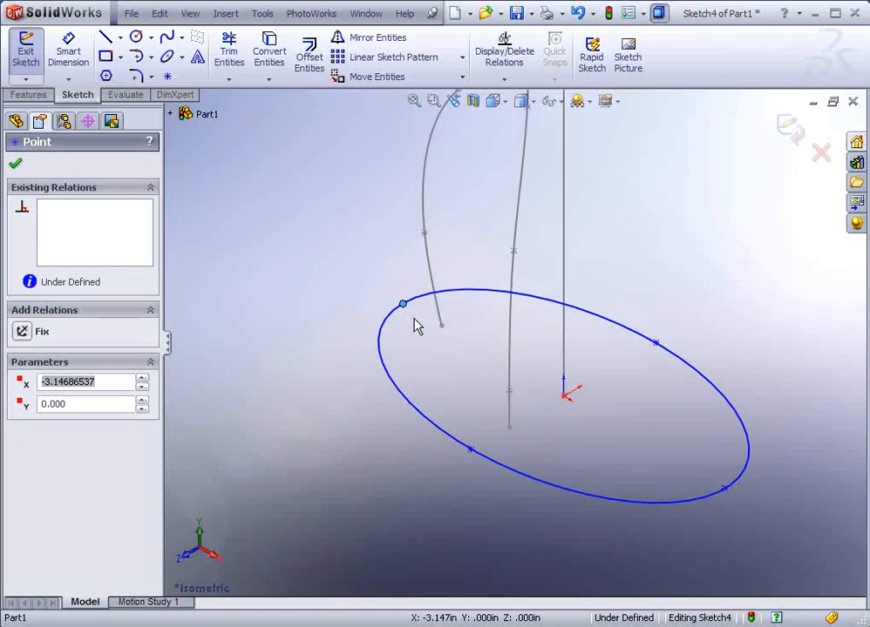
mouse_move(427, 327)
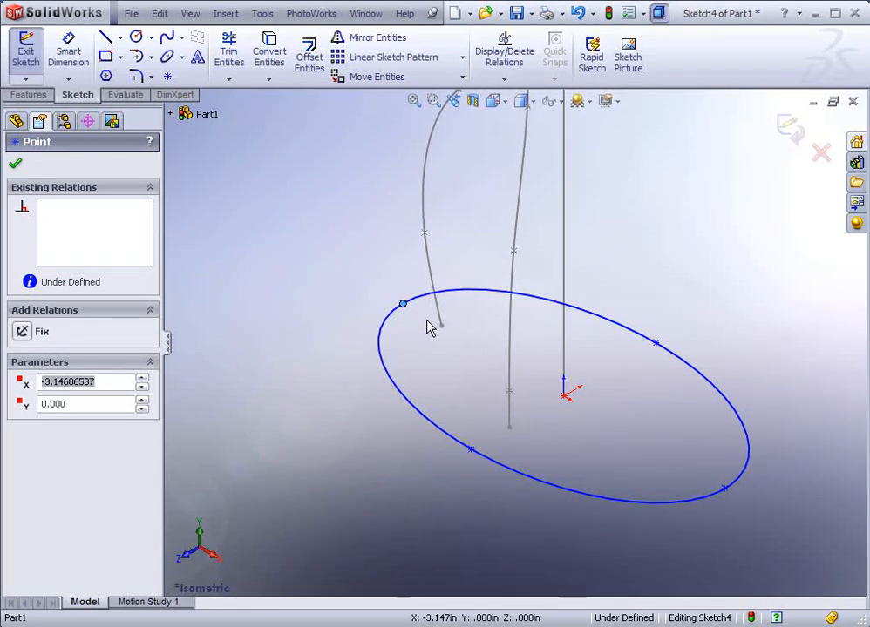
mouse_move(443, 340)
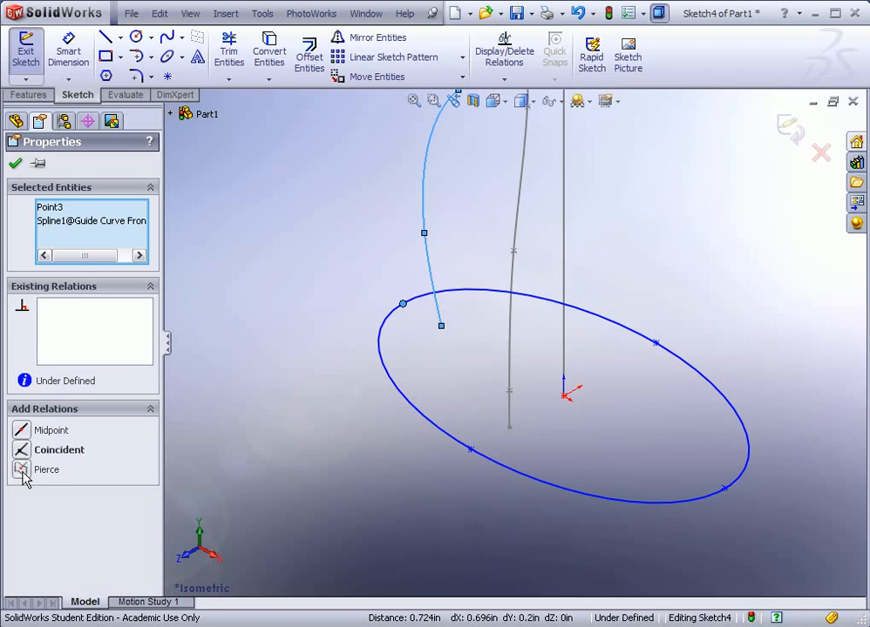
left_click(21, 470)
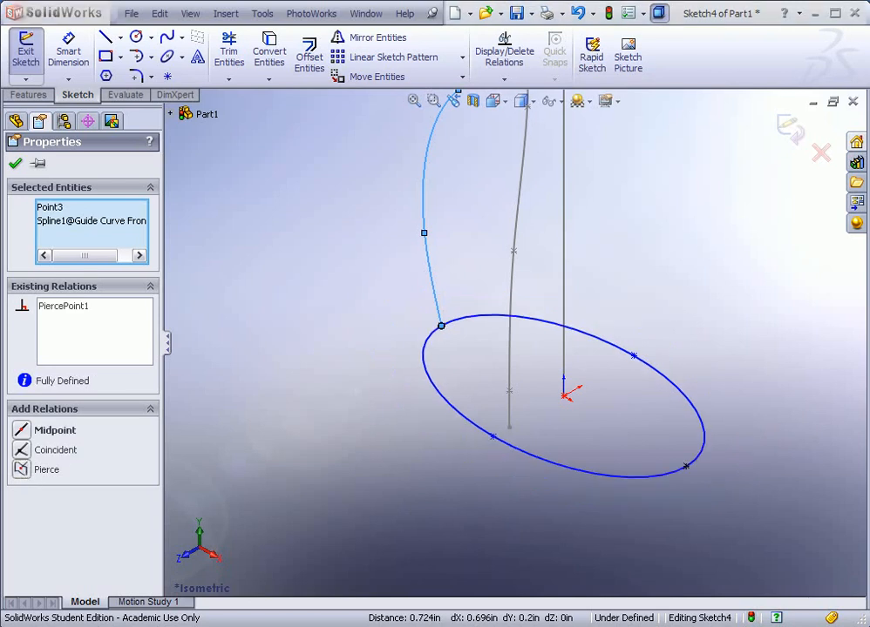
mouse_move(105, 317)
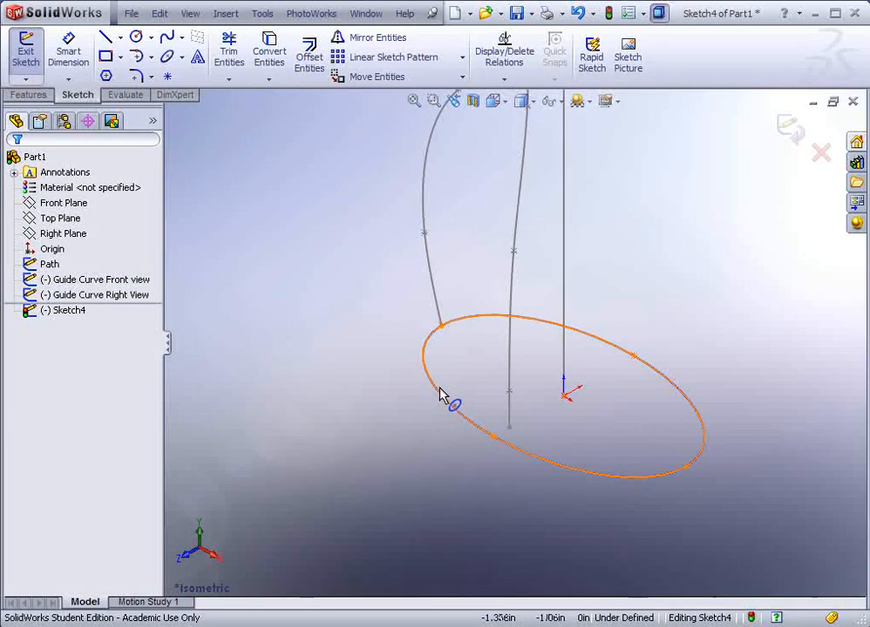
left_click(450, 412)
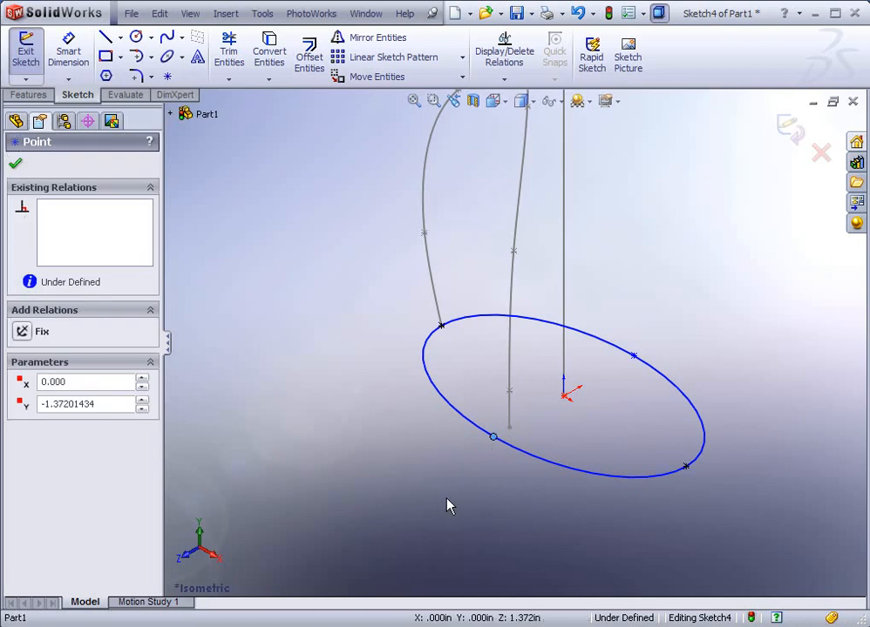
mouse_move(464, 488)
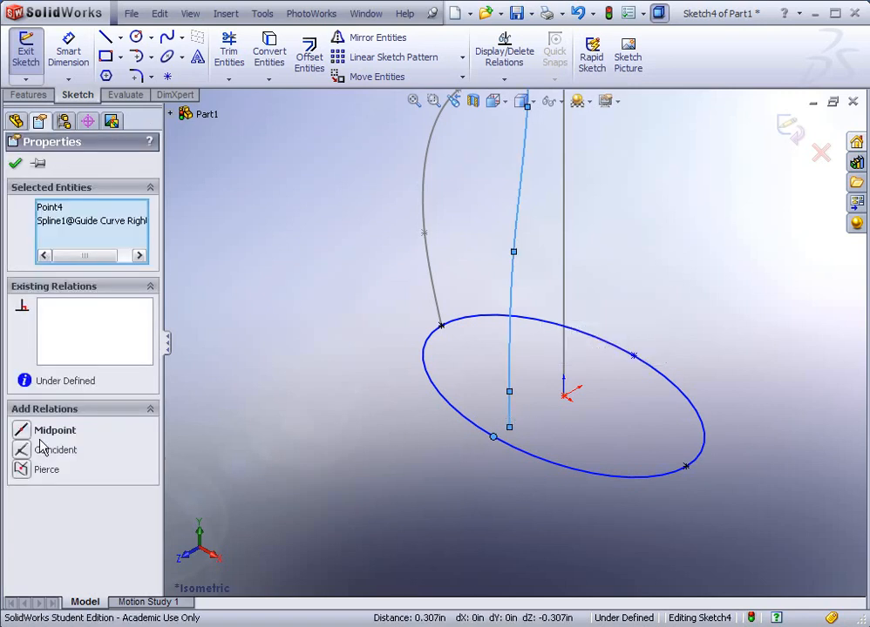
left_click(14, 164)
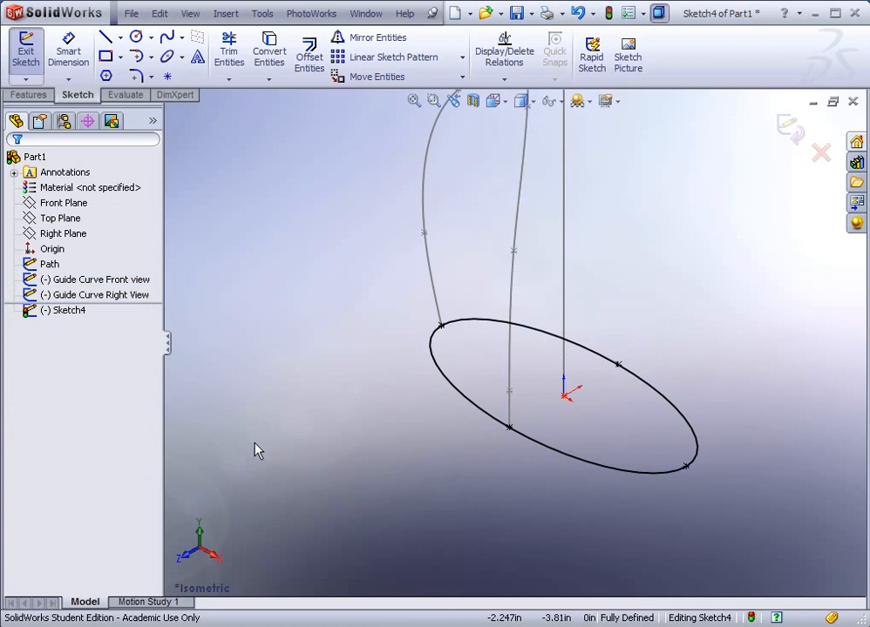
mouse_move(593, 486)
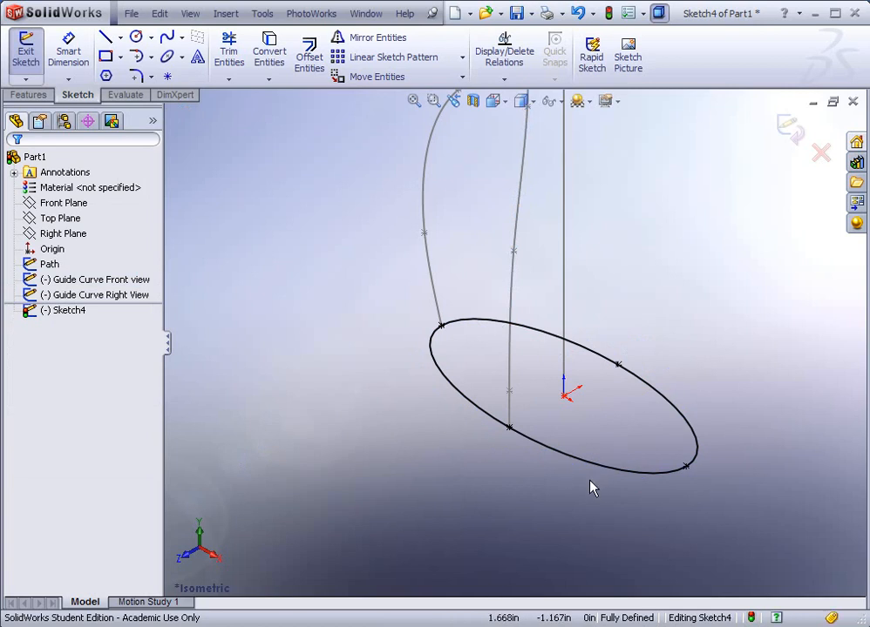
mouse_move(509, 450)
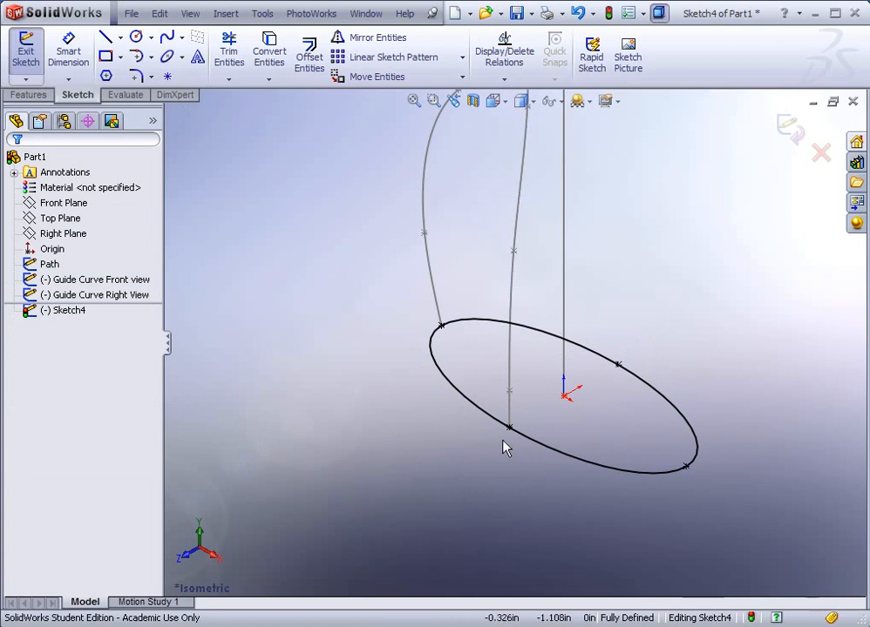
mouse_move(610, 12)
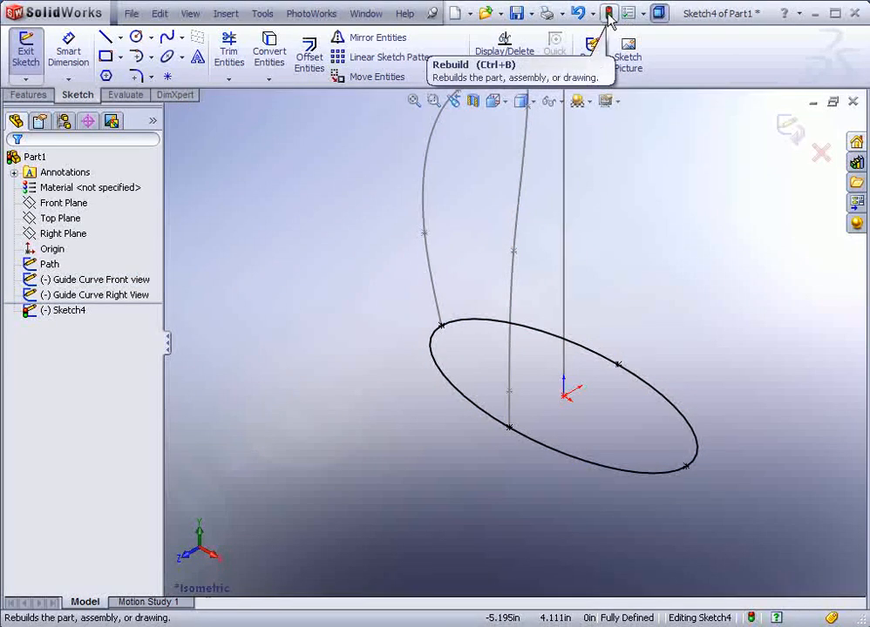
Step: Sweep the base ellipse along the vertical path with the front guide curve into a solid body
left_click(606, 14)
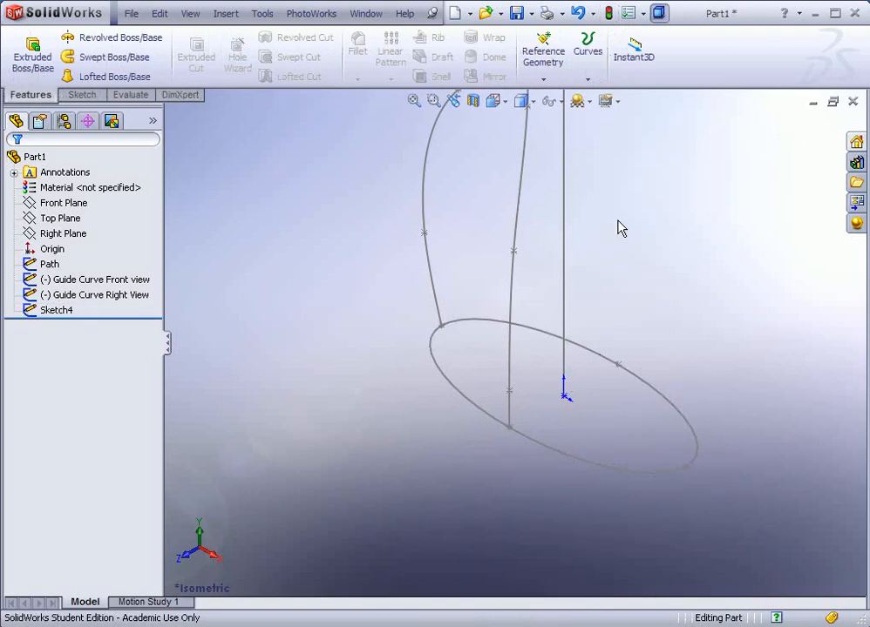
mouse_move(513, 241)
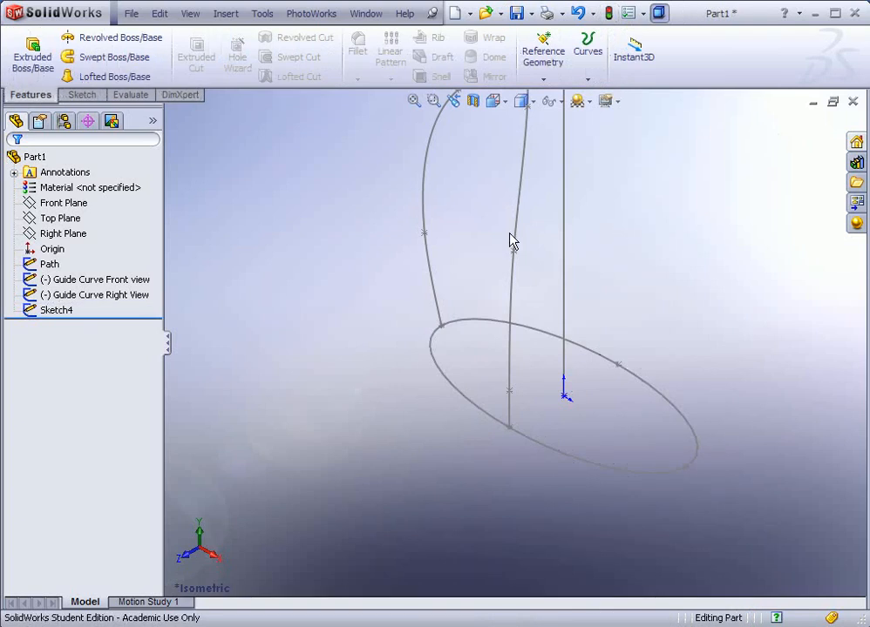
left_click_drag(509, 240, 543, 269)
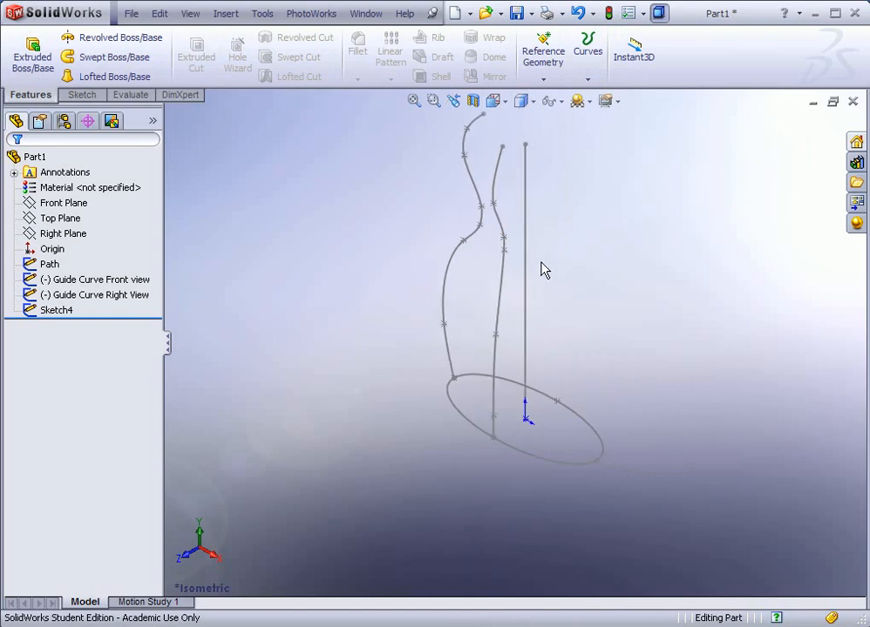
mouse_move(551, 199)
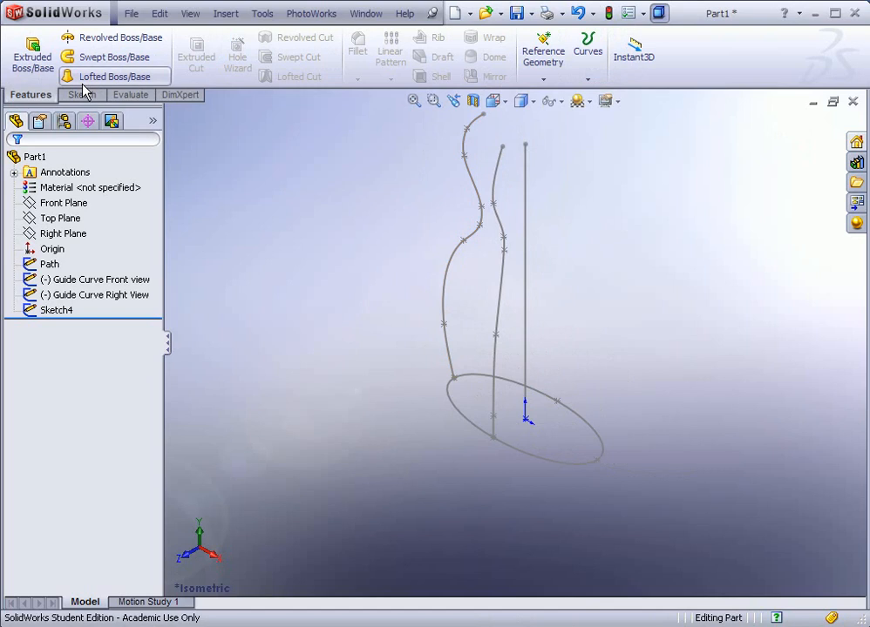
left_click(113, 56)
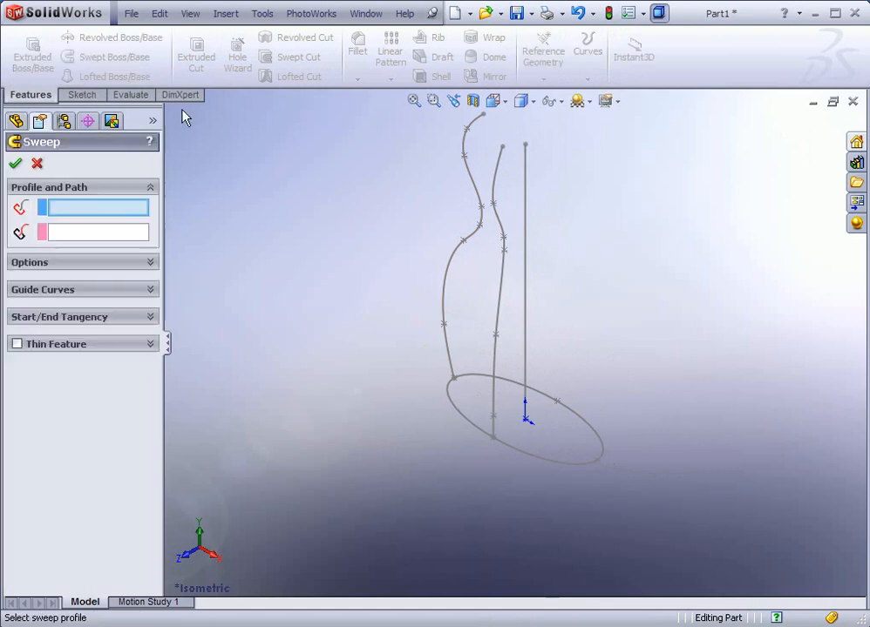
mouse_move(87, 212)
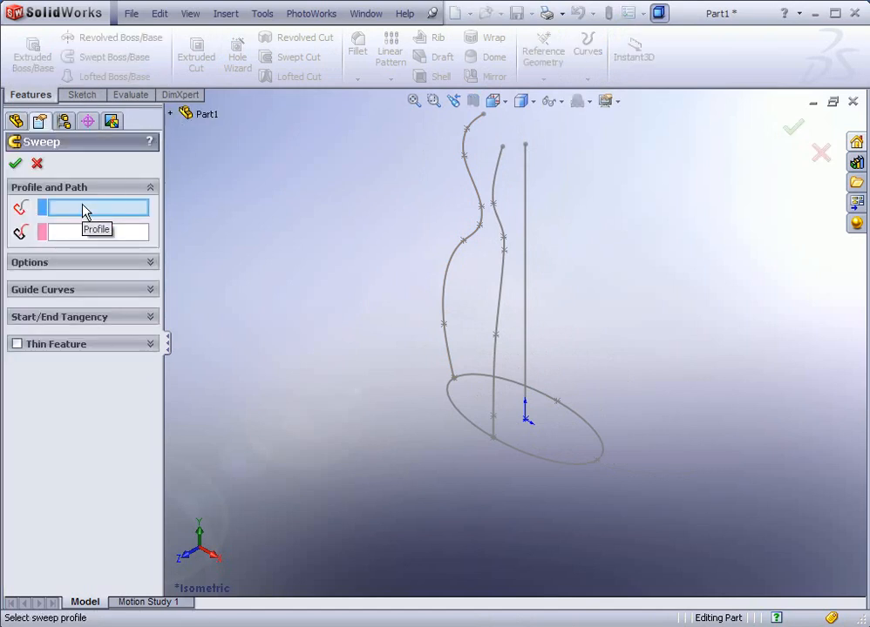
left_click(531, 456)
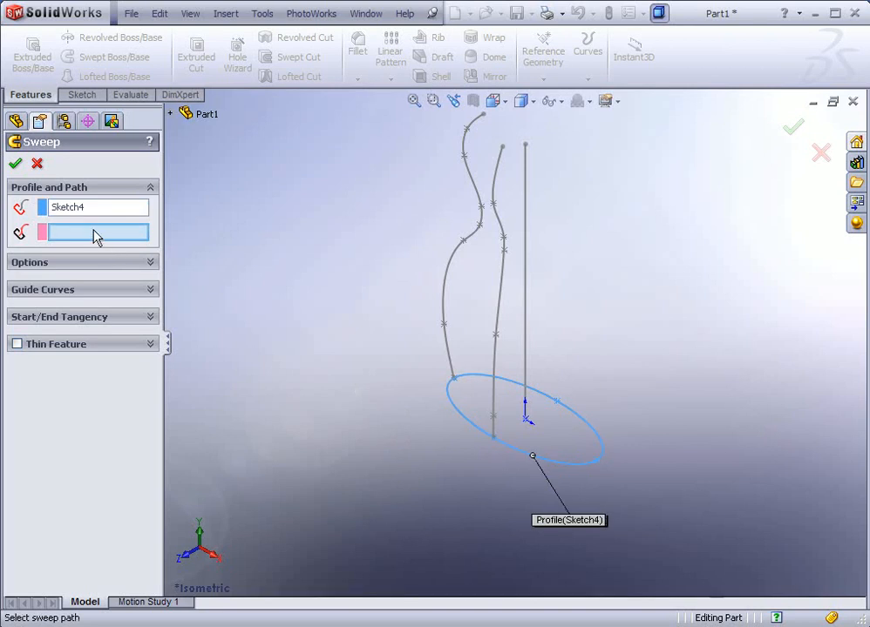
mouse_move(495, 509)
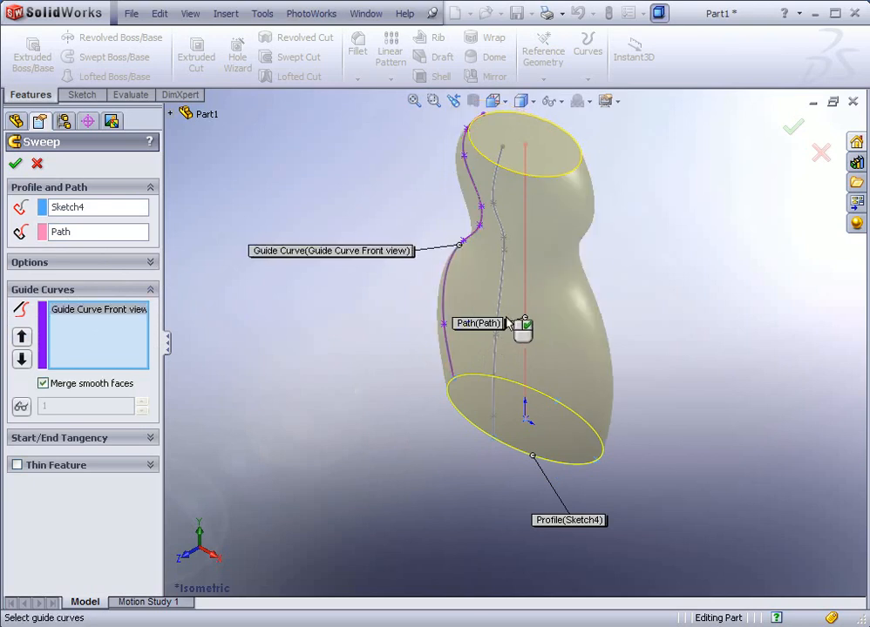
left_click(495, 262)
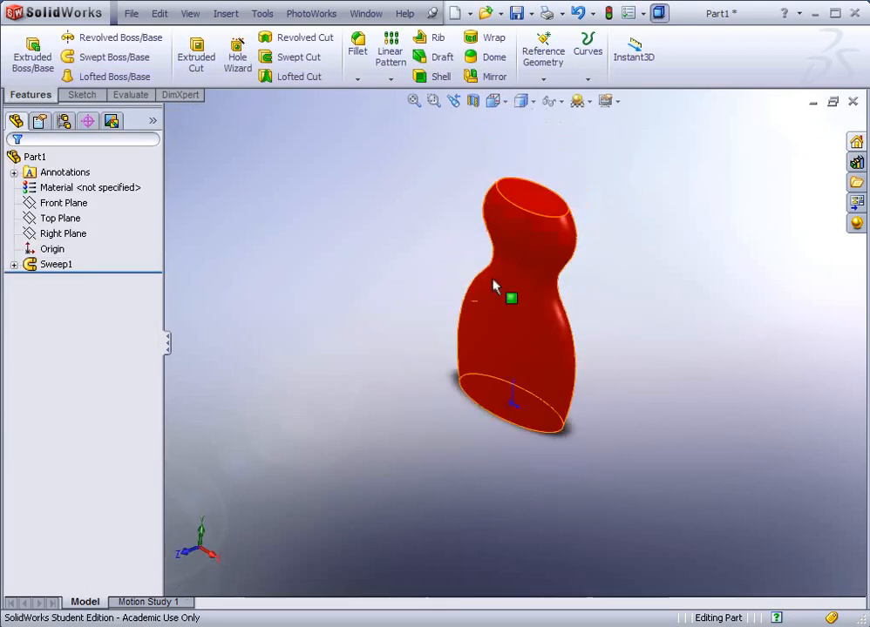
Step: Apply a variable fillet to the base edge, 0.35 in at ends and middle, 0.125 in between
left_click_drag(512, 300, 508, 326)
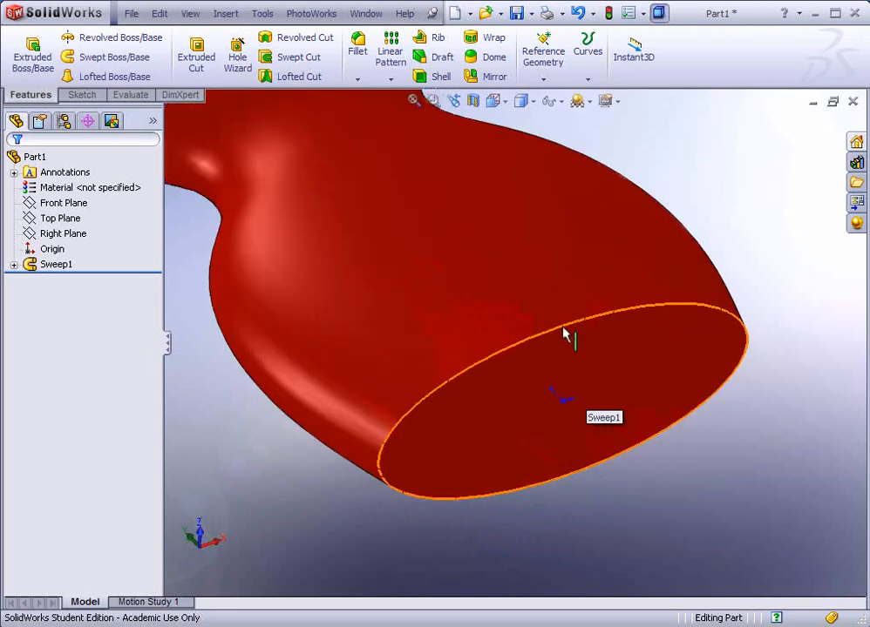
left_click(357, 43)
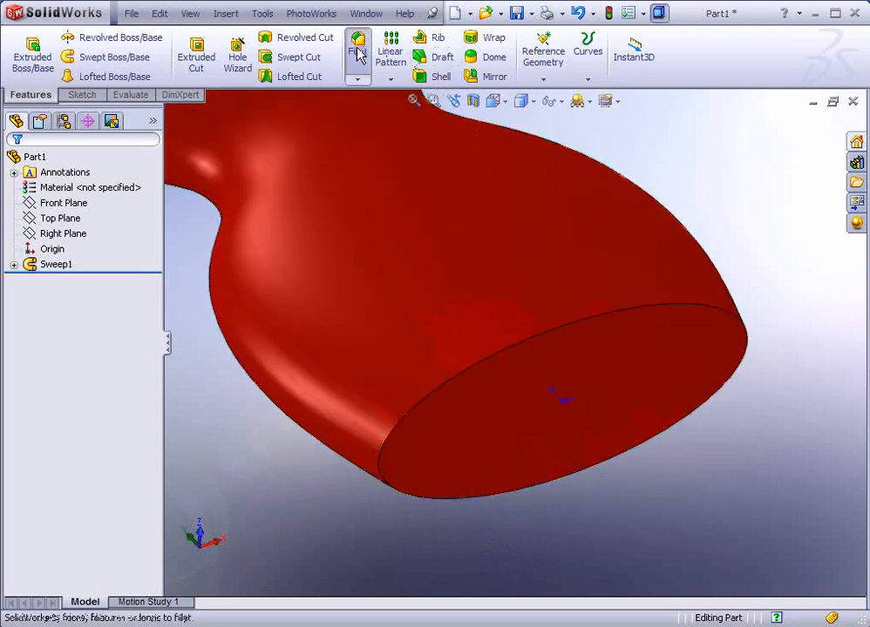
left_click(358, 51)
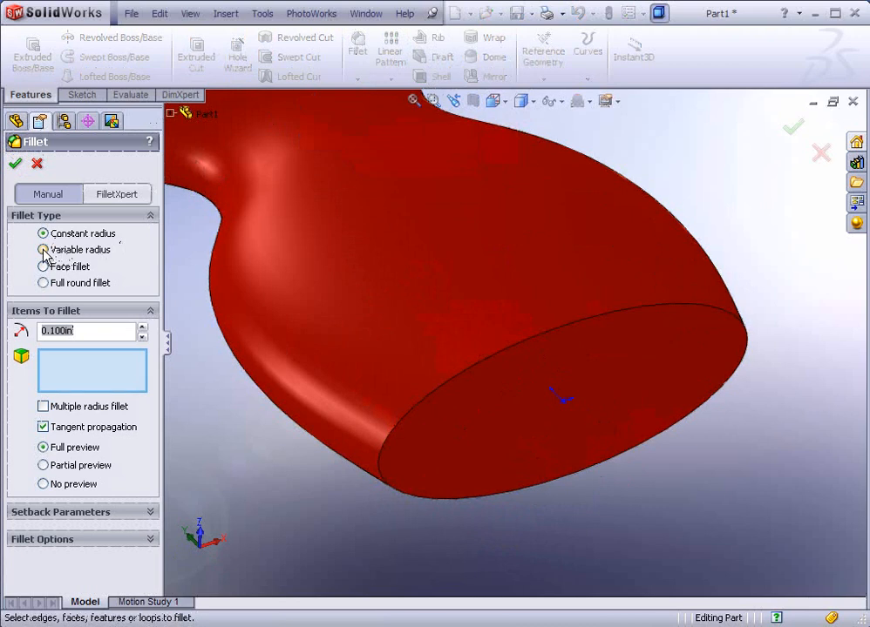
left_click(42, 249)
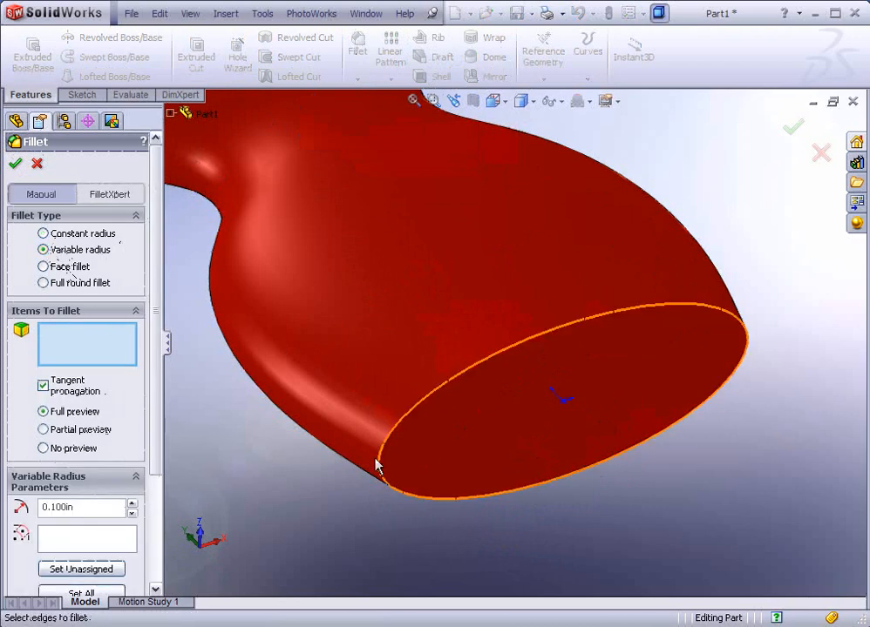
left_click(376, 464)
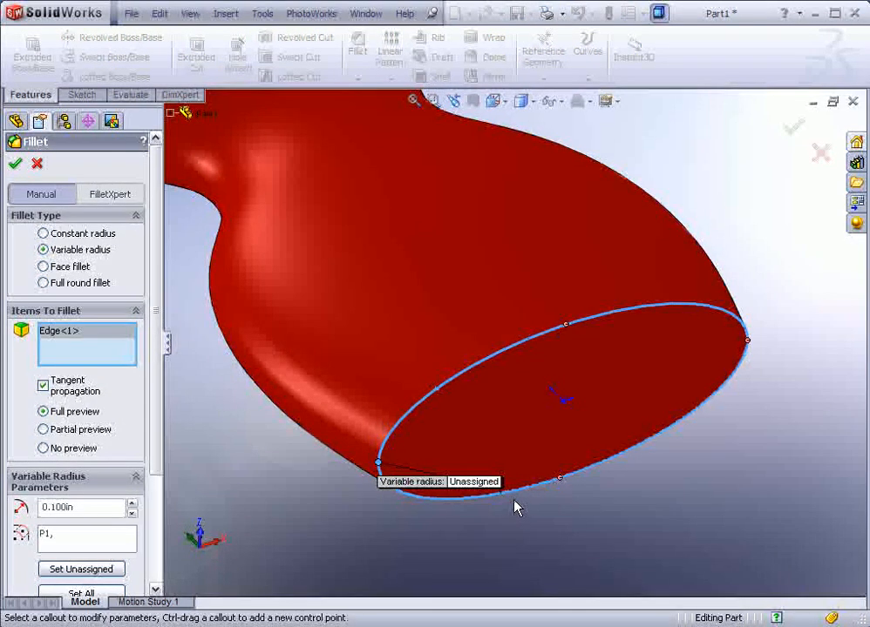
mouse_move(463, 502)
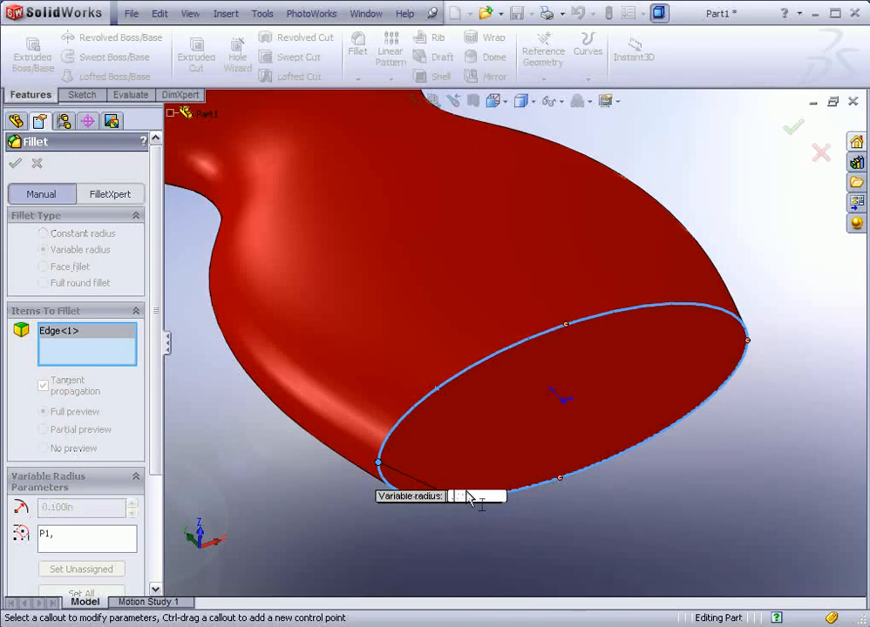
type("36")
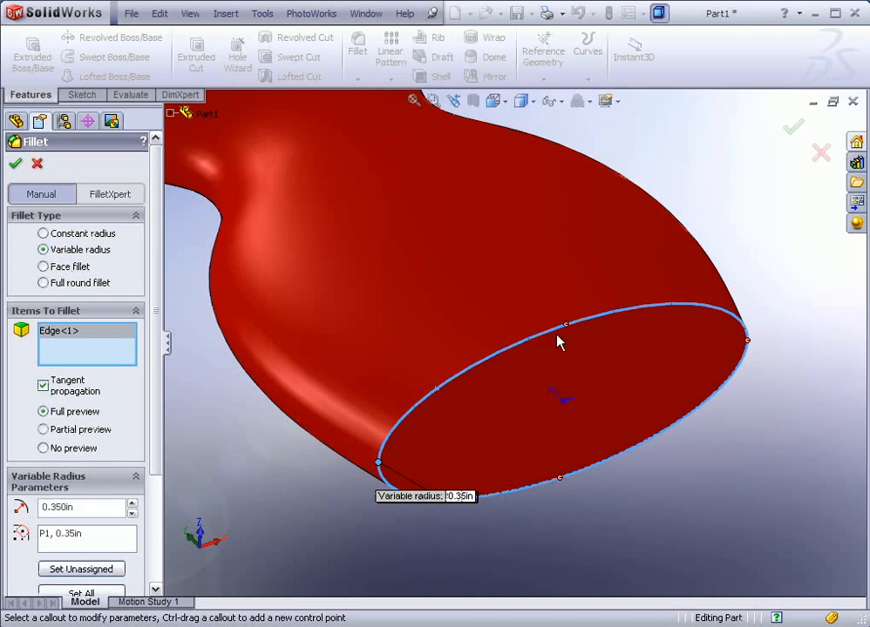
mouse_move(566, 331)
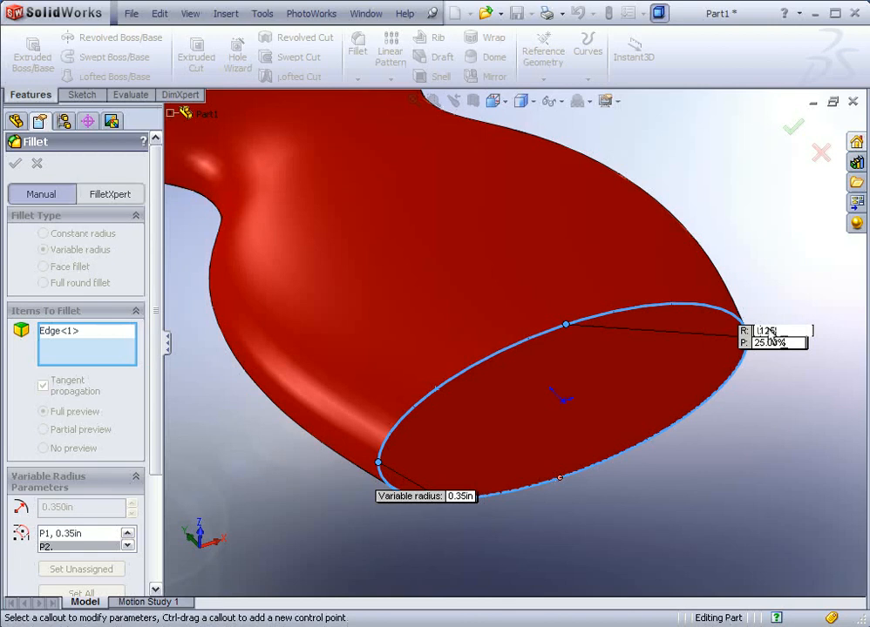
type("0.125in")
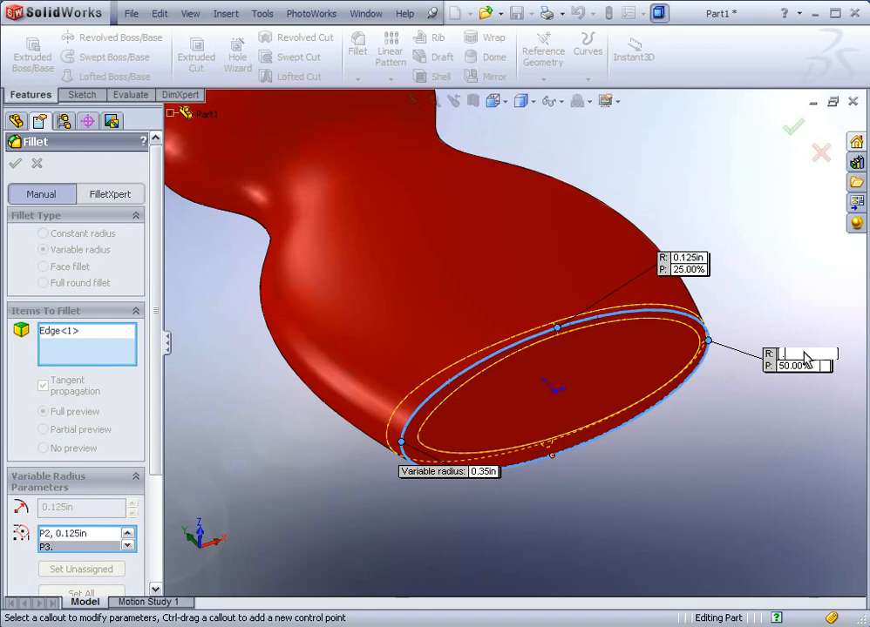
type(".35in")
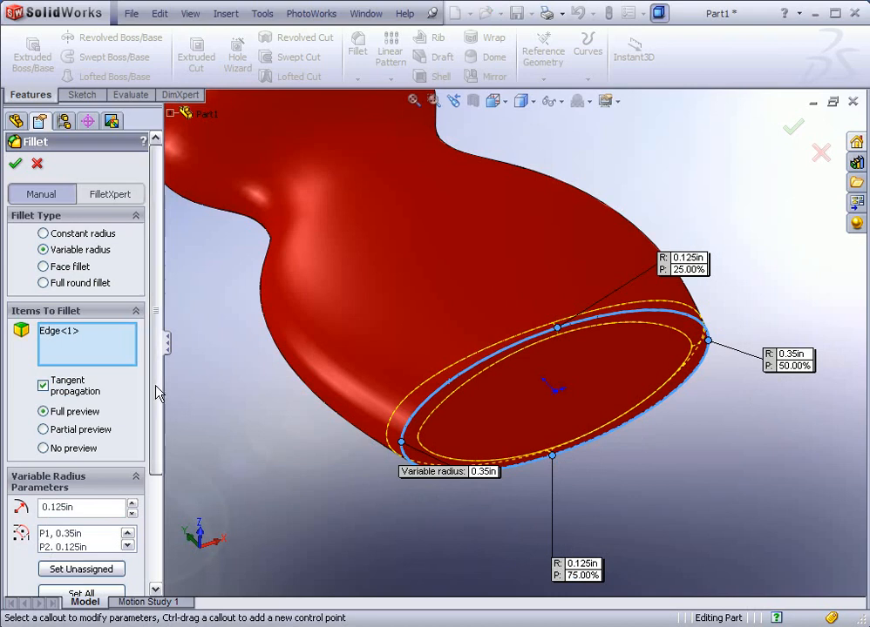
left_click(14, 164)
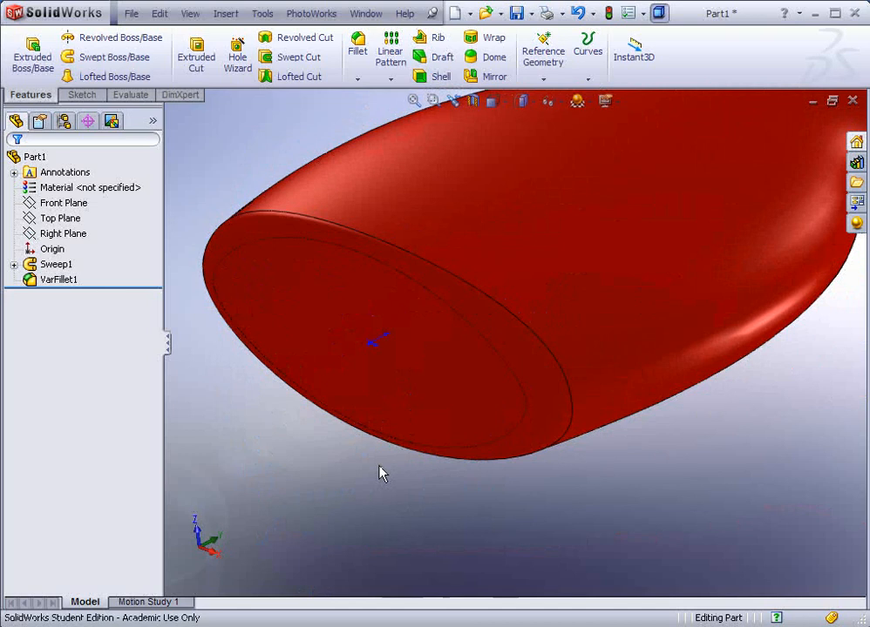
Step: Sketch a circle on the bottle's top face and extrude it blind into a short neck
left_click_drag(380, 474, 608, 293)
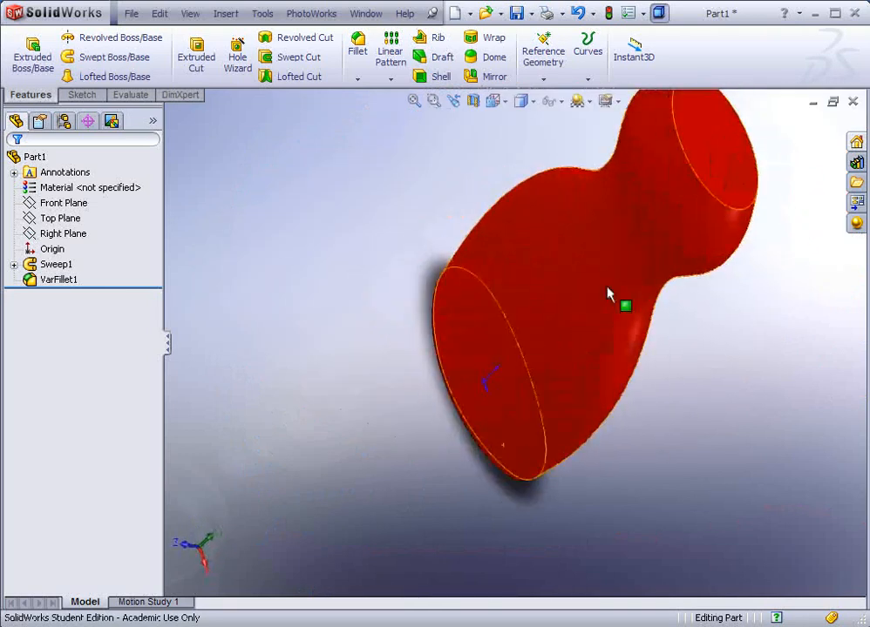
left_click_drag(608, 293, 582, 276)
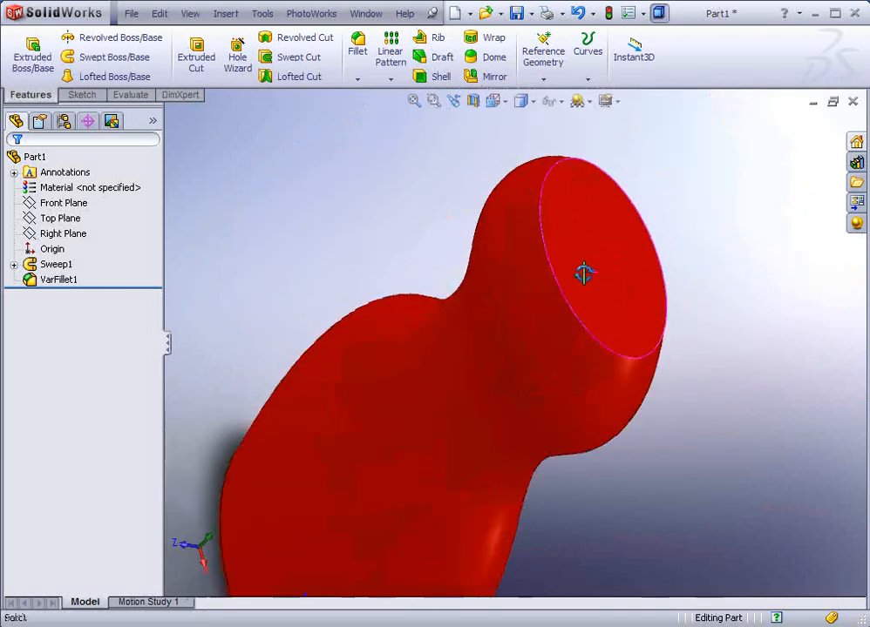
left_click(606, 253)
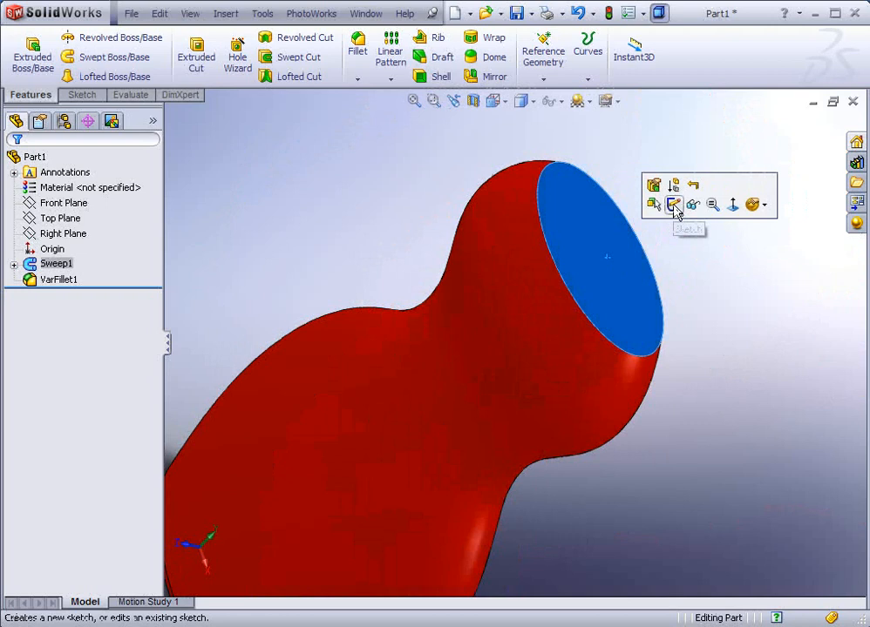
left_click(672, 204)
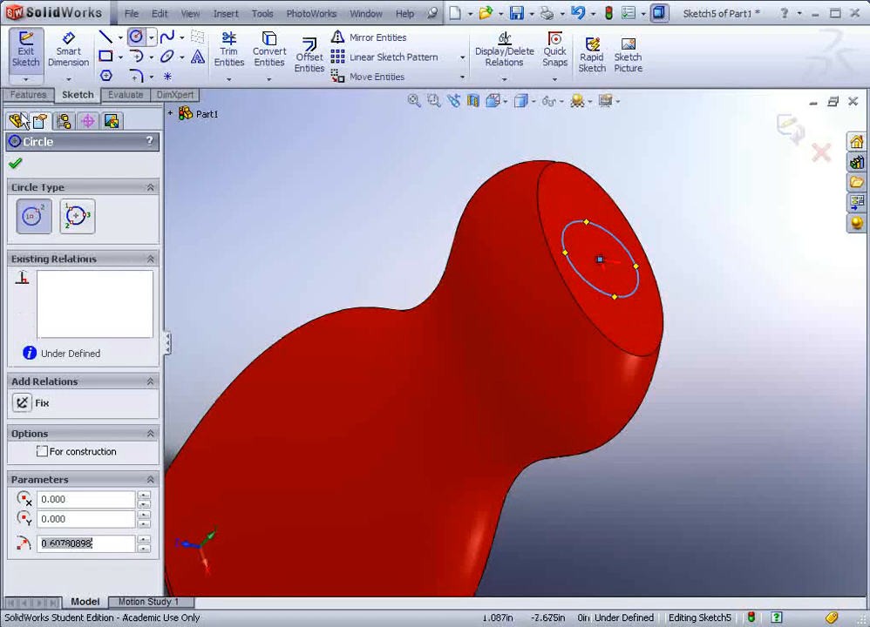
left_click(31, 49)
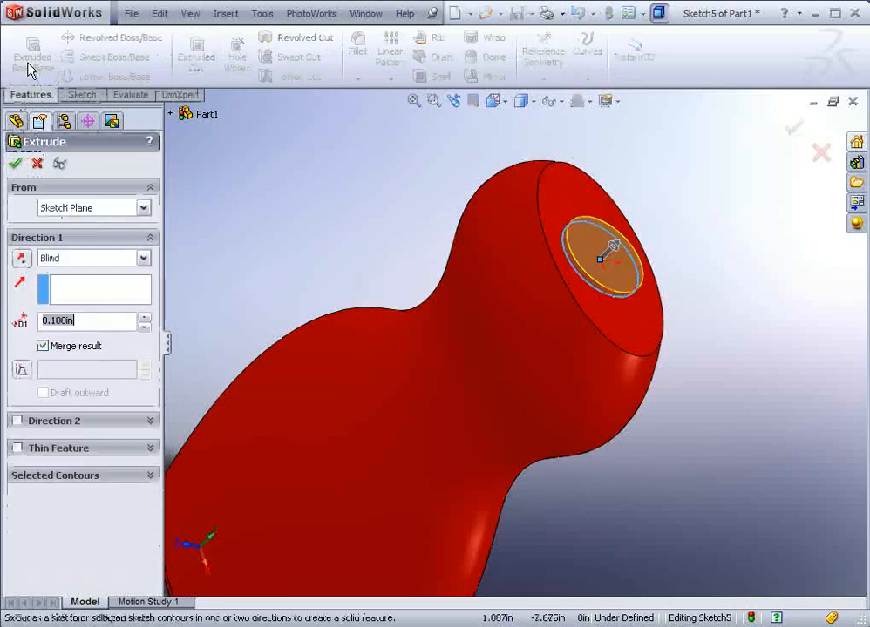
left_click(147, 318)
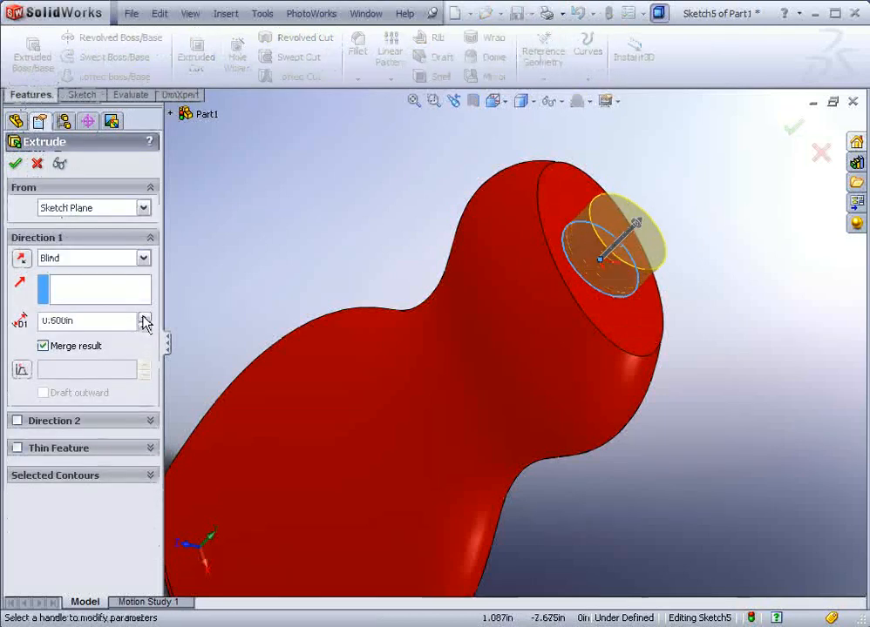
left_click(16, 164)
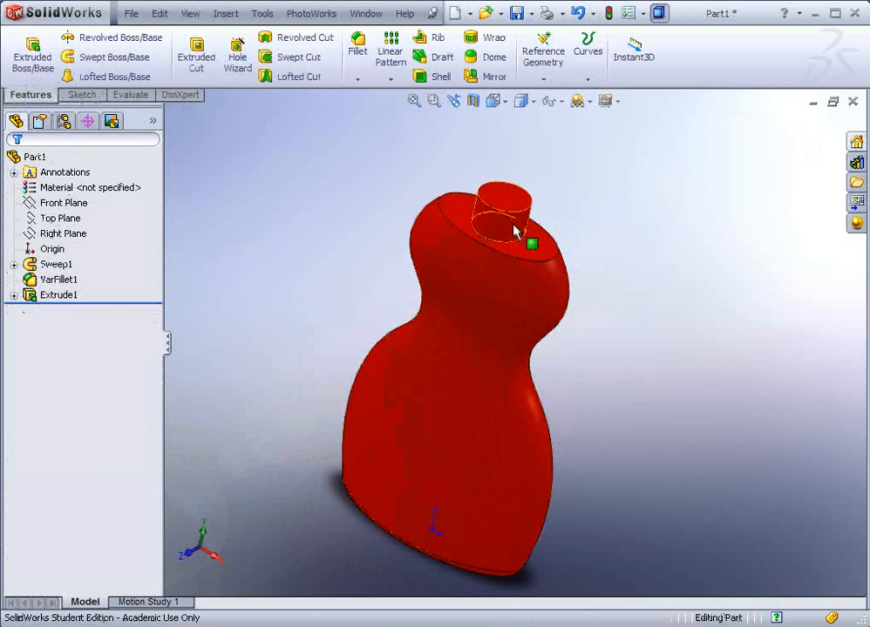
mouse_move(532, 244)
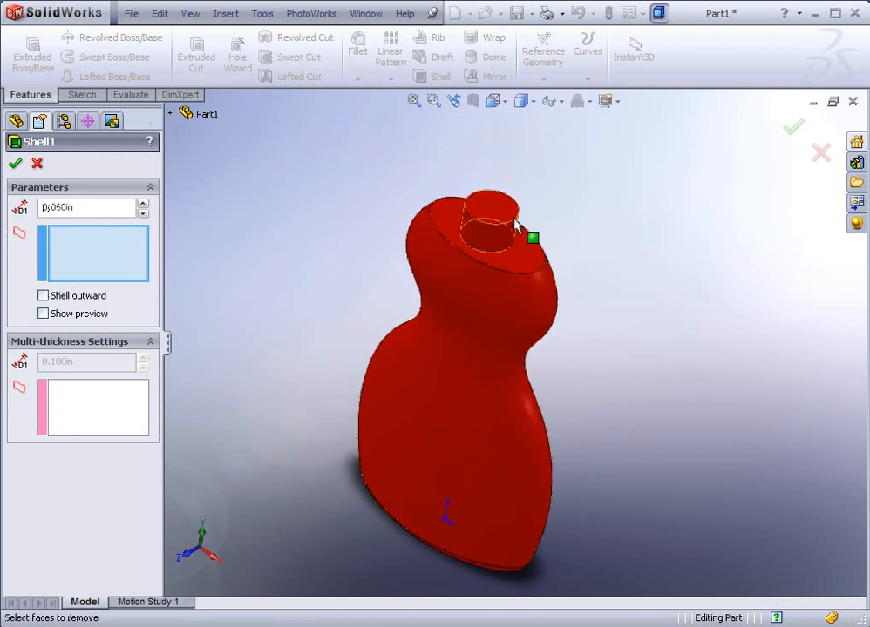
Step: Shell the bottle with the neck's top face removed and a thicker 0.125in wall on the neck
left_click(491, 209)
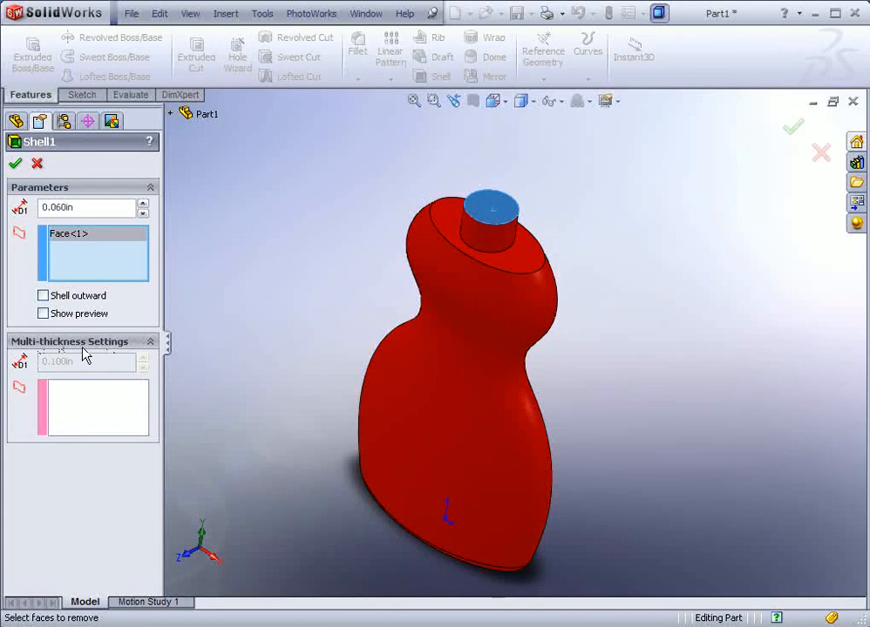
mouse_move(74, 403)
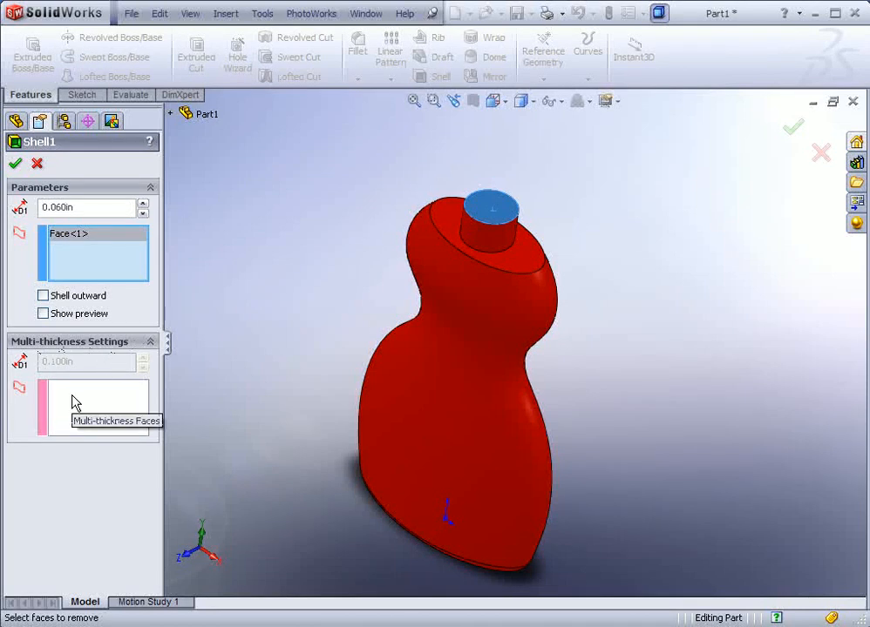
left_click(96, 408)
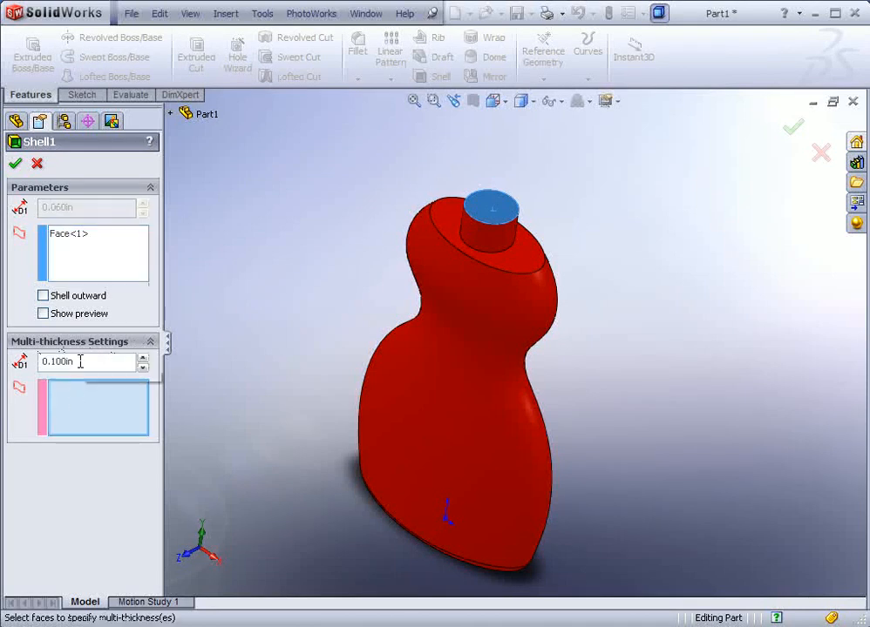
mouse_move(79, 361)
type("0.125")
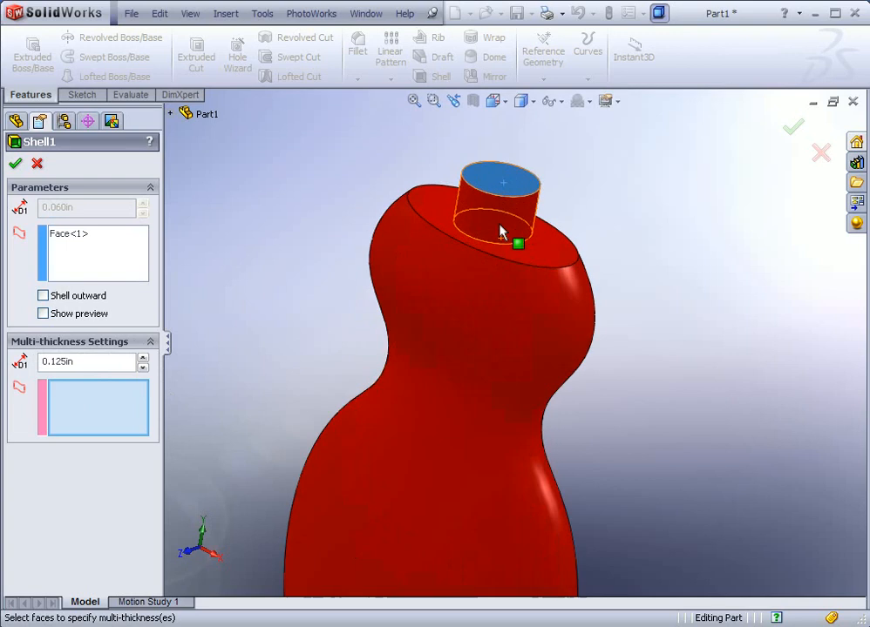
mouse_move(502, 228)
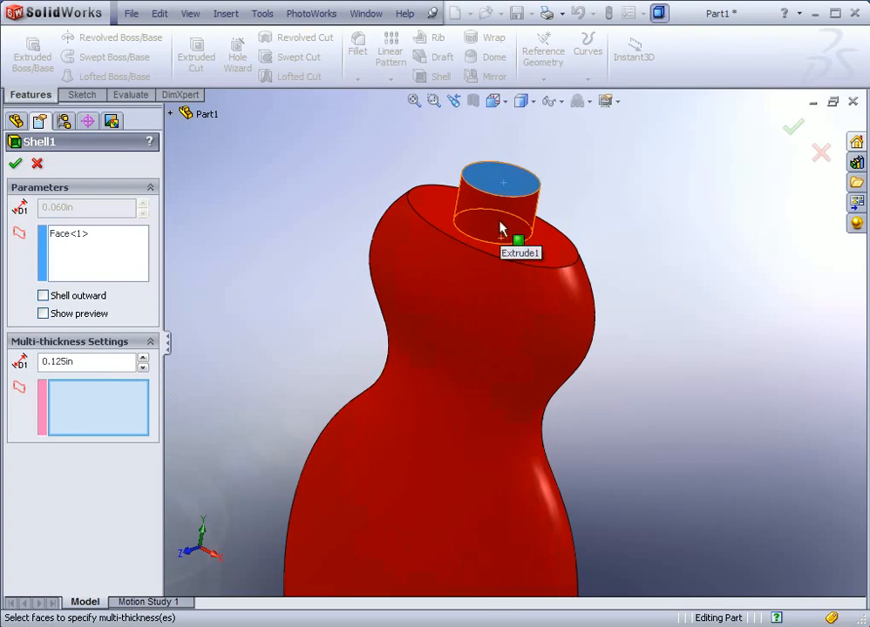
left_click(485, 209)
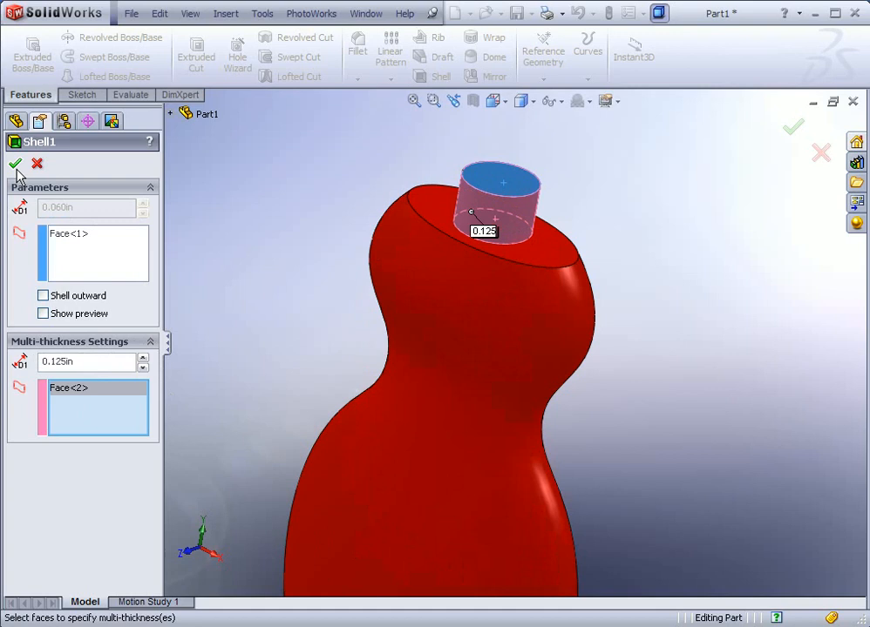
left_click(14, 164)
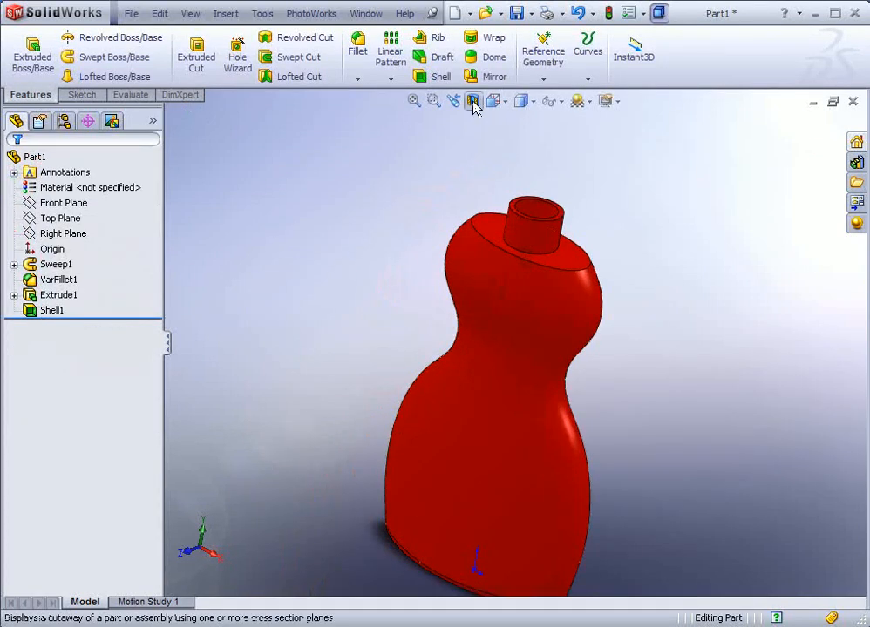
Step: View a section cutaway of the hollow bottle to check wall thickness, then restore the full view
left_click(474, 101)
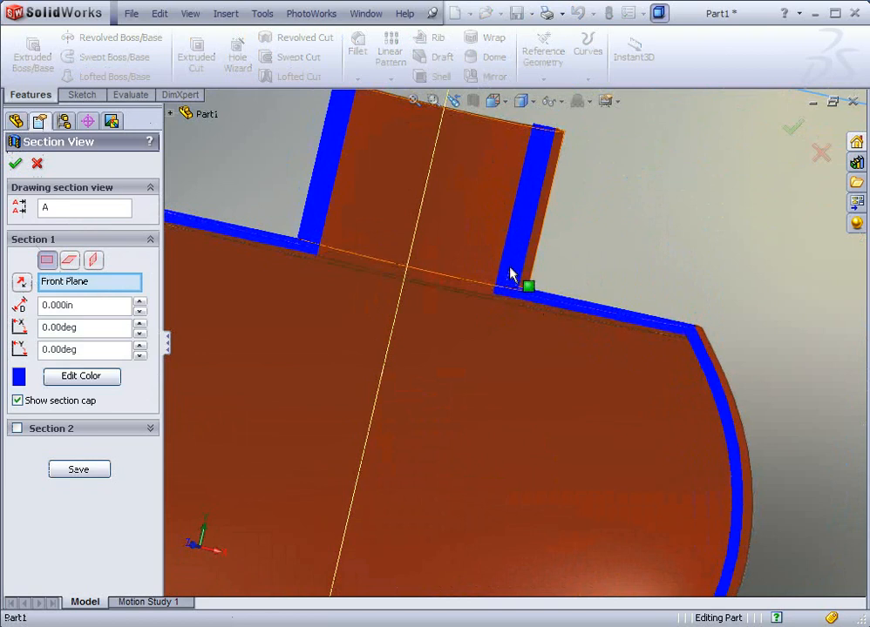
mouse_move(530, 288)
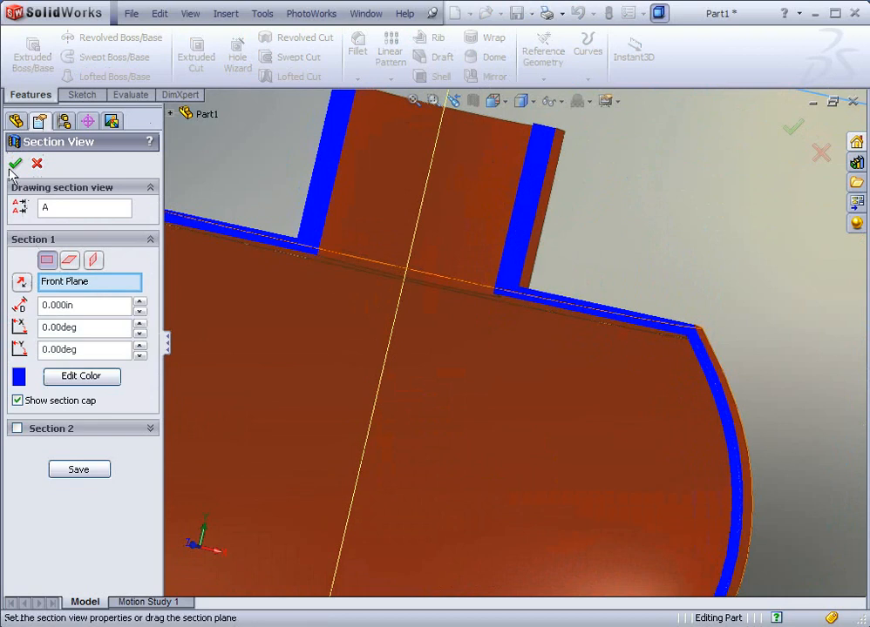
left_click(16, 164)
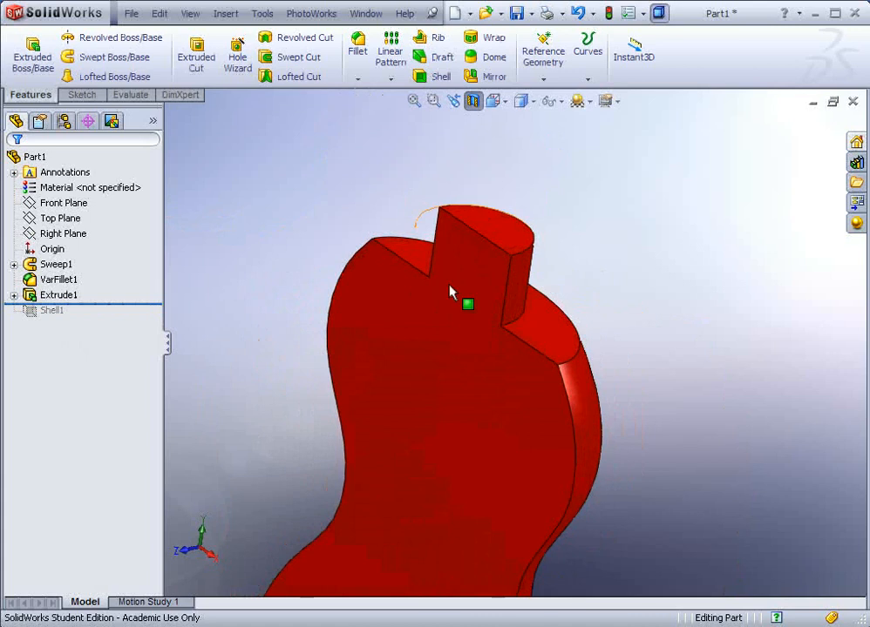
left_click(472, 101)
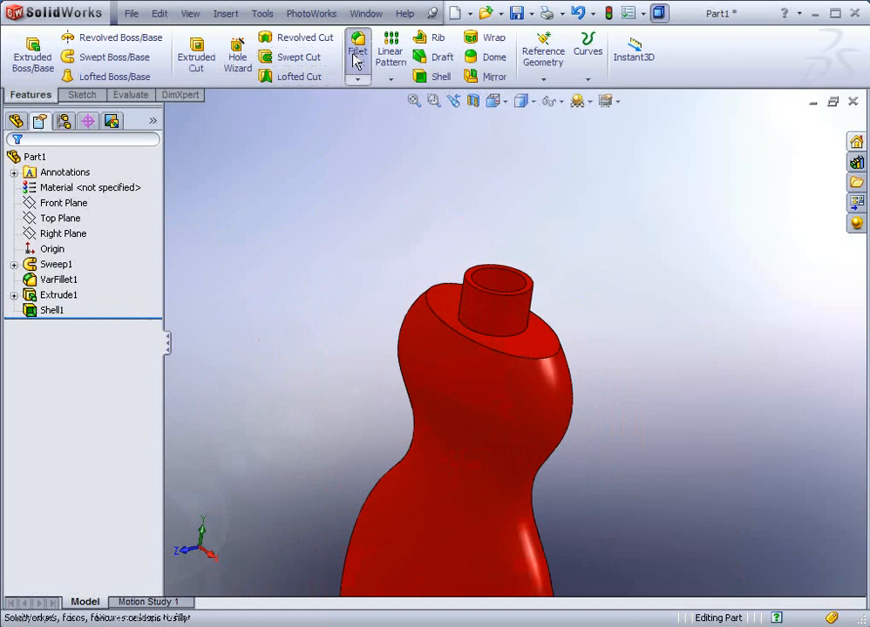
Step: Fillet the edge where the neck meets the body
left_click(355, 44)
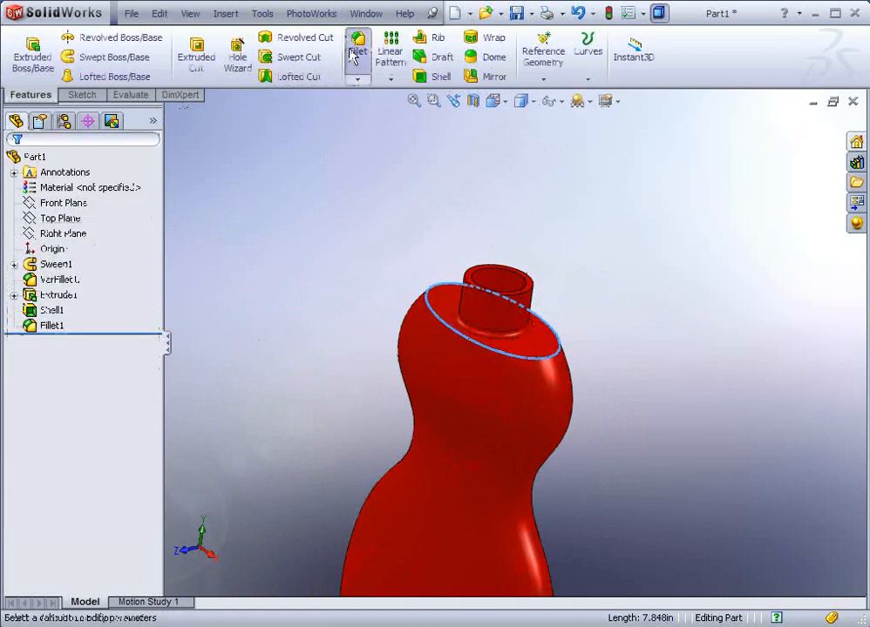
left_click(355, 50)
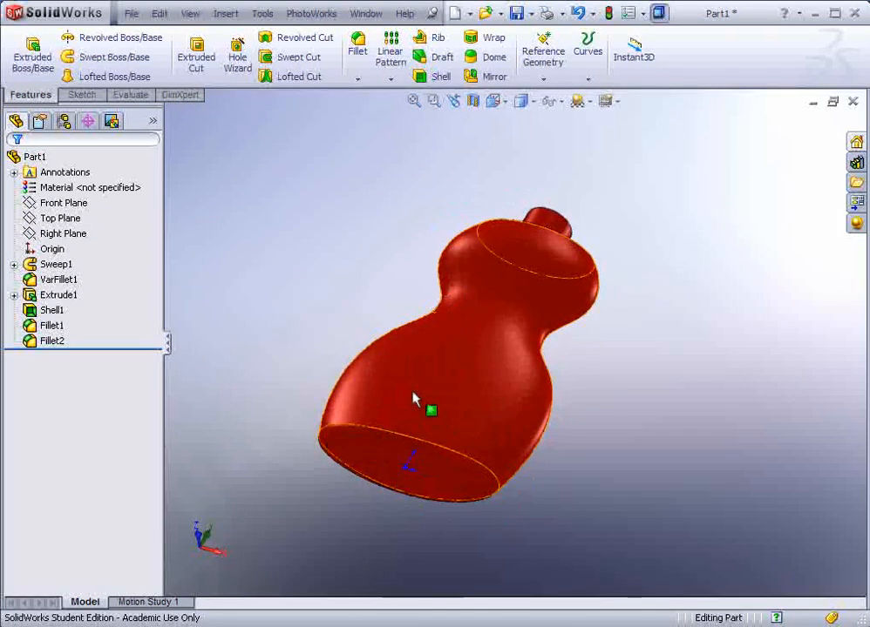
mouse_move(445, 398)
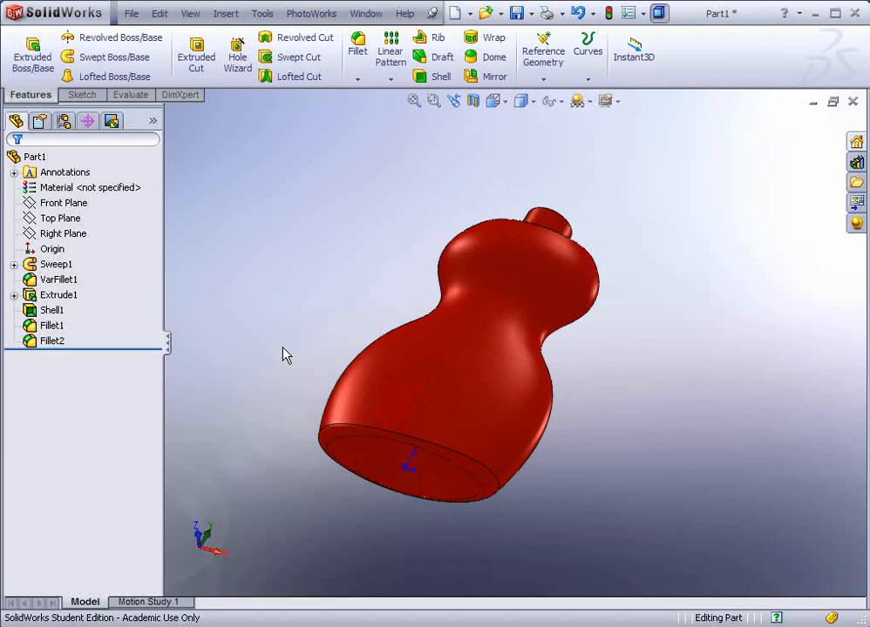
mouse_move(258, 322)
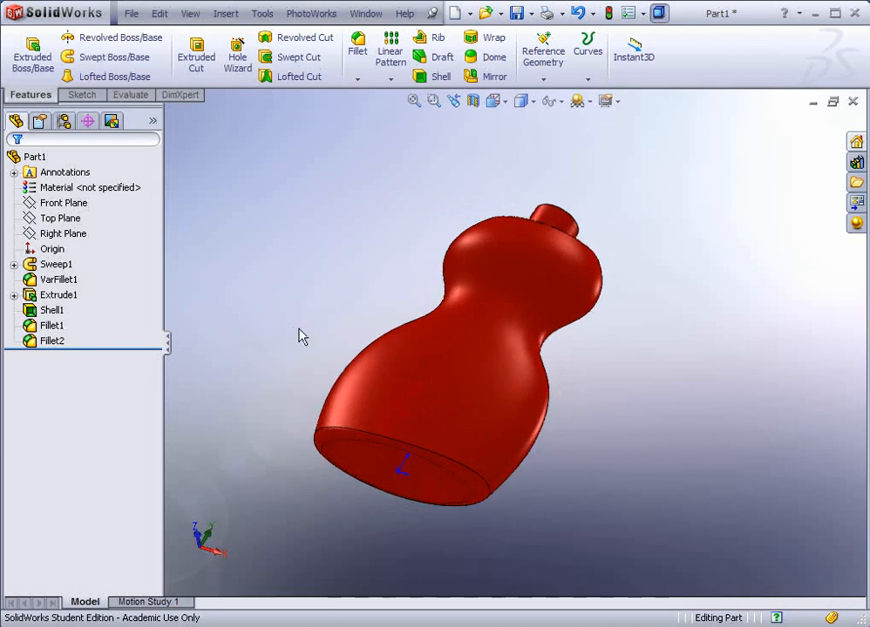
Step: Roll back before Shell1 and sketch the circular design on the Front Plane, viewed normal to it
left_click(53, 340)
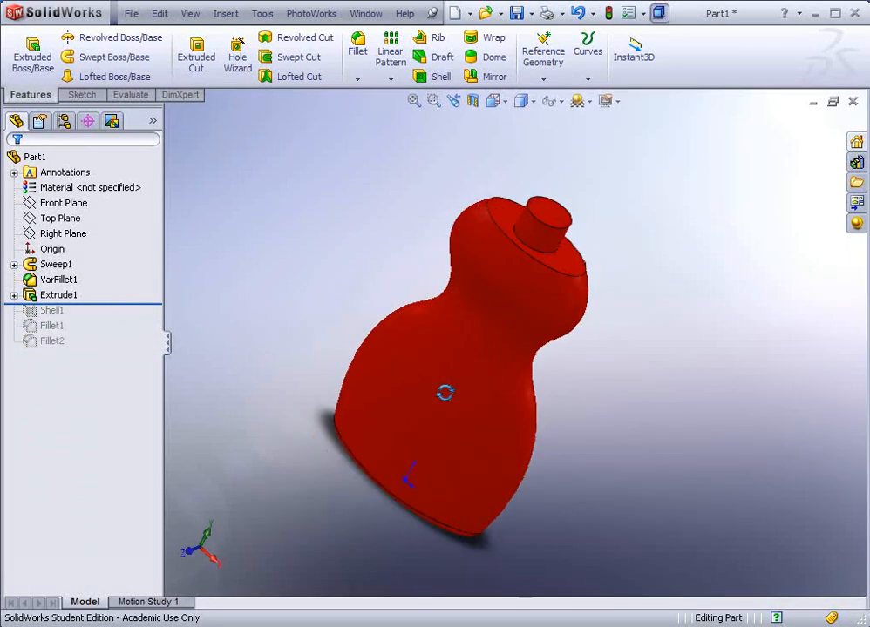
left_click_drag(444, 392, 495, 278)
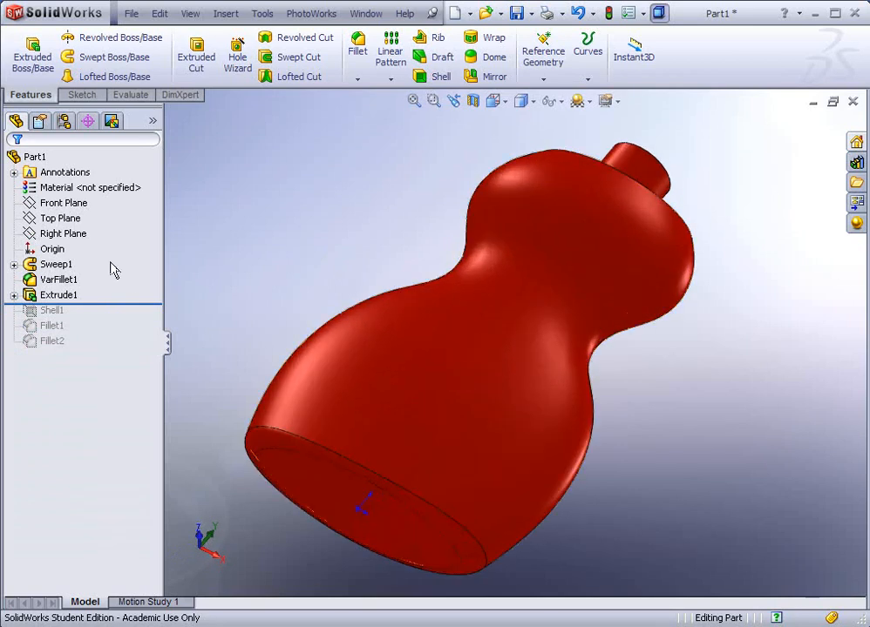
left_click(63, 202)
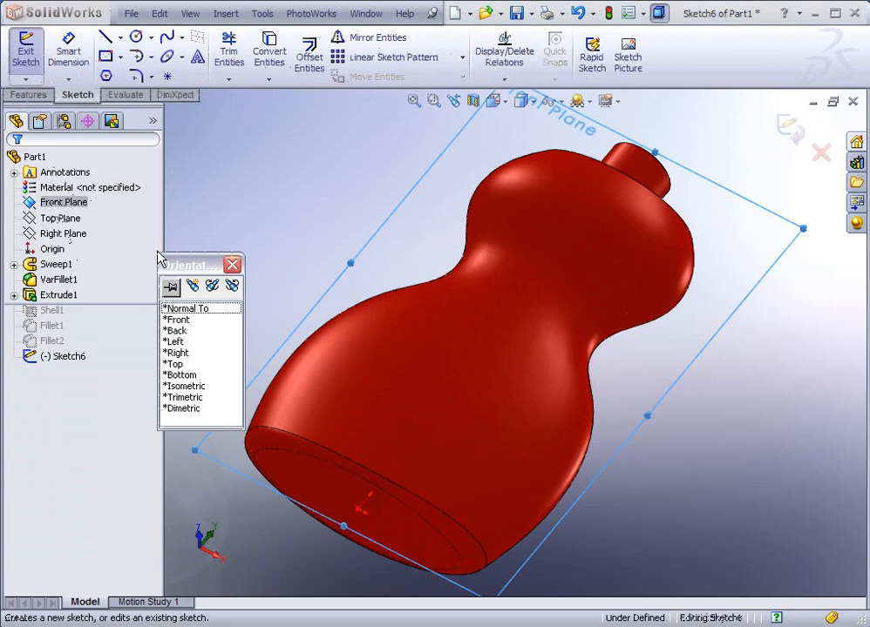
left_click(184, 308)
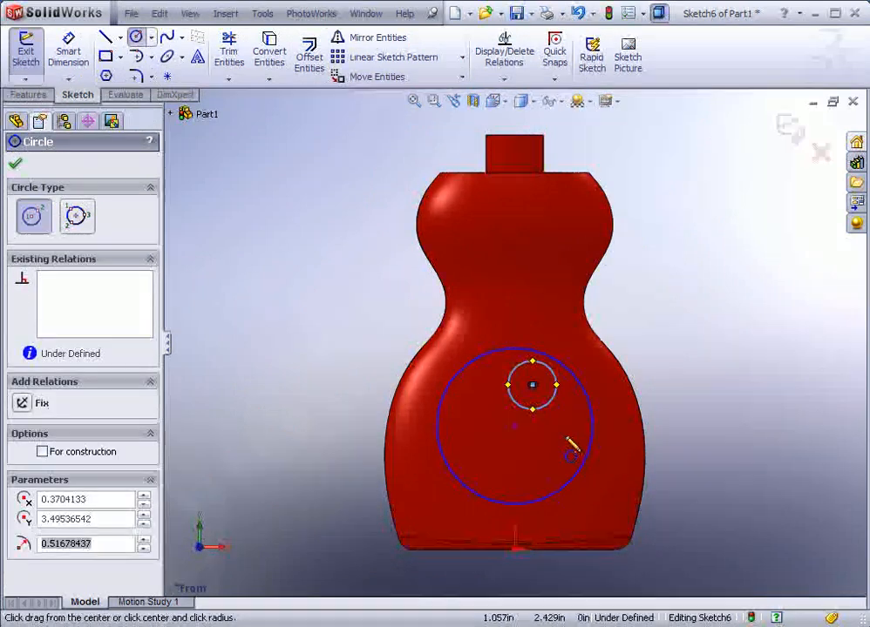
Step: Extrude the circles as a boss ending 0.100in offset from the bottle's outer face, direction reversed
left_click(30, 94)
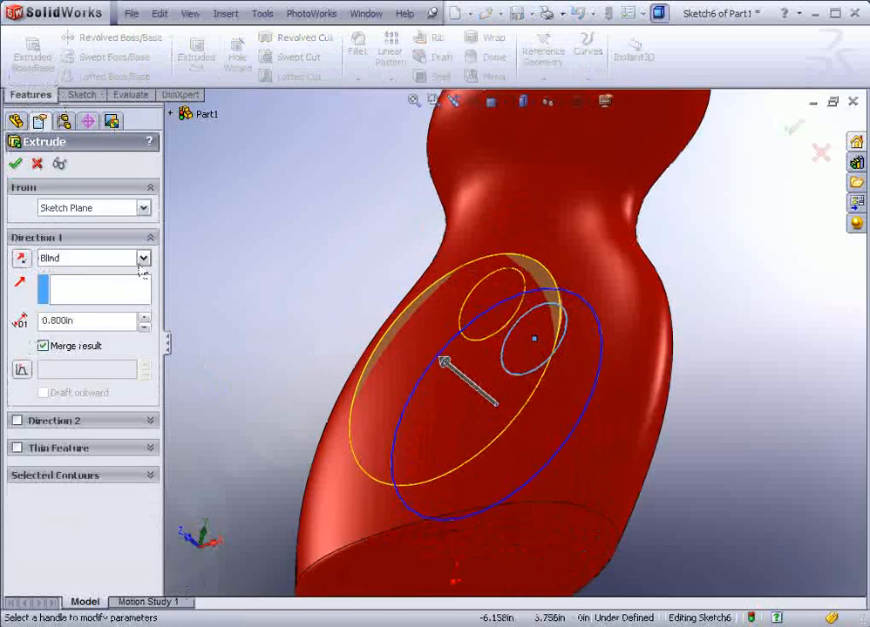
left_click(143, 258)
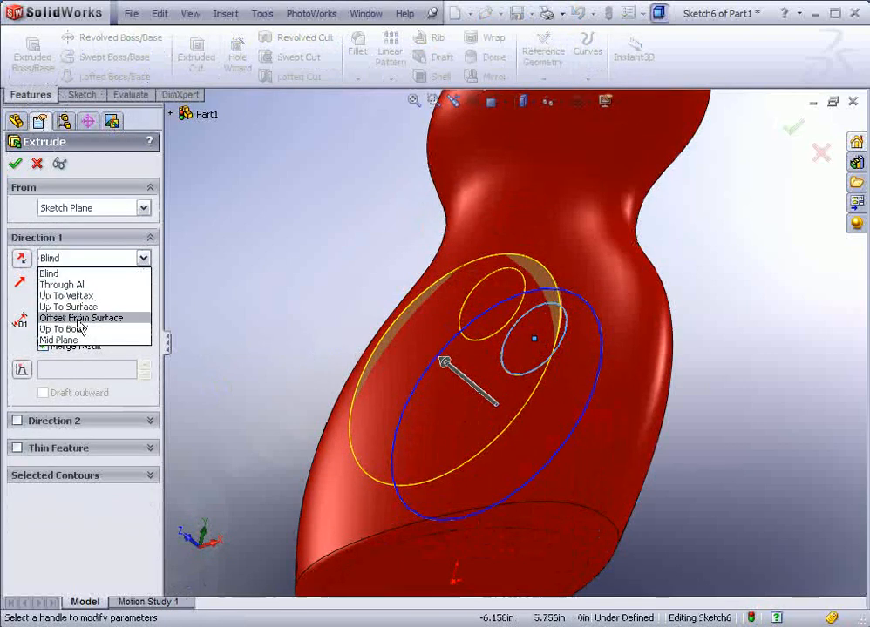
left_click(80, 318)
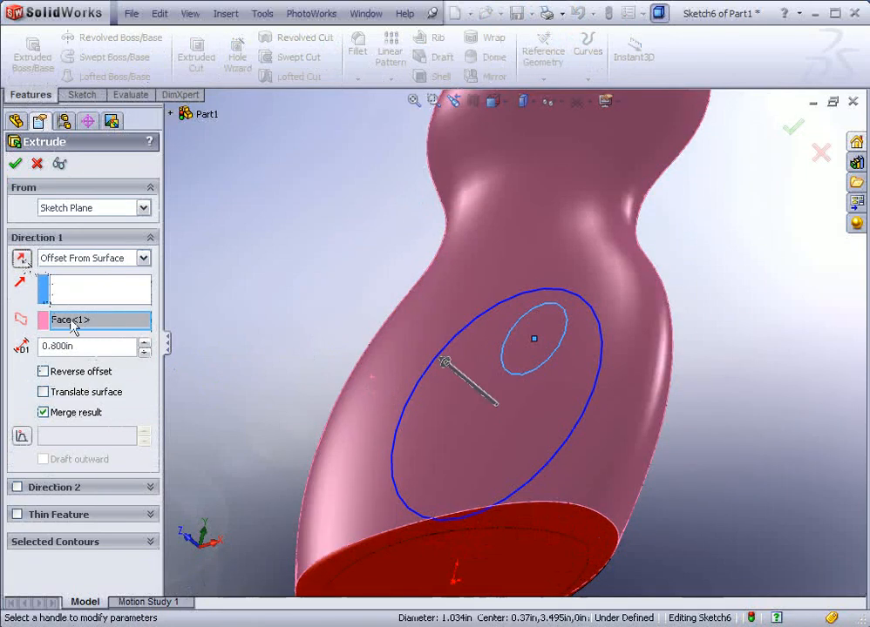
left_click(84, 346)
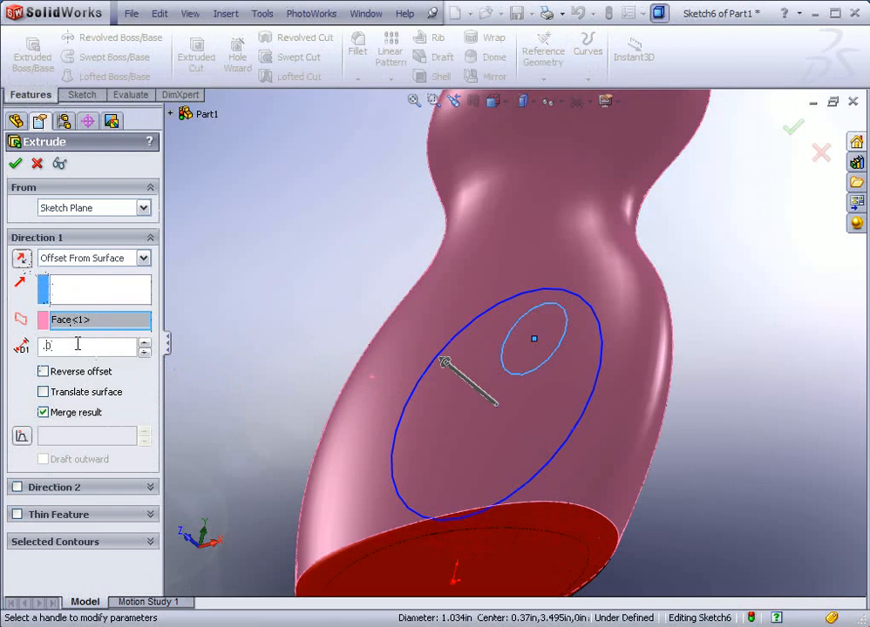
type("1")
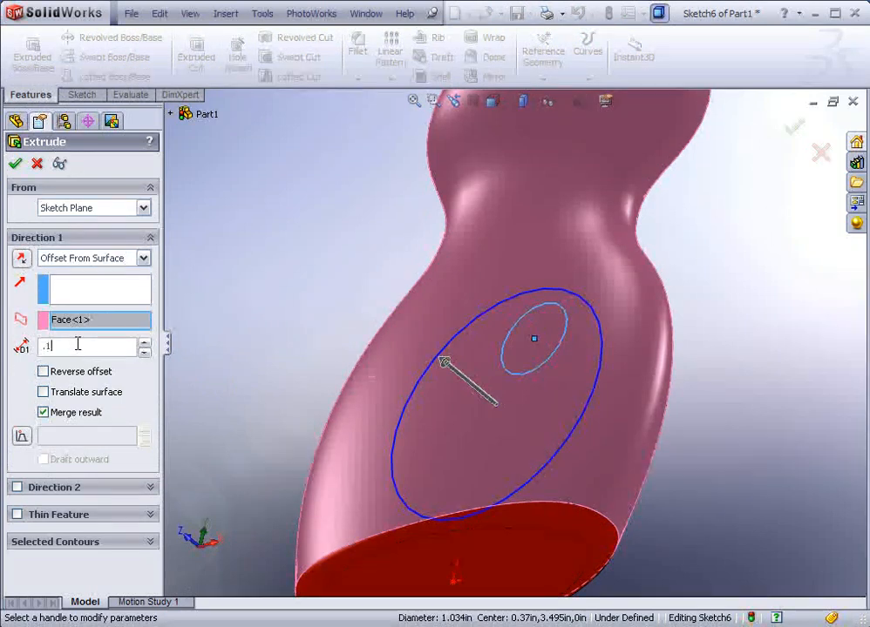
left_click(41, 371)
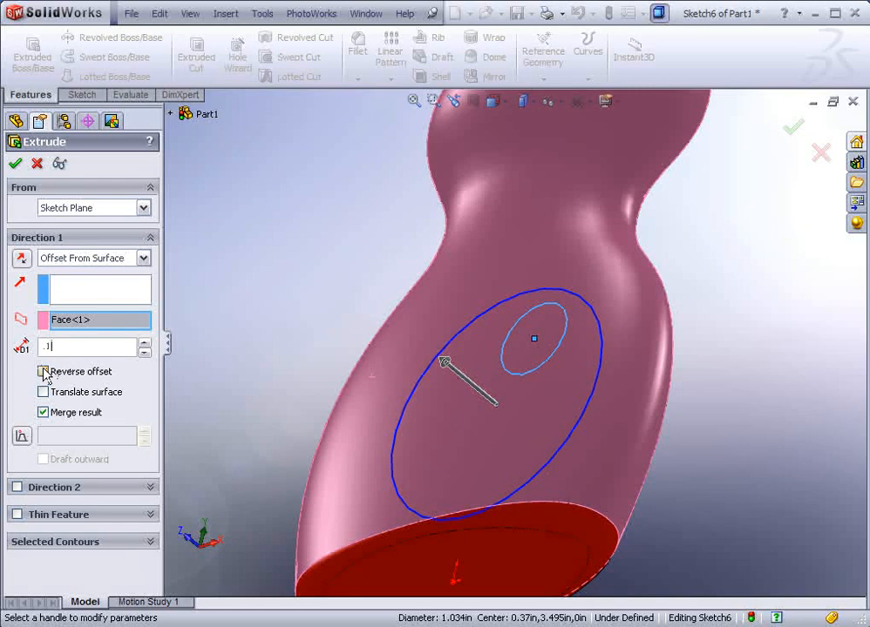
left_click(42, 371)
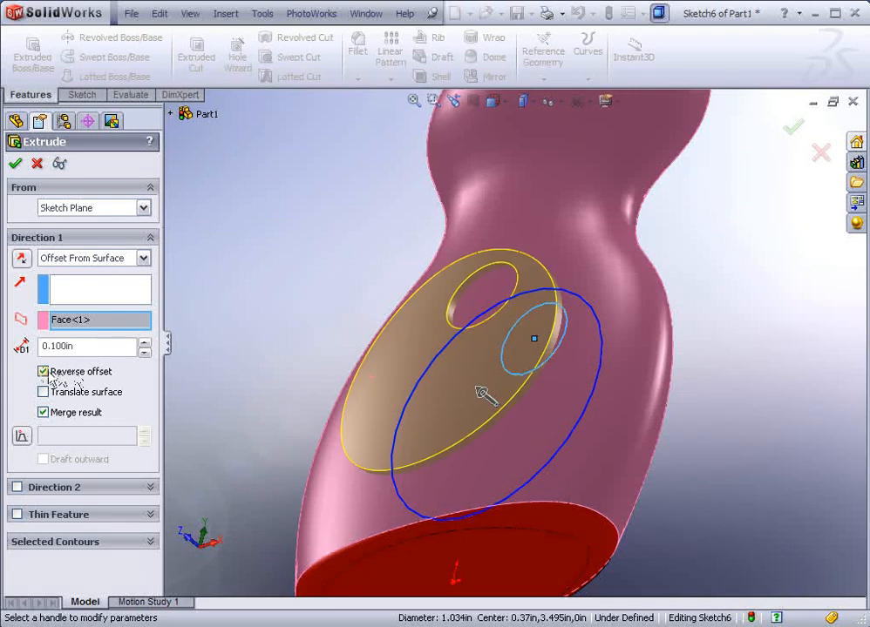
mouse_move(318, 328)
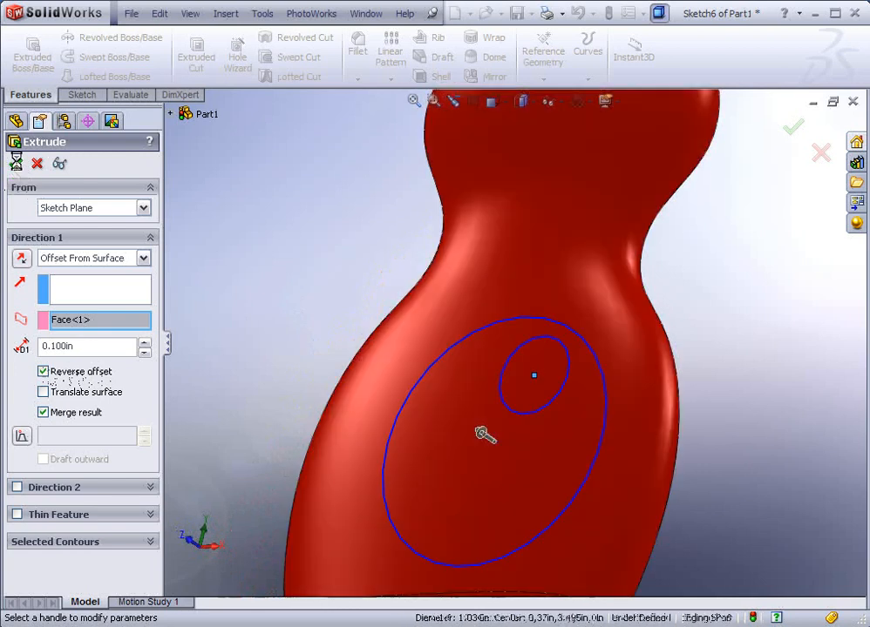
left_click(791, 128)
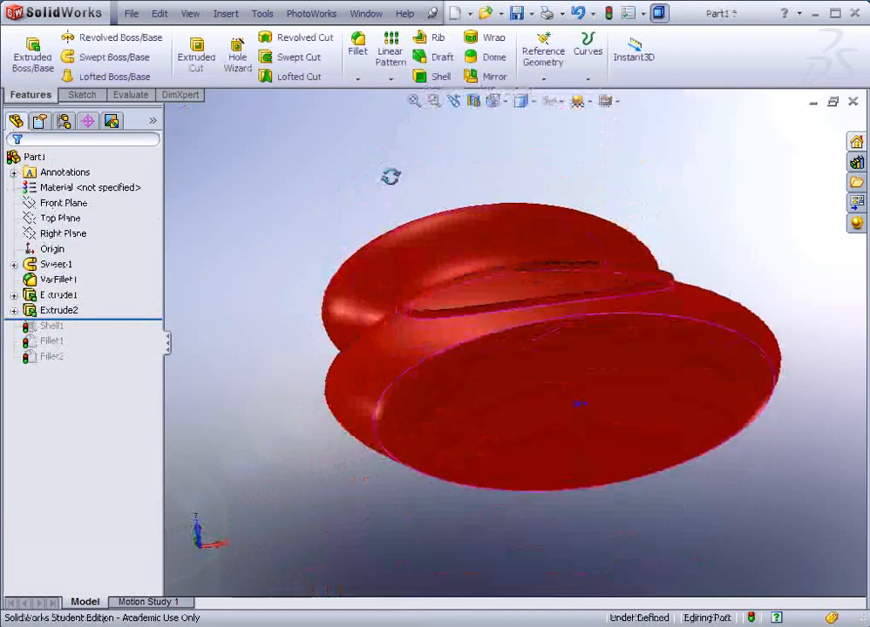
Step: Set the document's Shading colour to teal in Document Properties > Colors
left_click_drag(390, 178, 536, 275)
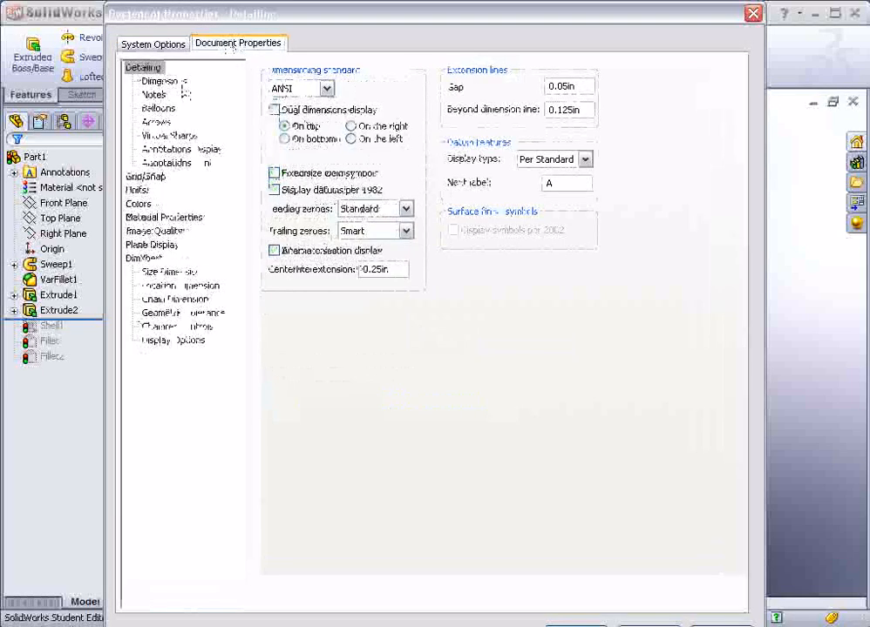
left_click(140, 202)
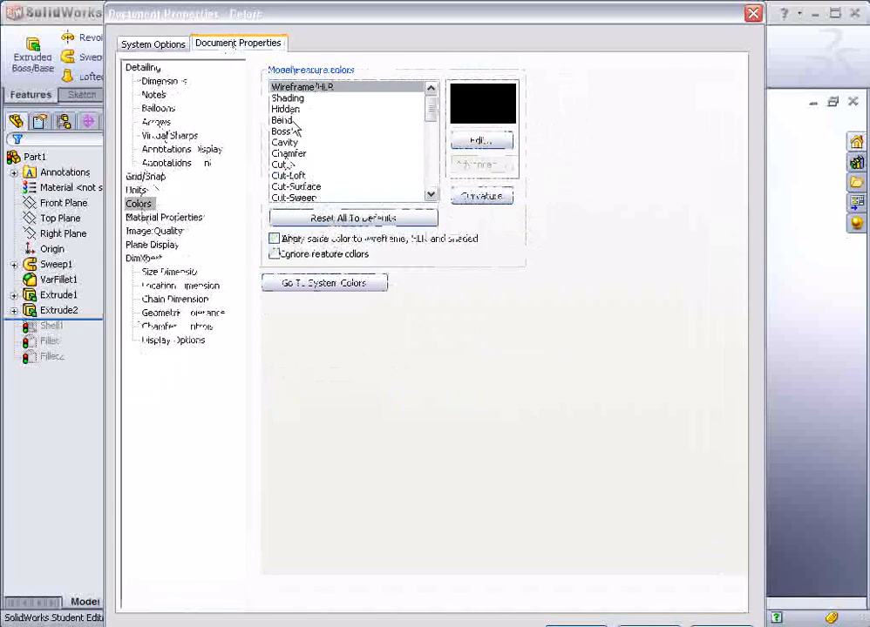
left_click(481, 139)
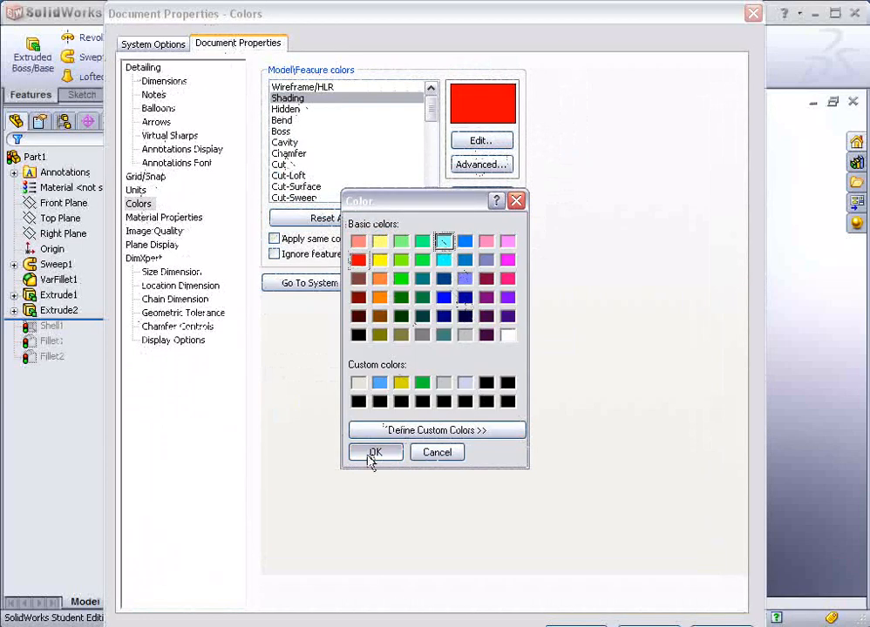
left_click(374, 453)
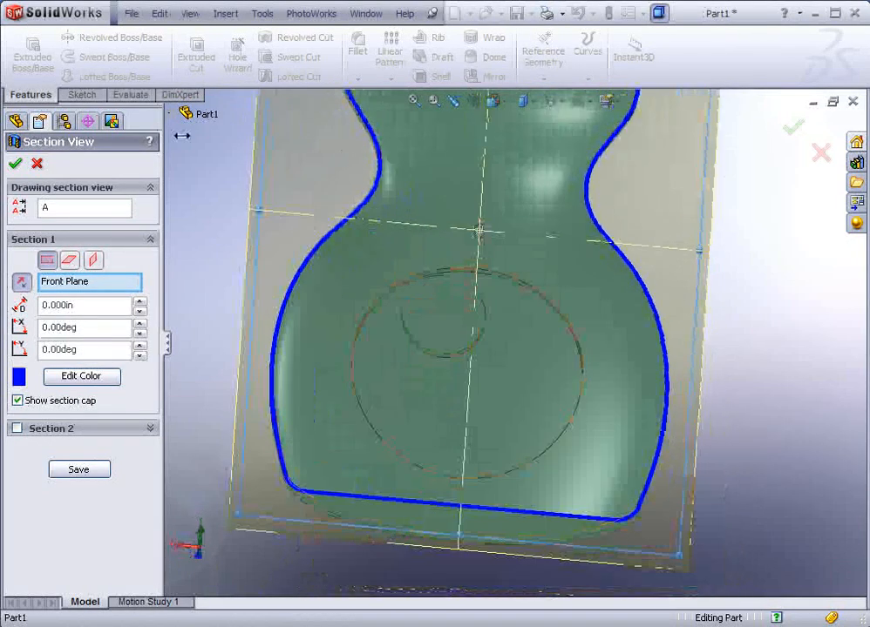
Step: Close the section view to show the full restored teal bottle
left_click(16, 164)
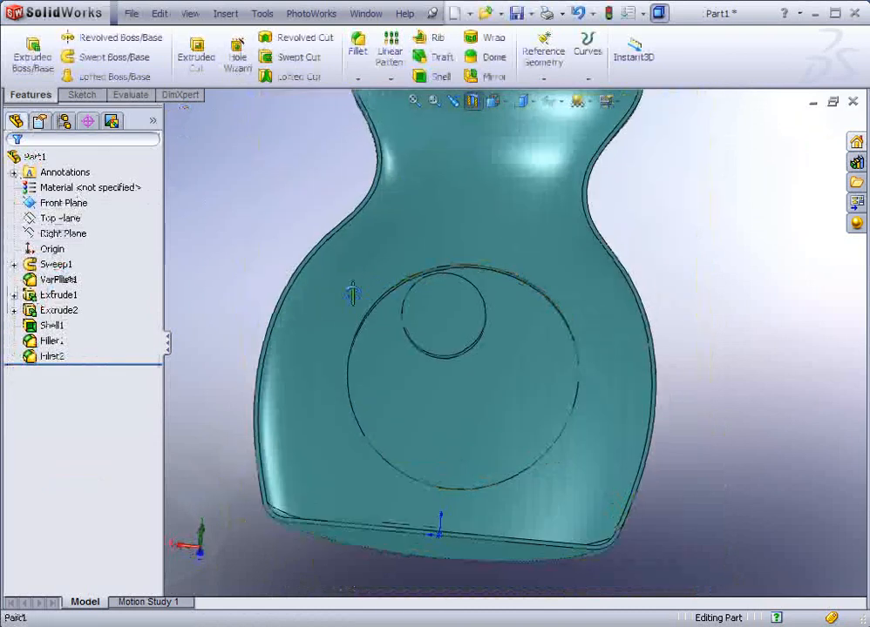